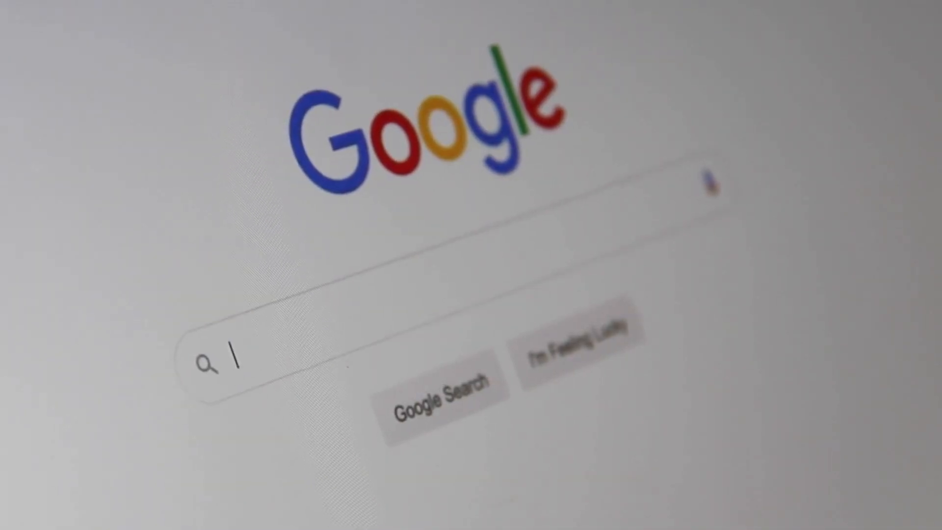
# - Enter 'Search Engine' in Google, then begin a new query on the DuckDuckGo home page
pyautogui.write('Search')
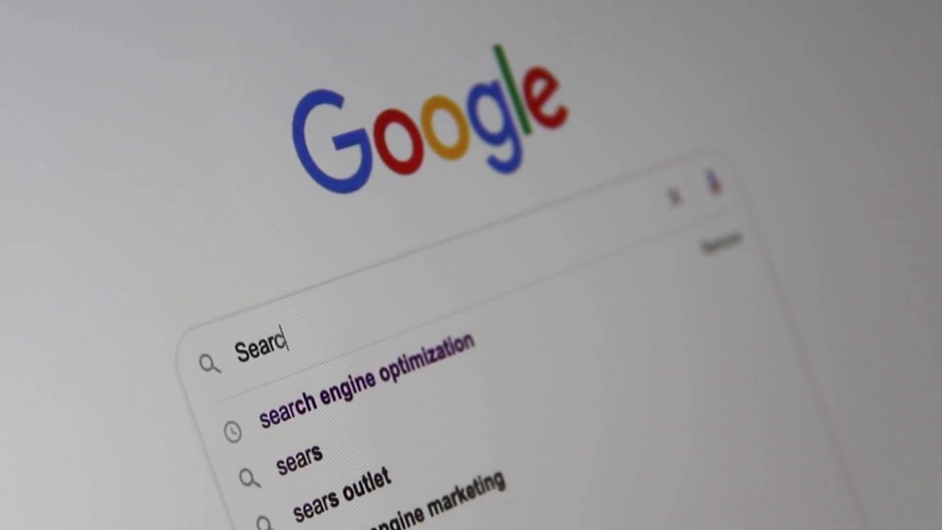
pyautogui.write('Engine')
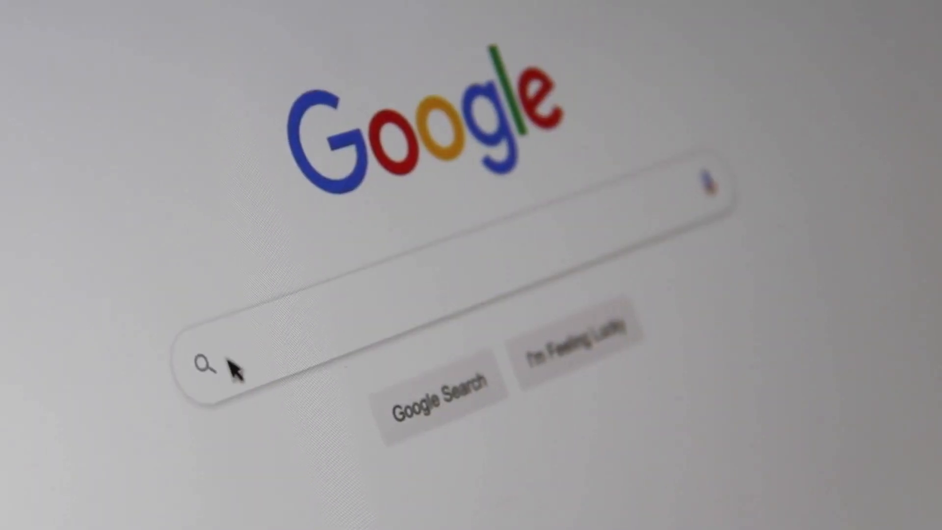
pyautogui.write('Sea')
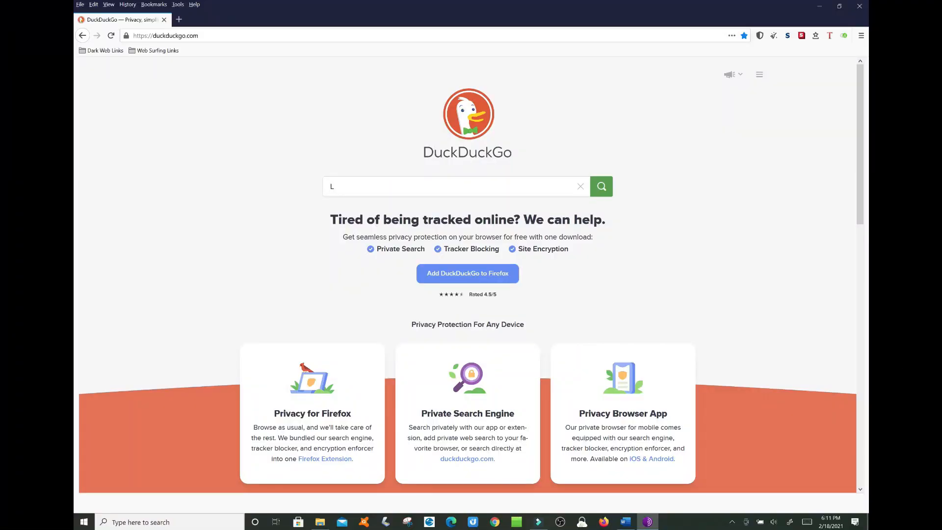
# - Search DuckDuckGo for Lebron James, return home and view the About DuckDuckGo page
pyautogui.write('ebron James')
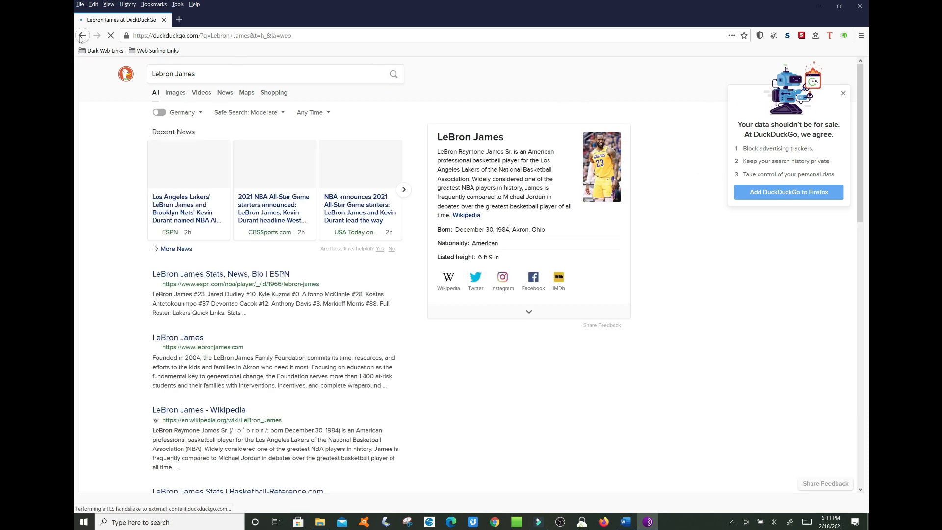
pyautogui.click(83, 36)
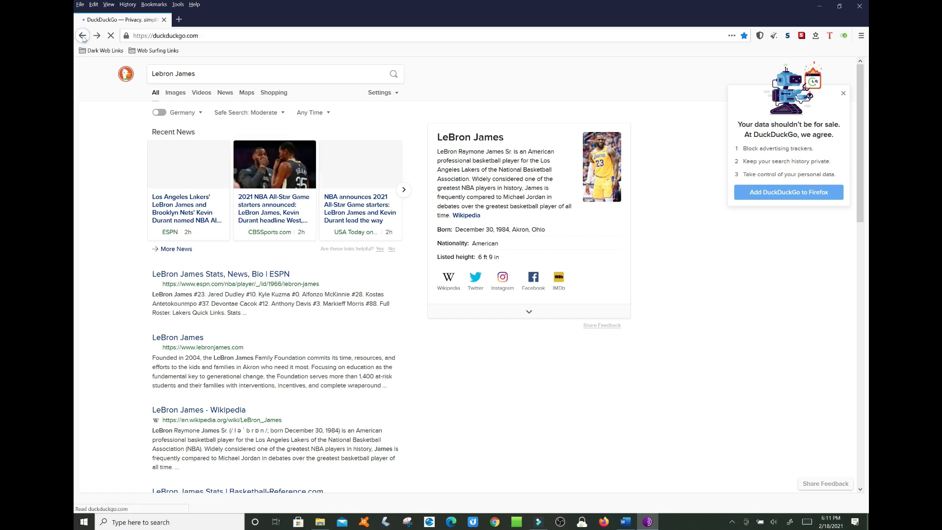
pyautogui.click(83, 35)
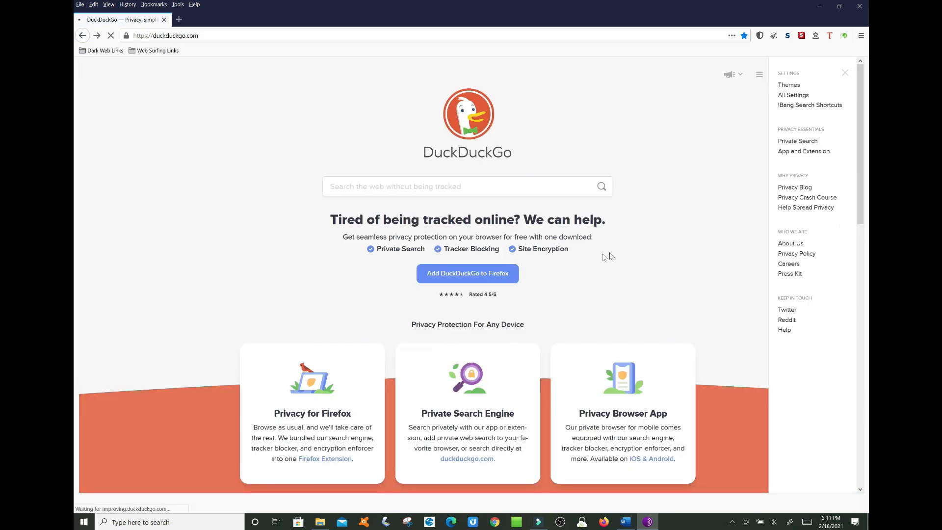
pyautogui.click(791, 242)
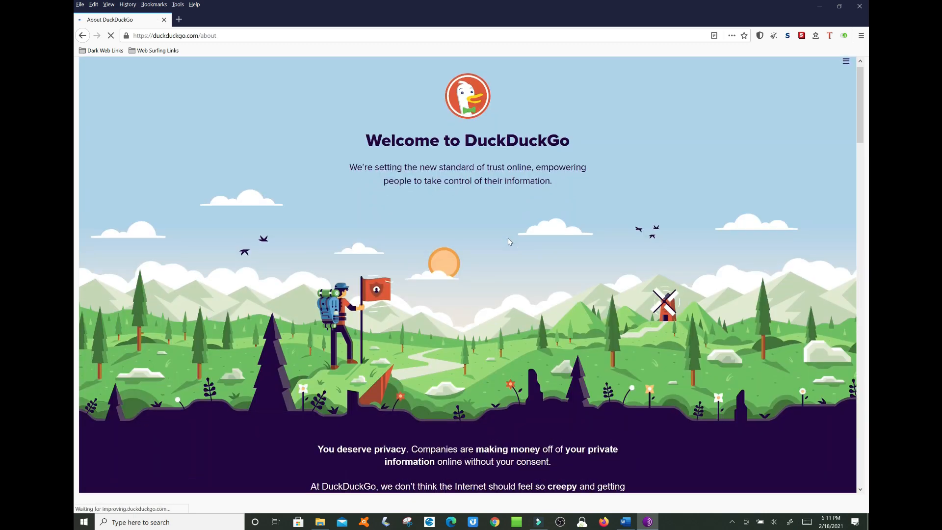
pyautogui.scroll(-3)
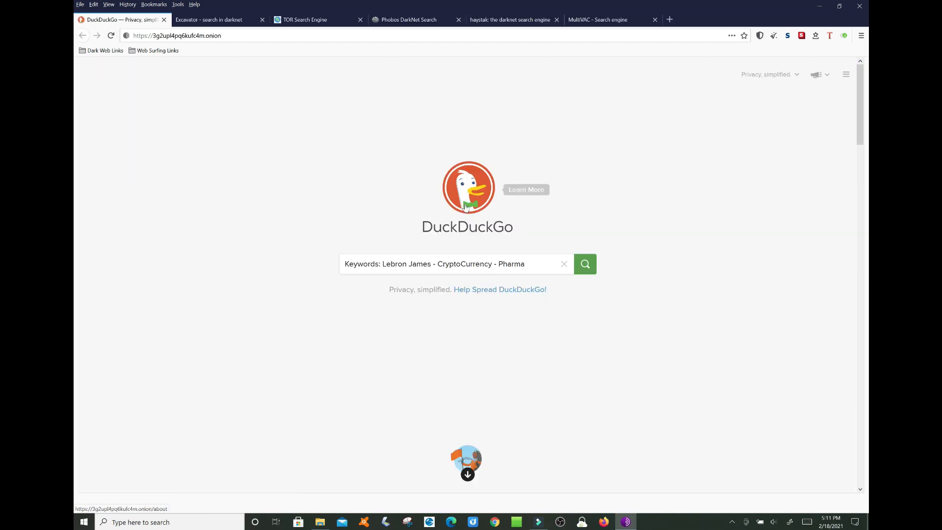
pyautogui.moveTo(369, 212)
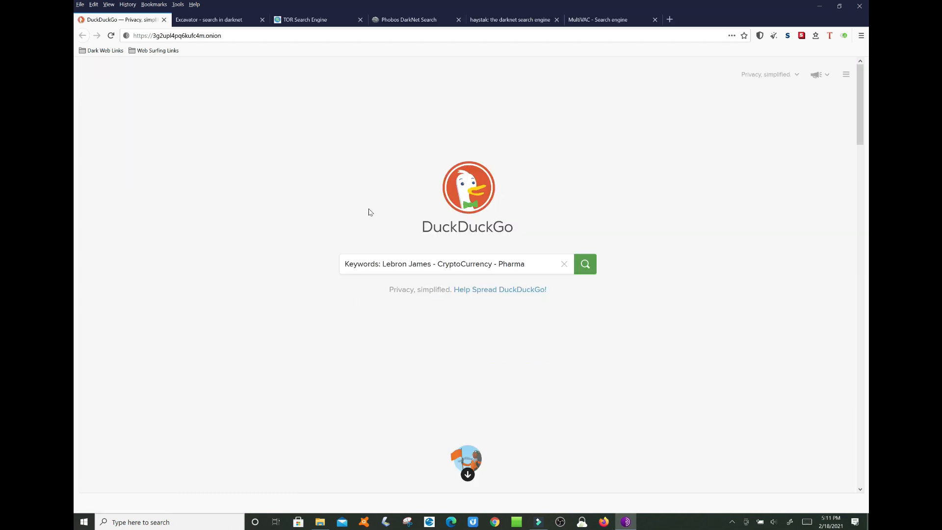
# - Run an Excavator search for 'lebron james'
pyautogui.click(208, 19)
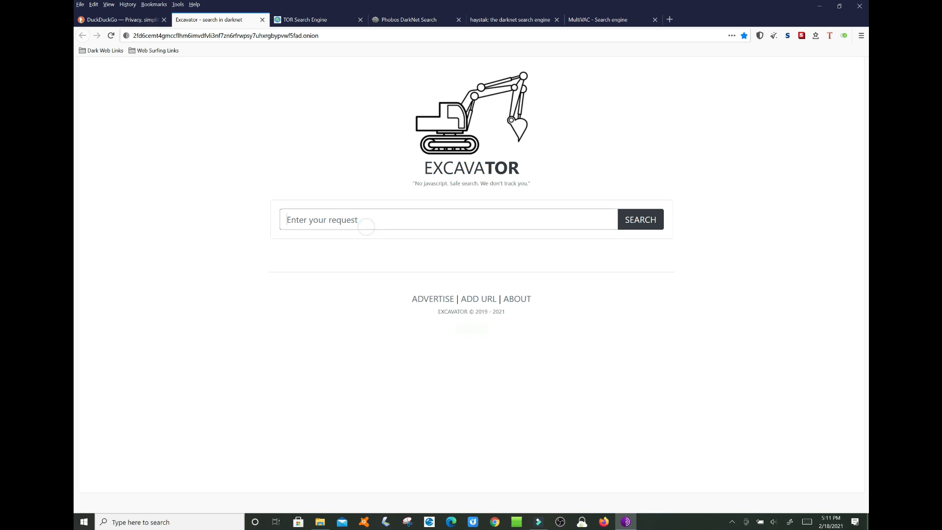
pyautogui.write('lebron')
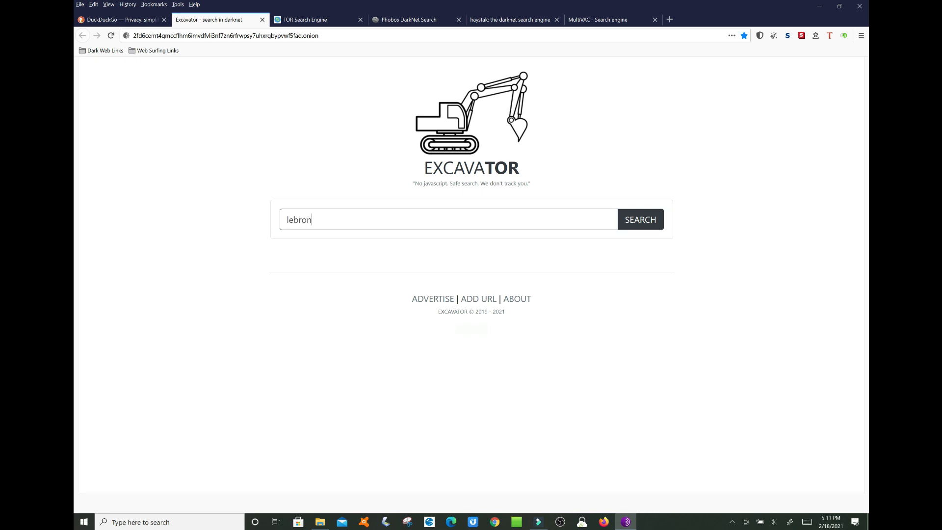
pyautogui.write('james')
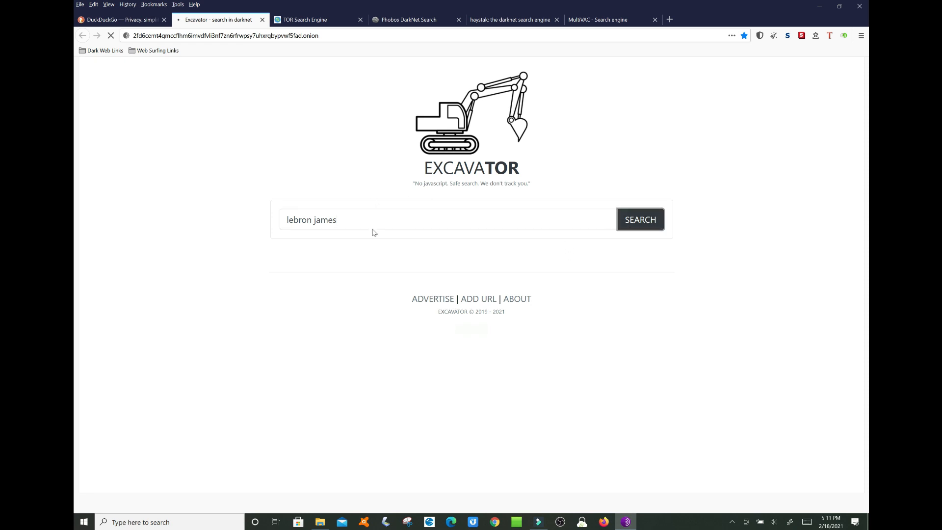
pyautogui.click(640, 218)
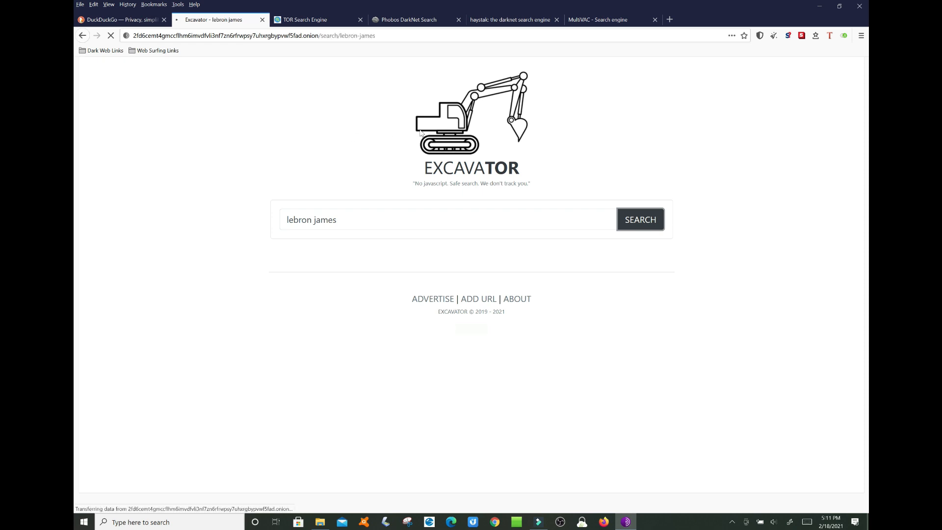
pyautogui.click(640, 218)
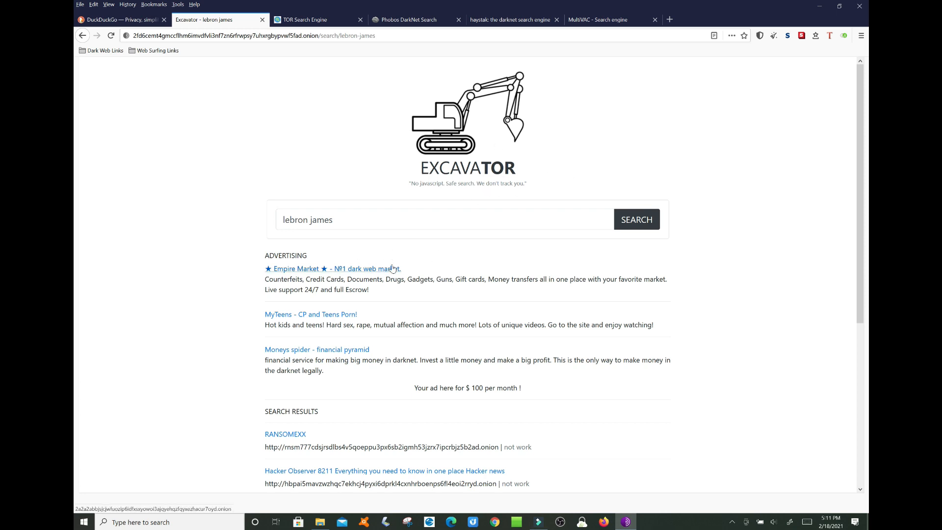
# - Scroll through the lebron james results, mostly ads and unrelated hacker-site listings
pyautogui.scroll(-3)
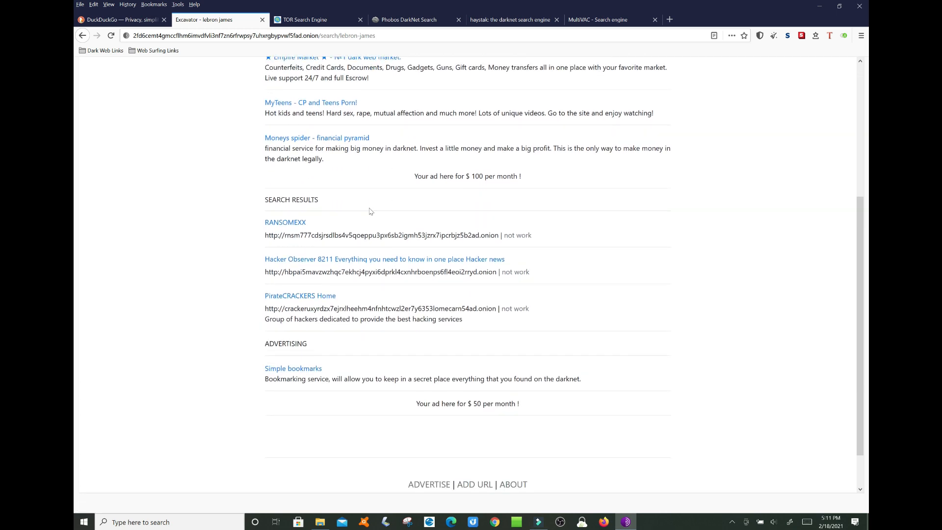
pyautogui.moveTo(436, 208)
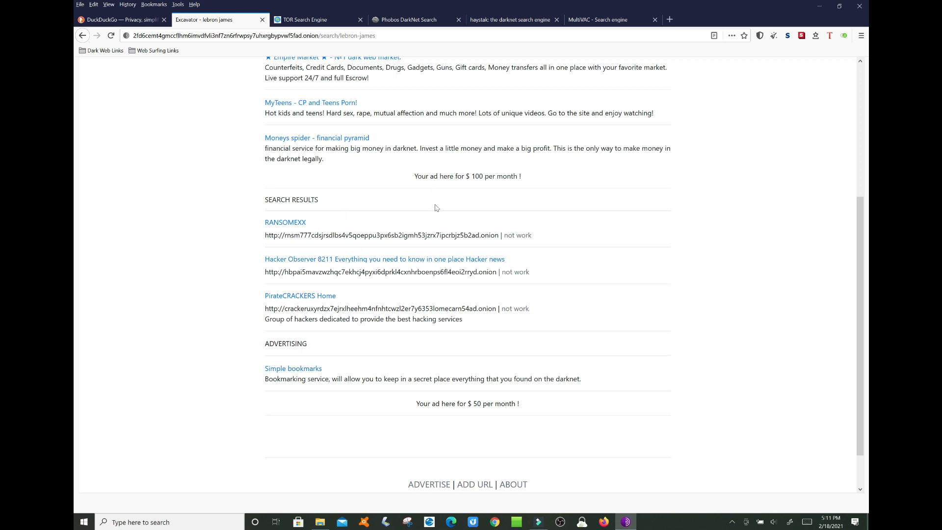
pyautogui.scroll(3)
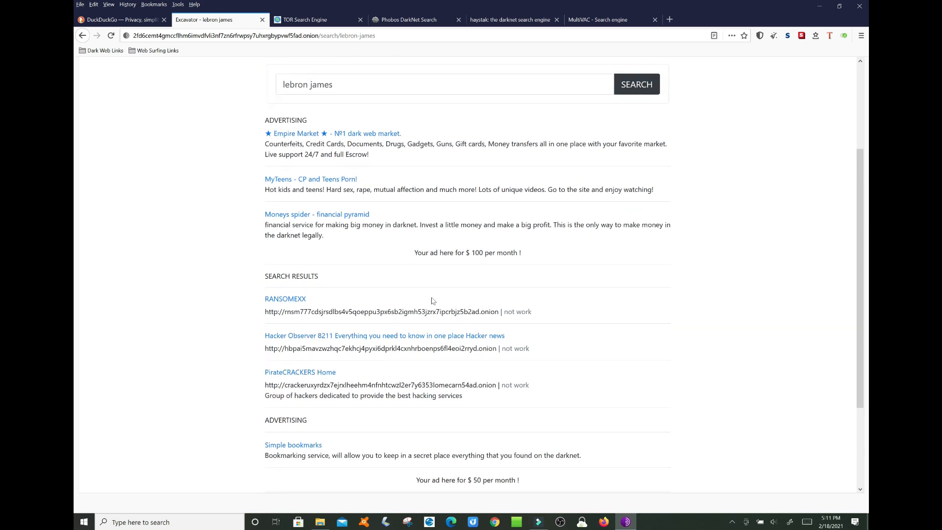
pyautogui.scroll(3)
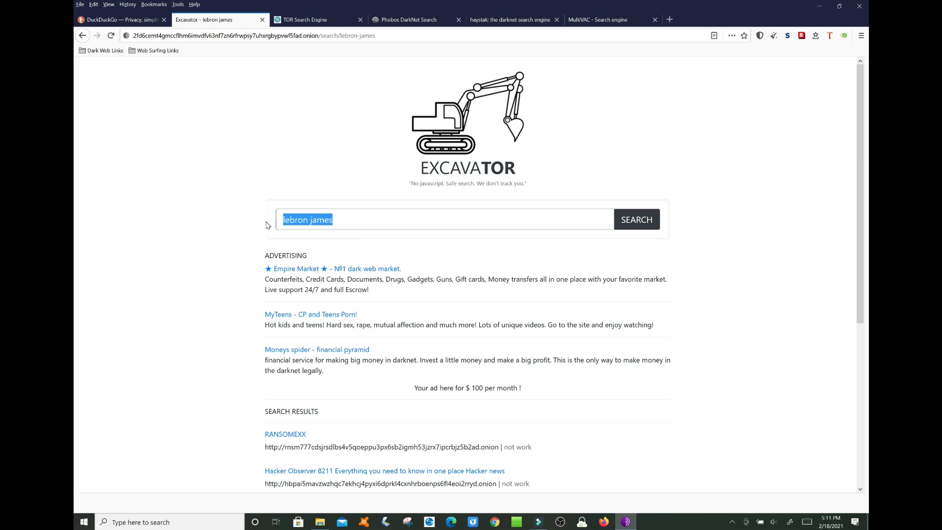
# - Run an Excavator search for CryptoCurrency and browse its results
pyautogui.write('CryptoCurrency')
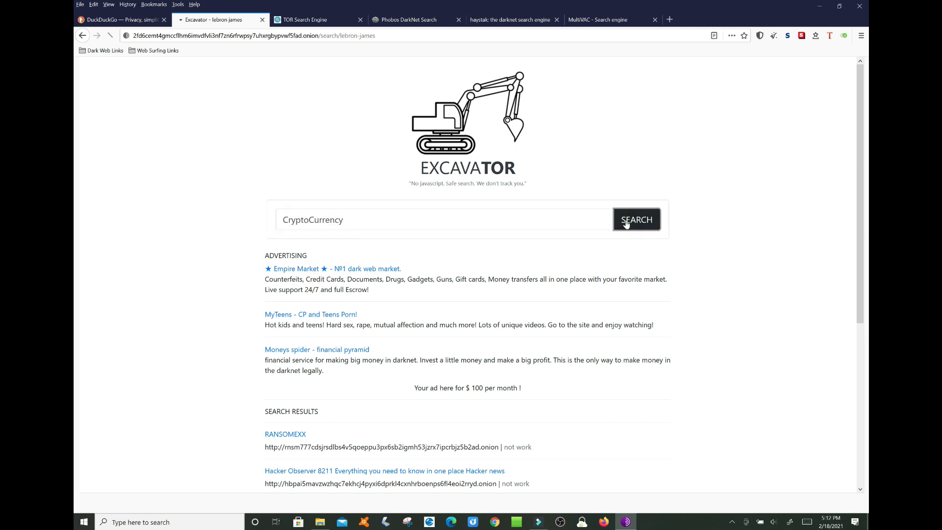
pyautogui.click(636, 218)
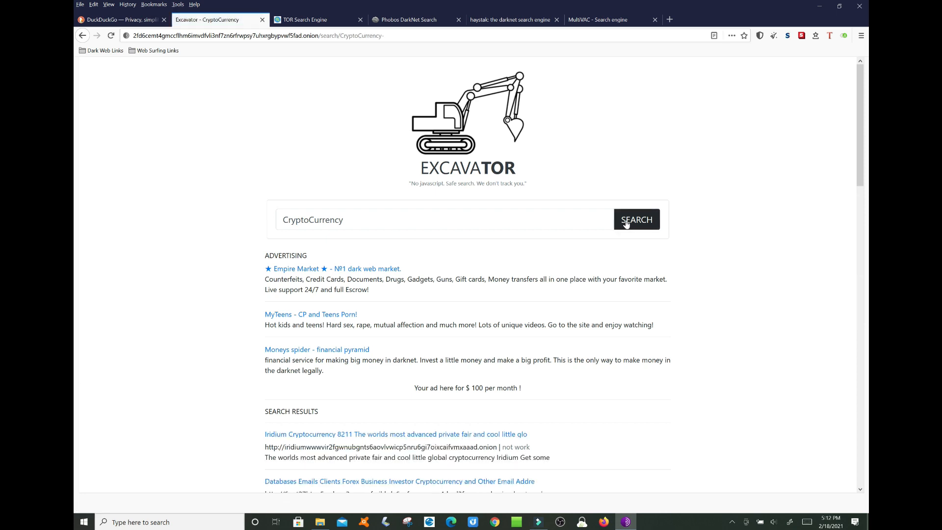
pyautogui.scroll(-3)
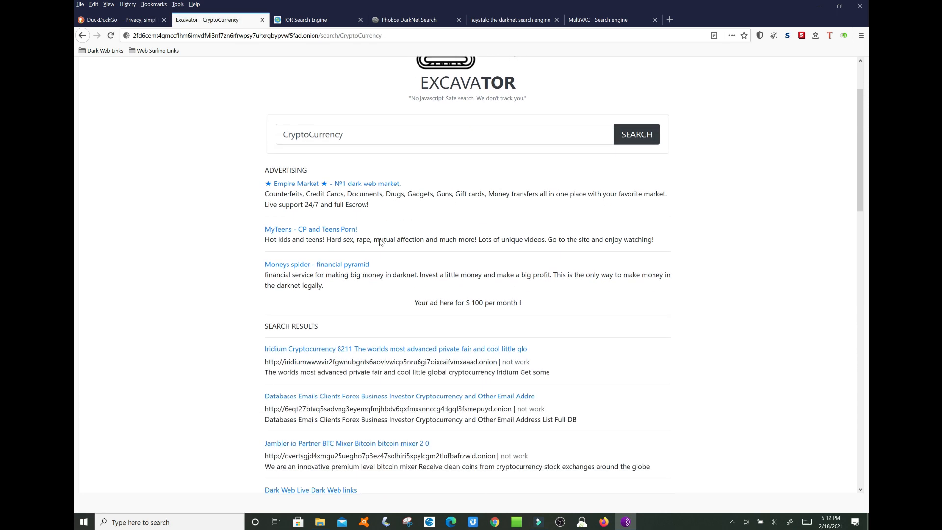
pyautogui.scroll(-3)
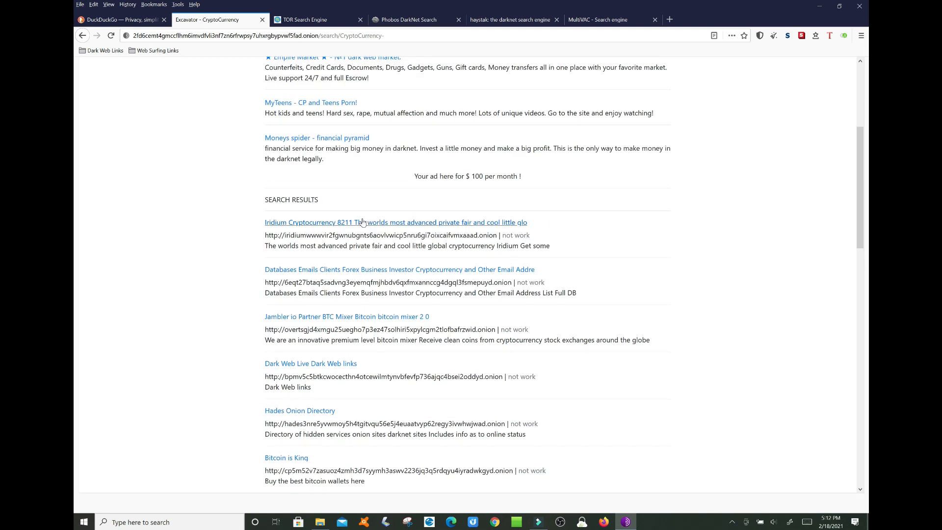
pyautogui.moveTo(325, 222)
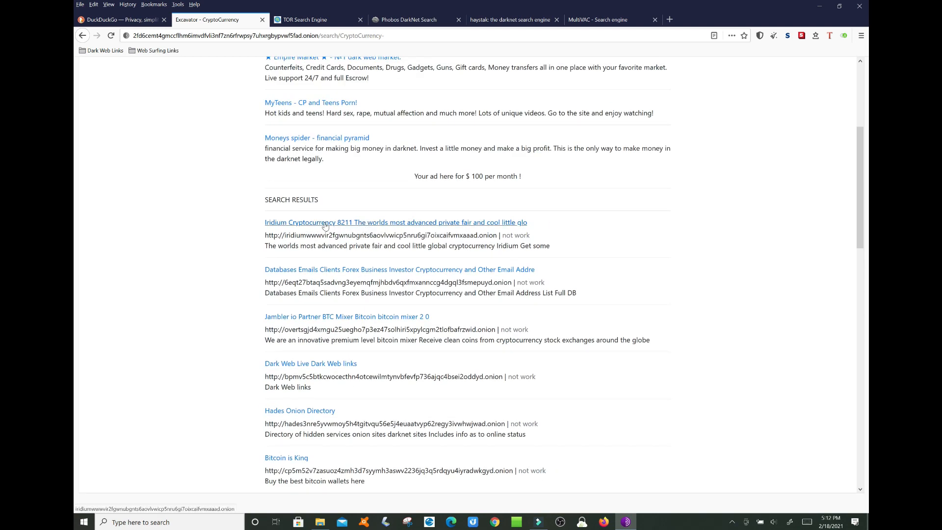
pyautogui.moveTo(312, 363)
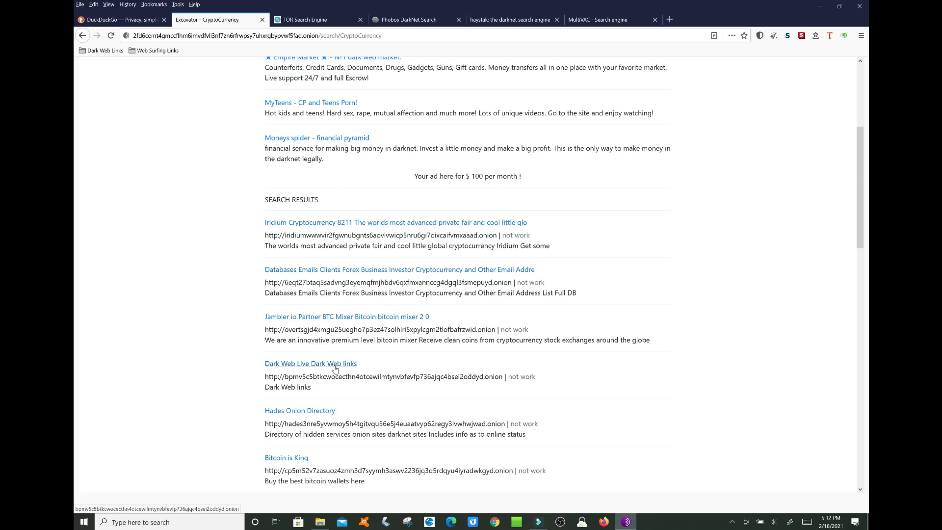
pyautogui.moveTo(346, 328)
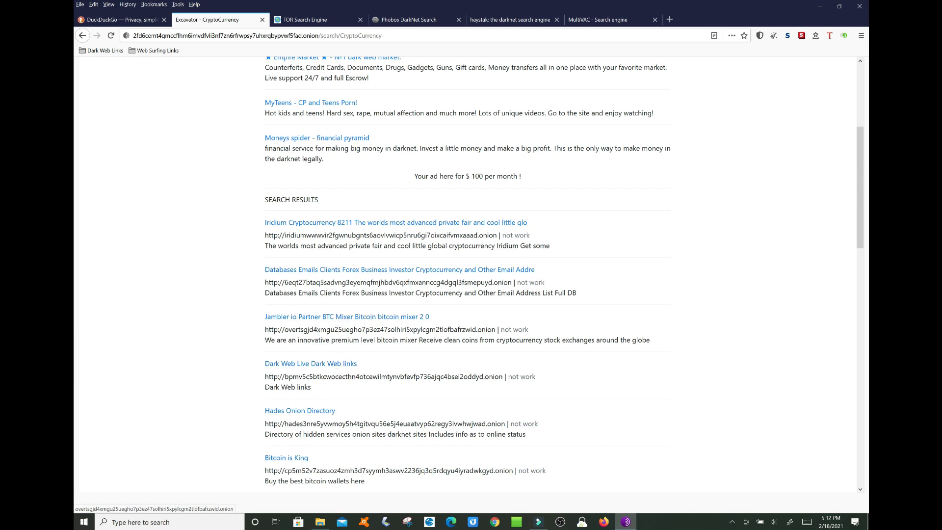
pyautogui.scroll(-3)
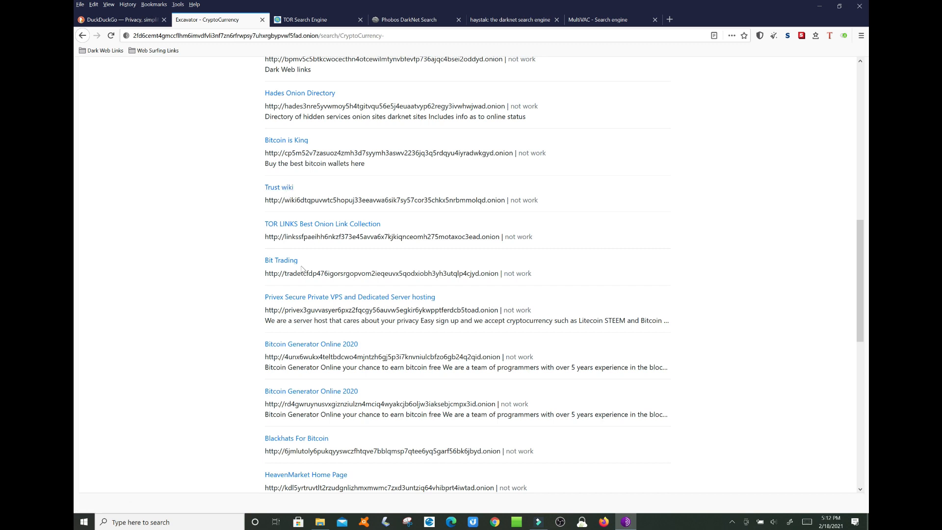
pyautogui.moveTo(369, 366)
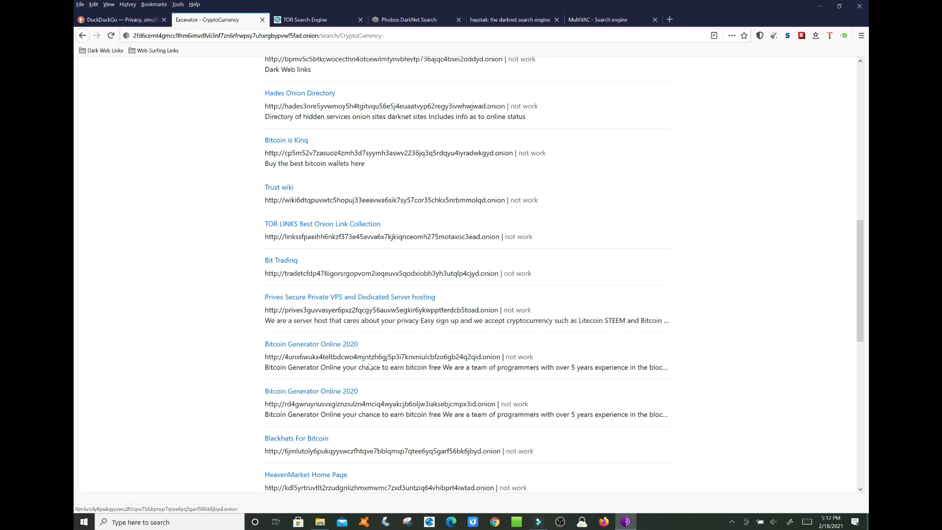
pyautogui.scroll(3)
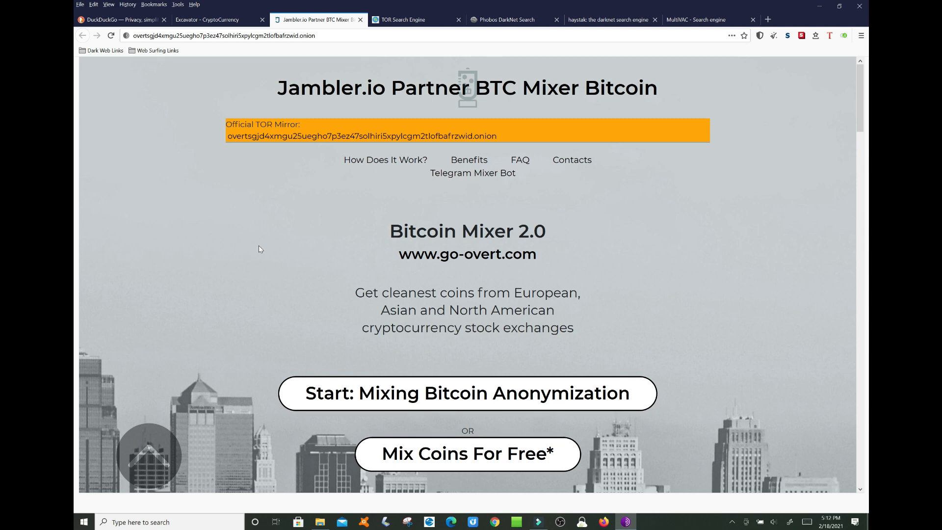
# - Return from the Jambler.io mixer tab to the Excavator CryptoCurrency results
pyautogui.click(207, 19)
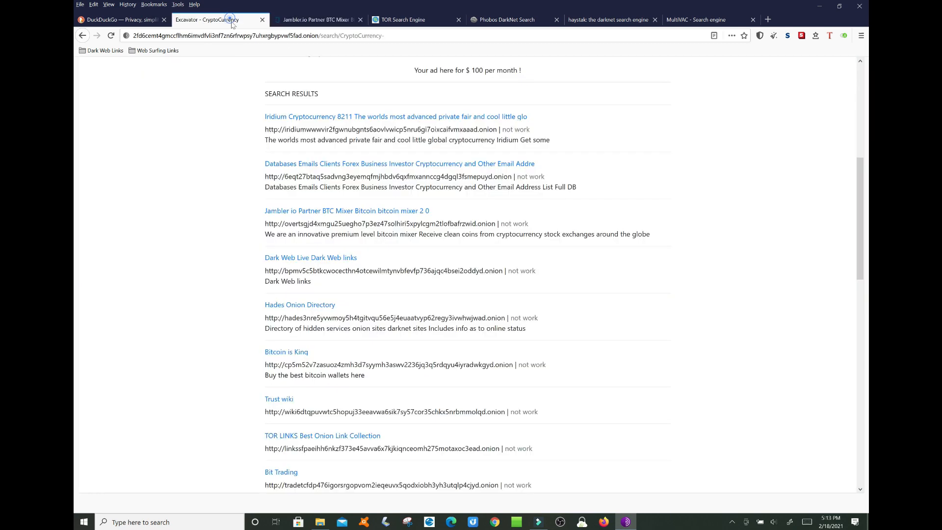
pyautogui.scroll(3)
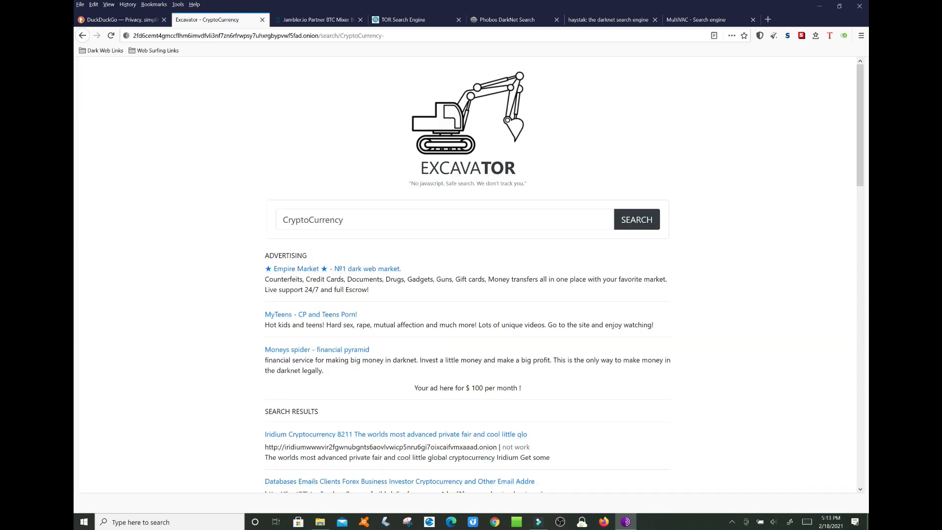
# - Run an Excavator search for Pharma and close the Jambler.io mixer tab
pyautogui.write('Pha')
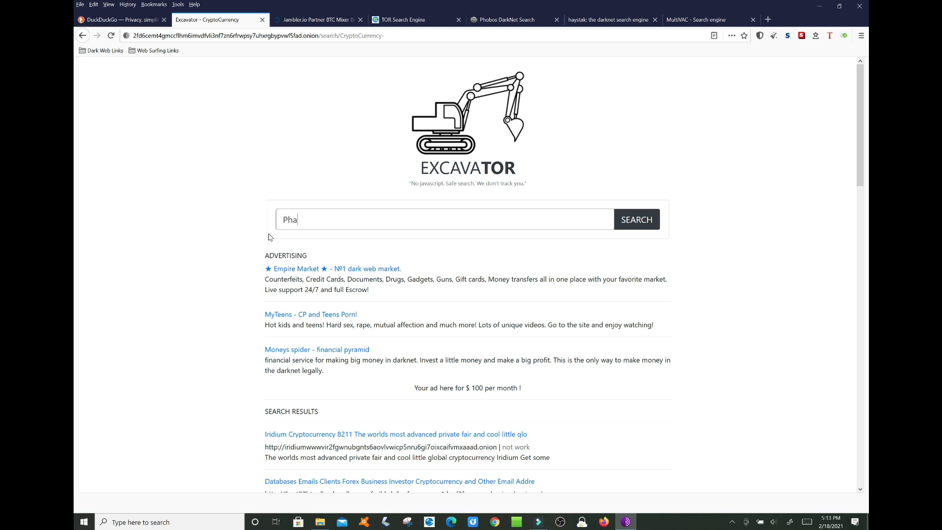
pyautogui.write('rma')
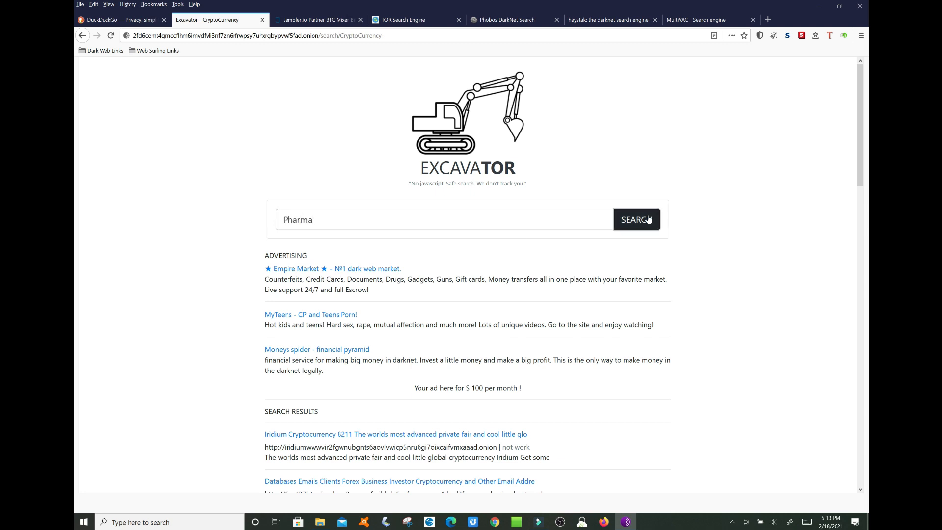
pyautogui.click(636, 218)
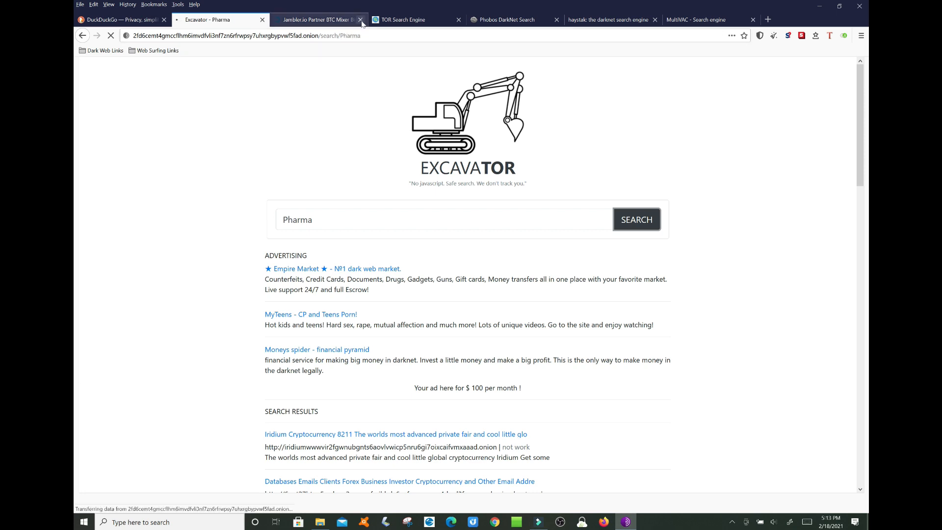
pyautogui.click(360, 19)
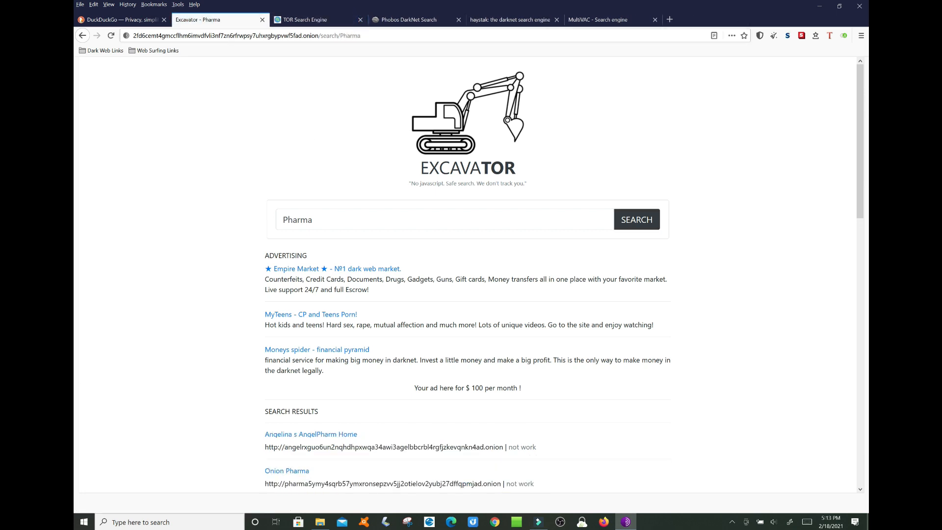
# - Browse the Pharma results listing pharmacy and Bitcoin Kamagra sites marked not work
pyautogui.scroll(-3)
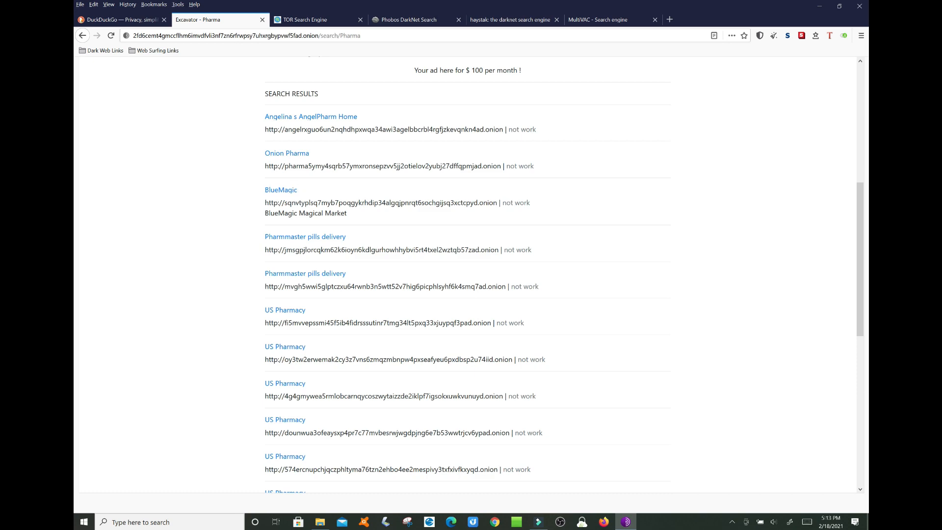
pyautogui.moveTo(321, 287)
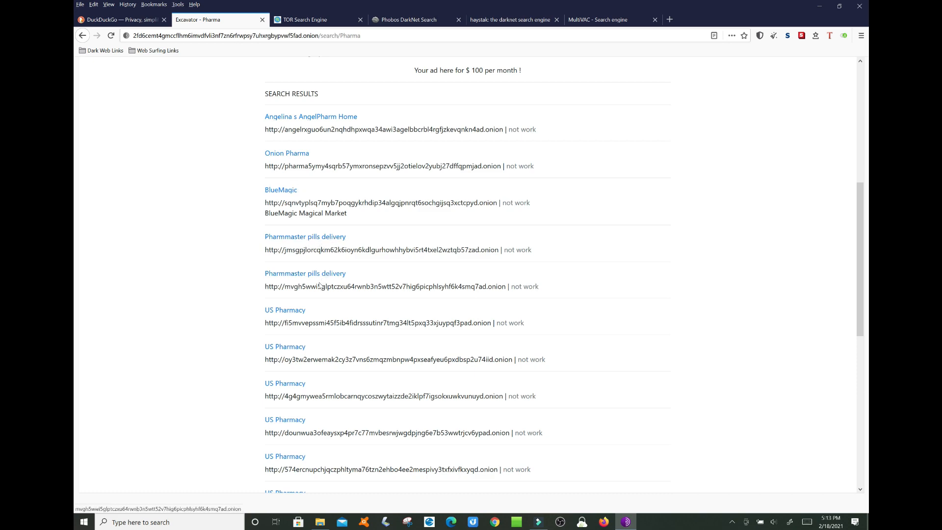
pyautogui.scroll(-3)
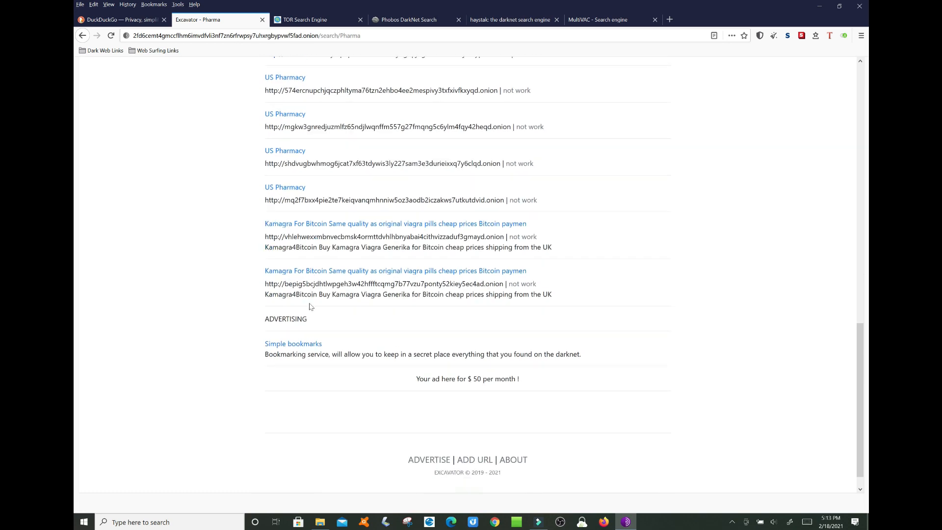
pyautogui.scroll(-3)
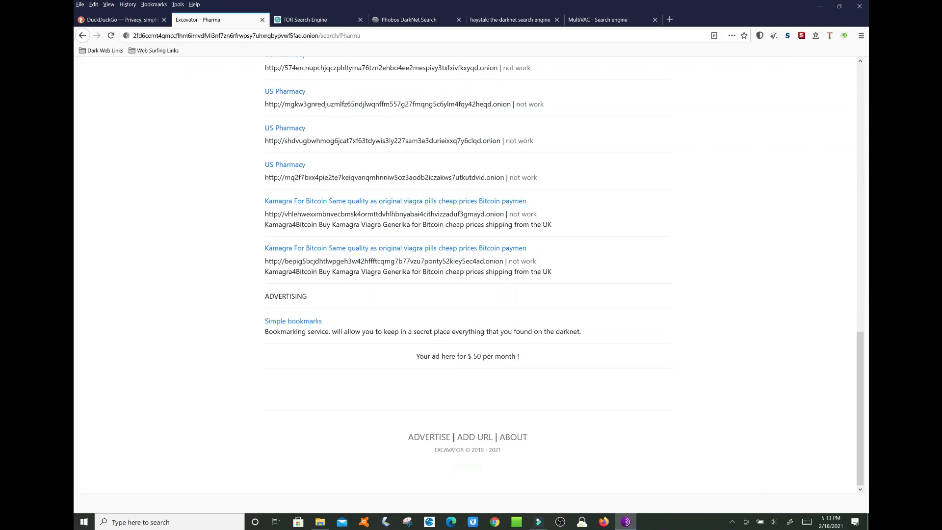
pyautogui.scroll(3)
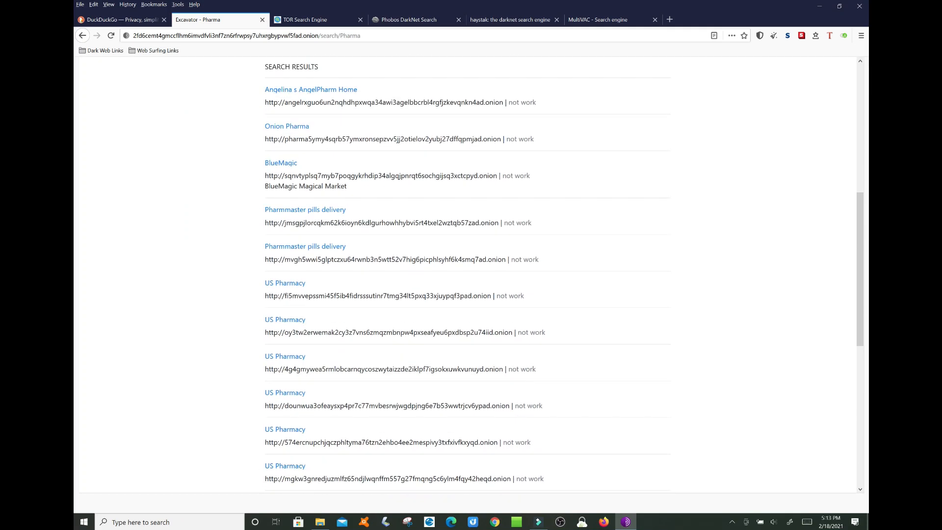
pyautogui.scroll(3)
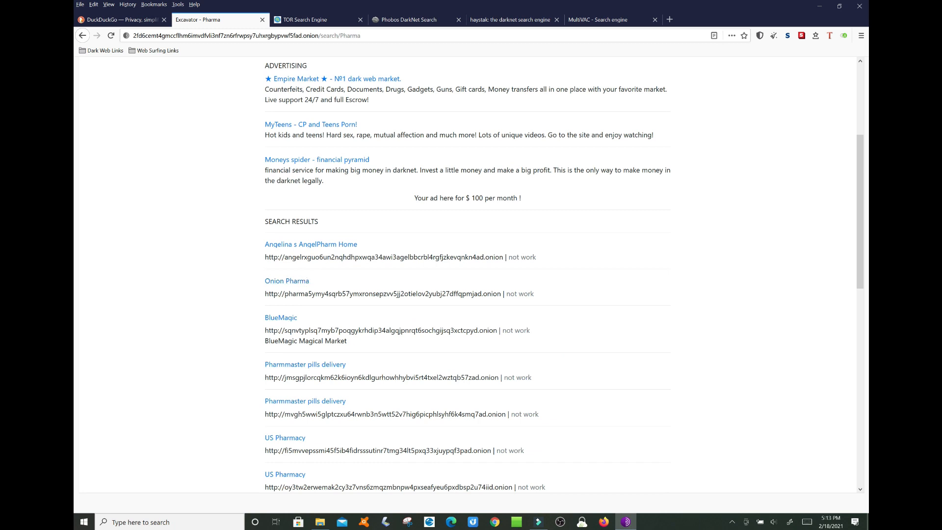
# - Open the BlueMagic market result in its own tab, then return to the Excavator Pharma results
pyautogui.click(280, 317)
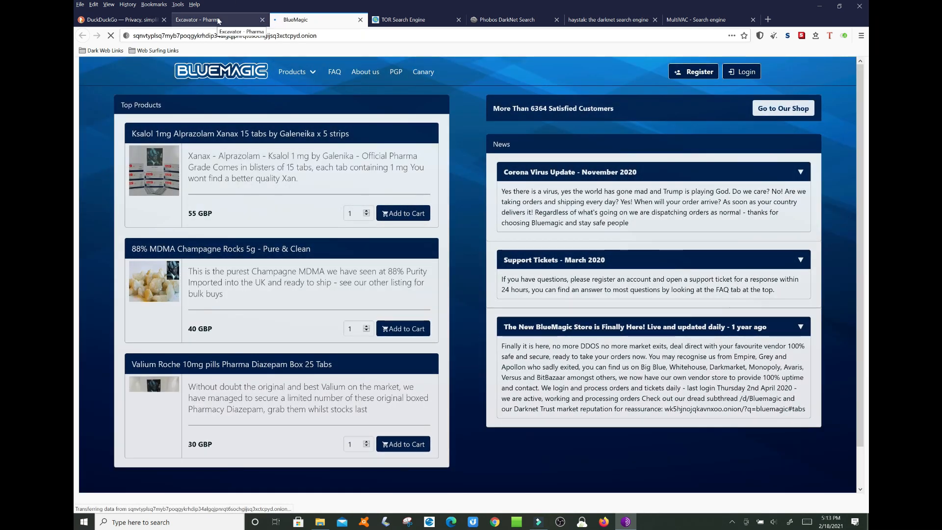
pyautogui.click(198, 19)
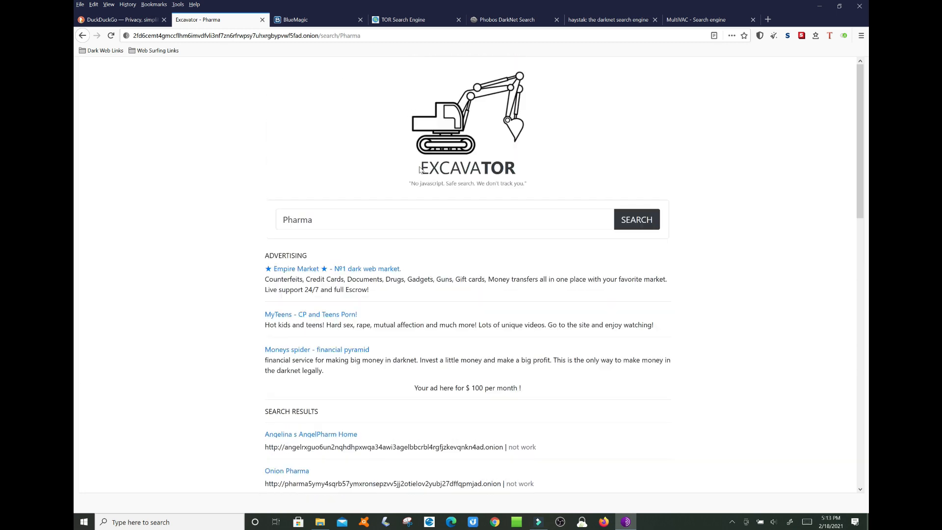
pyautogui.moveTo(527, 178)
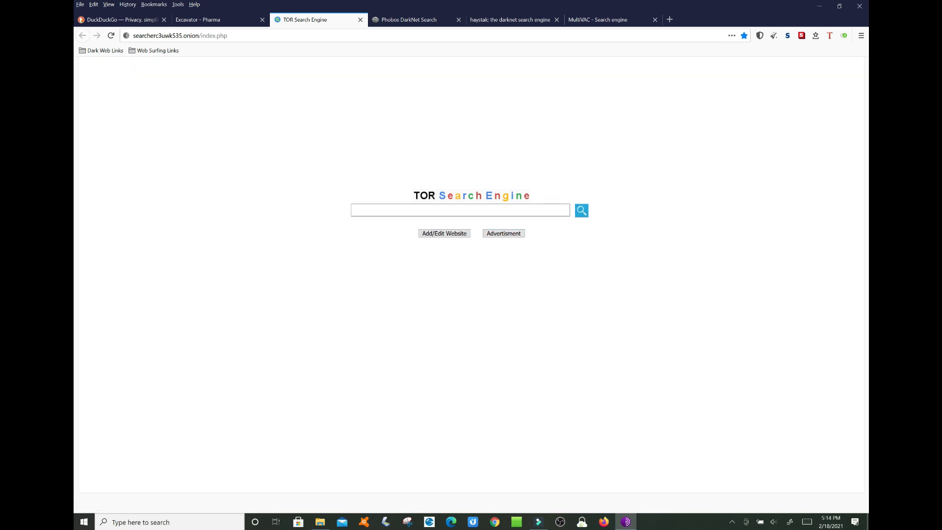
# - Search TOR Search Engine for lebron james (no results), then enter CryptoCurrency as the next query
pyautogui.write('lebgr')
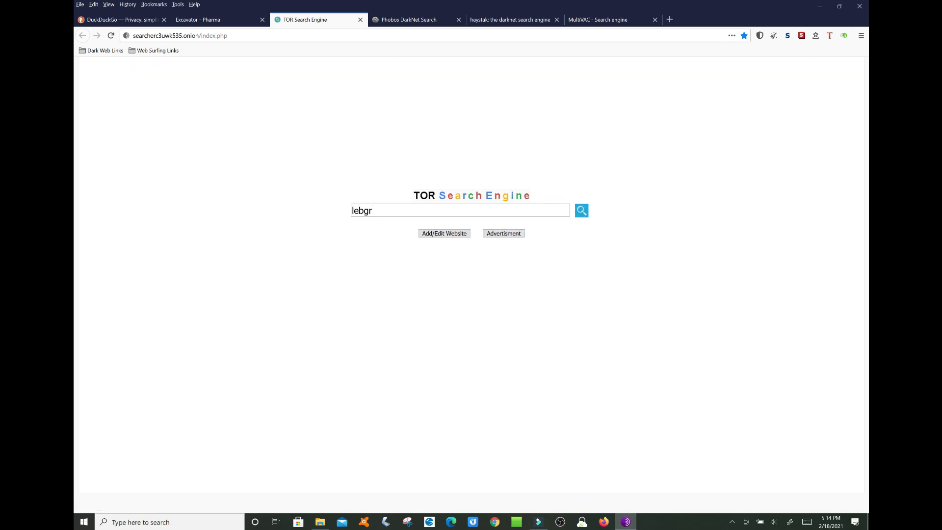
pyautogui.write('lebron jam')
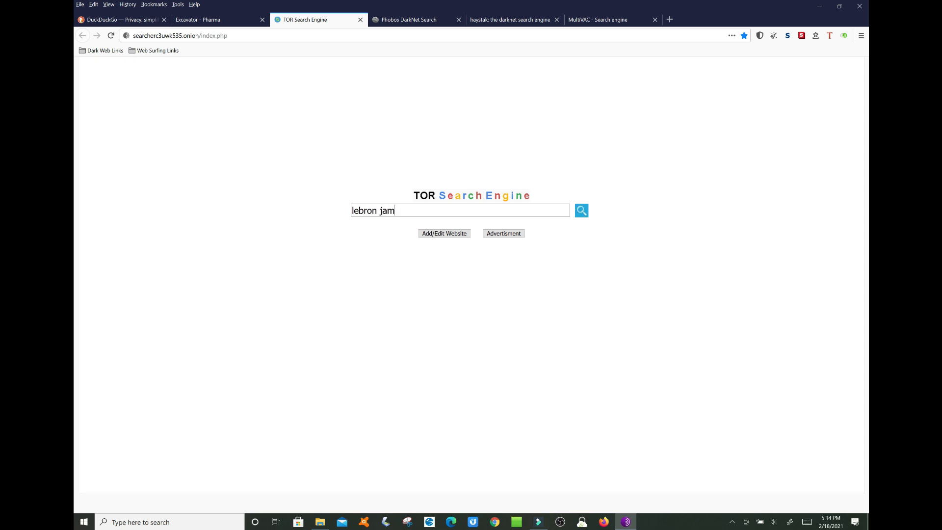
pyautogui.write('es')
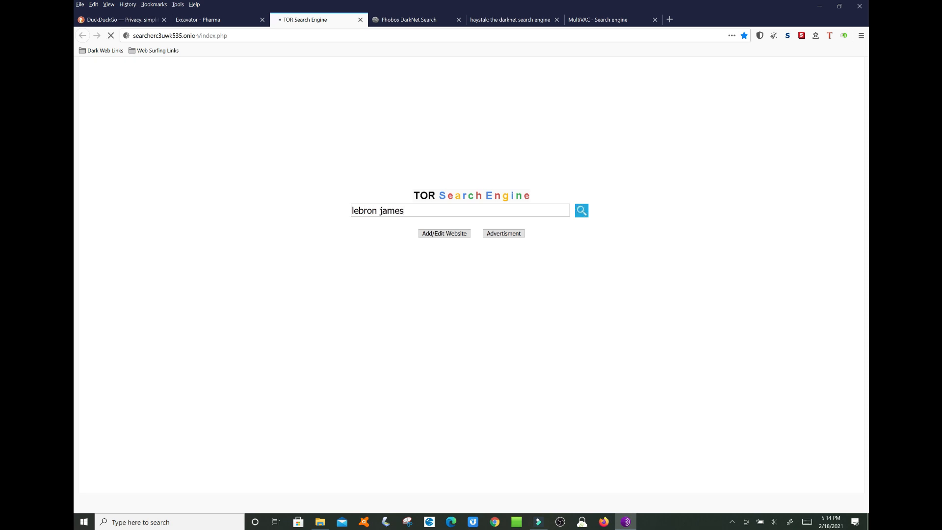
pyautogui.click(580, 210)
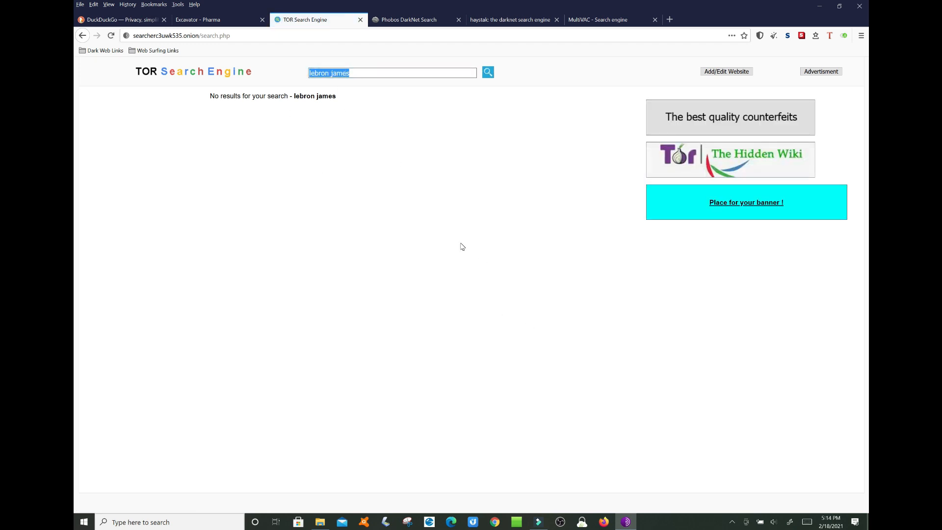
pyautogui.write('CryptoCurrency')
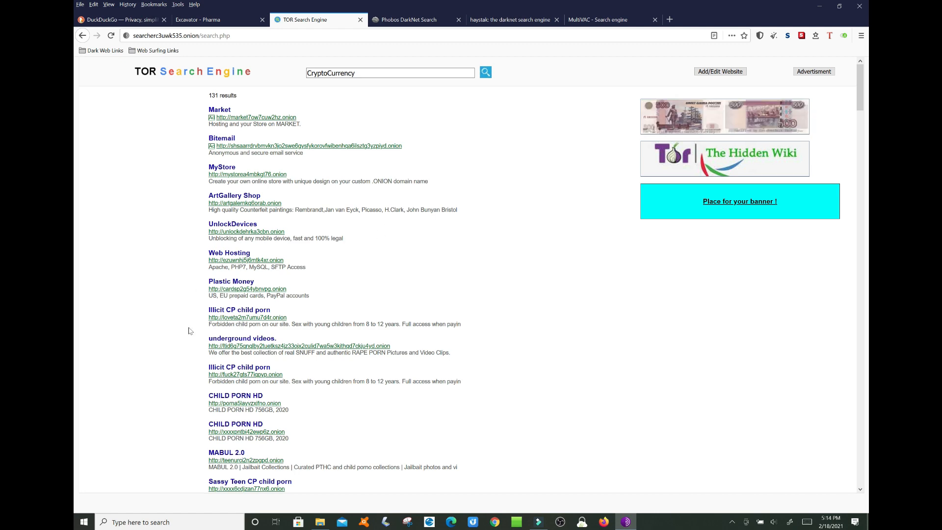
# - Scroll down through the 131 CryptoCurrency results and back up to the first entry
pyautogui.scroll(-3)
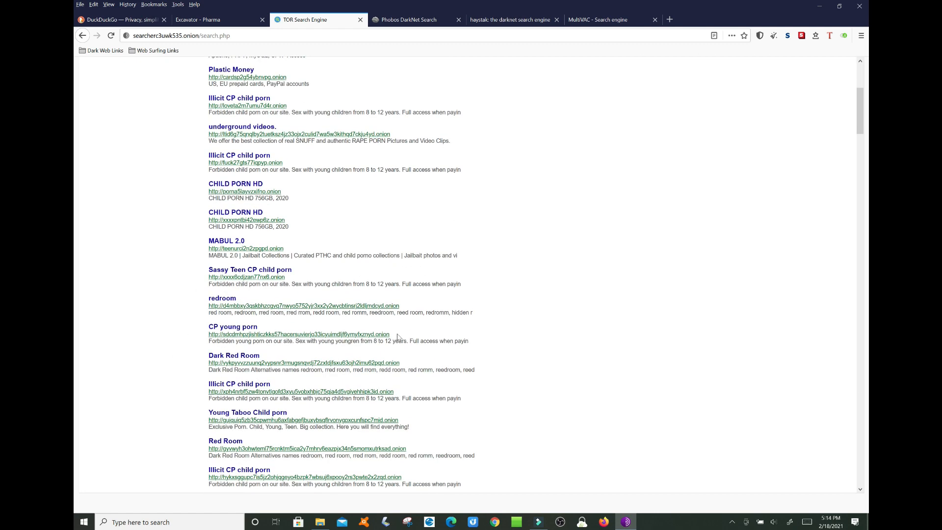
pyautogui.scroll(3)
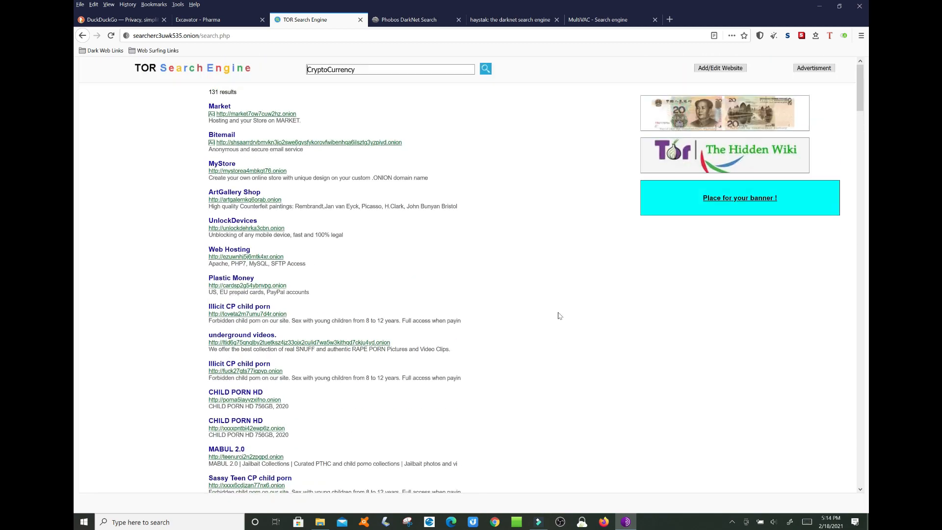
pyautogui.scroll(-3)
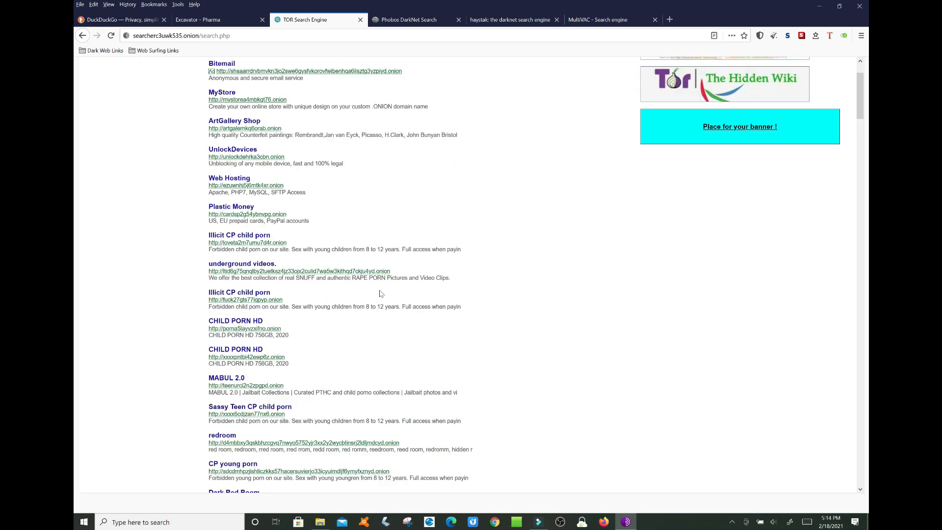
pyautogui.scroll(-3)
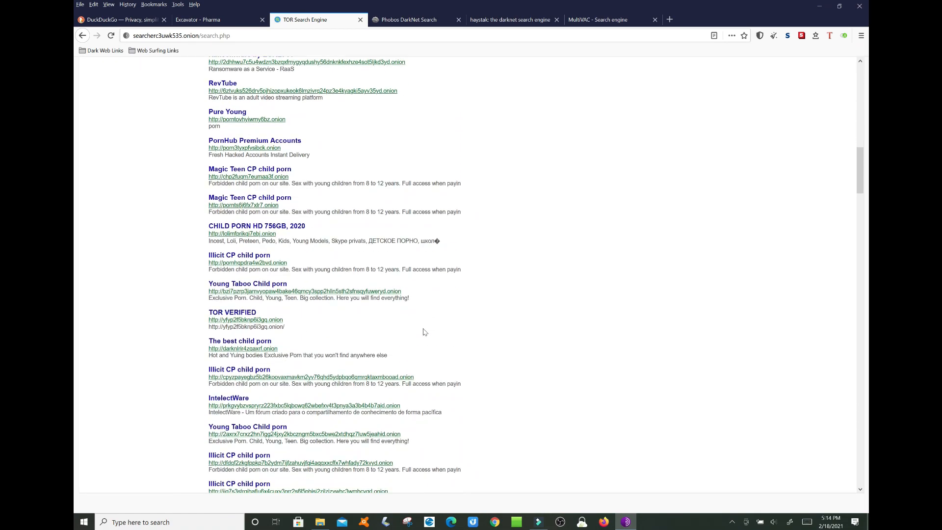
pyautogui.scroll(-3)
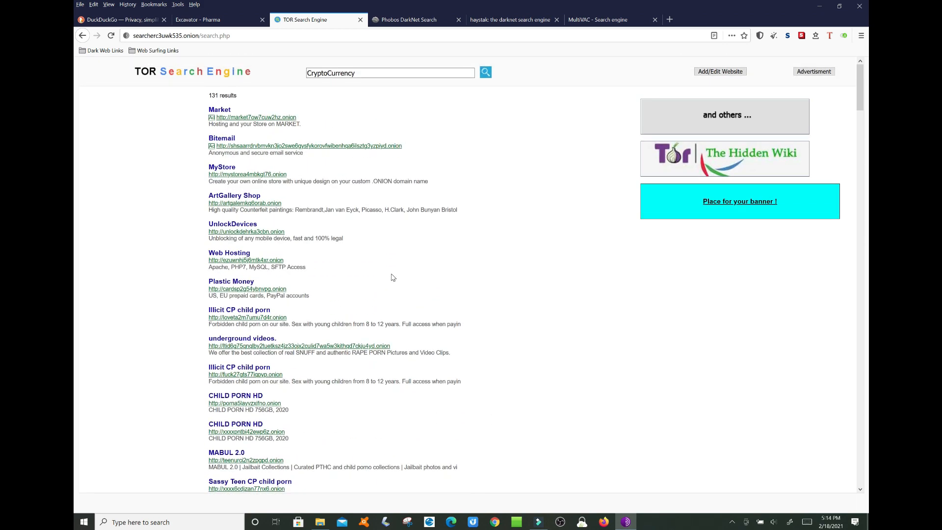
pyautogui.moveTo(470, 271)
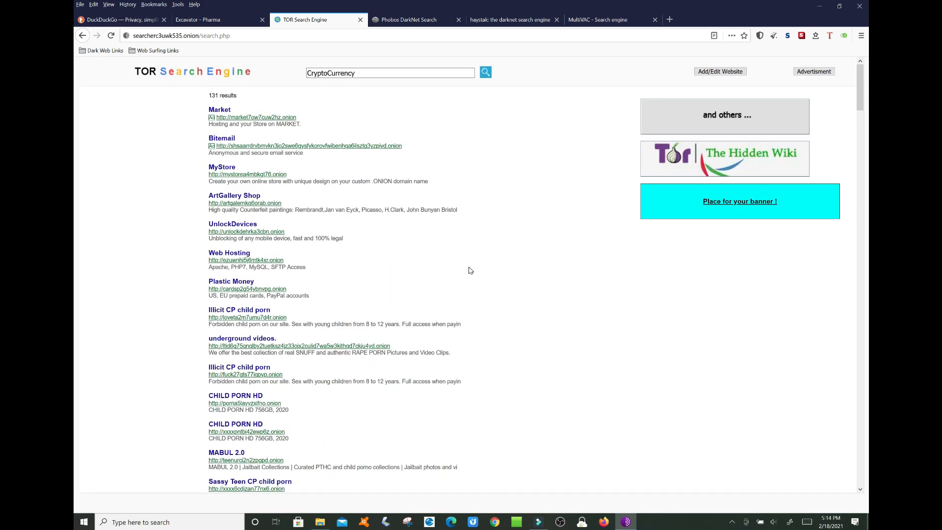
pyautogui.scroll(-3)
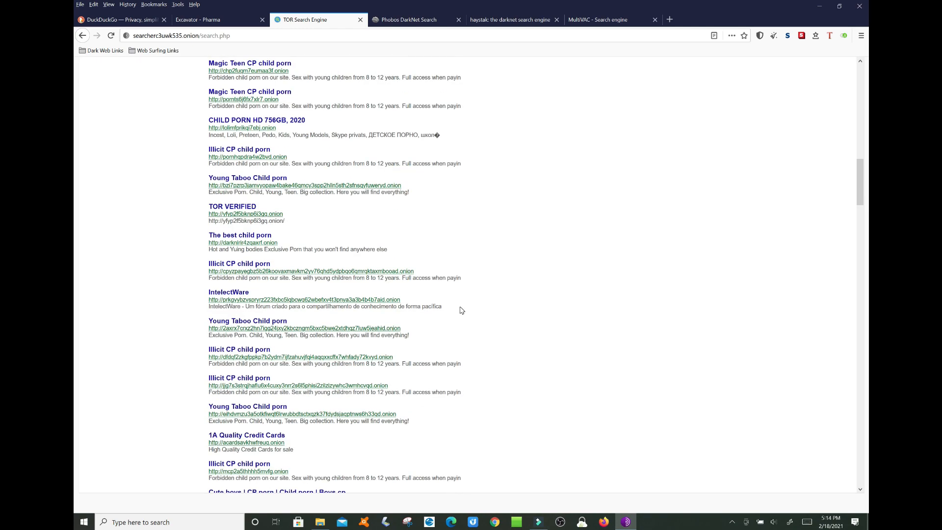
pyautogui.scroll(3)
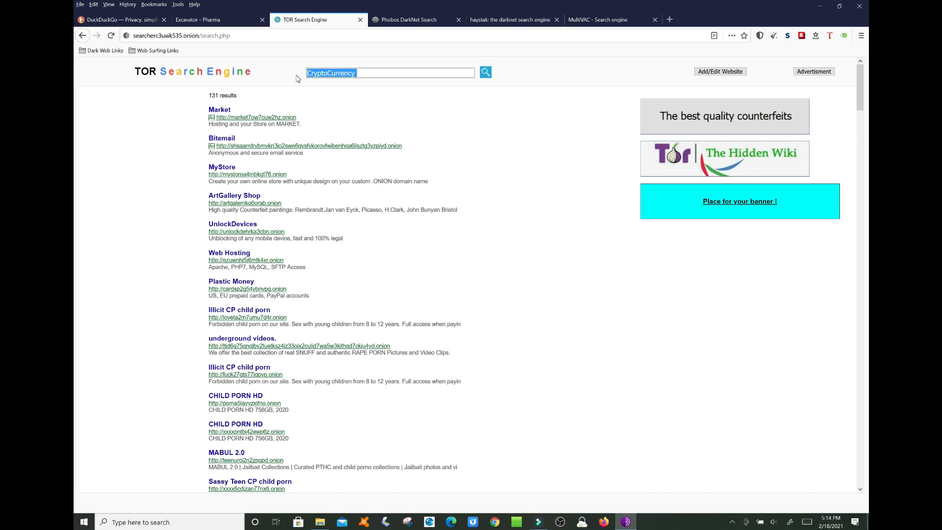
# - Search TOR Search Engine for Pharma, returning 20 drug and cannabis store results
pyautogui.write('Pharma')
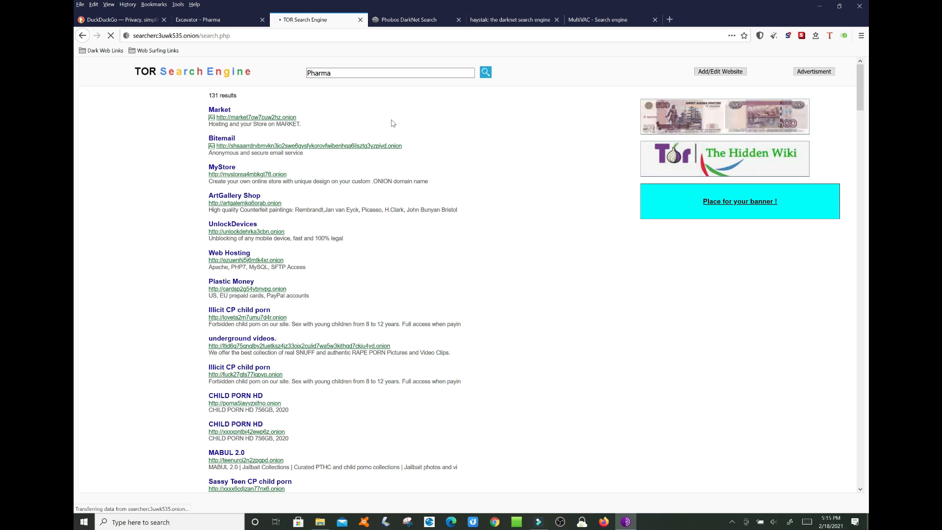
pyautogui.click(485, 72)
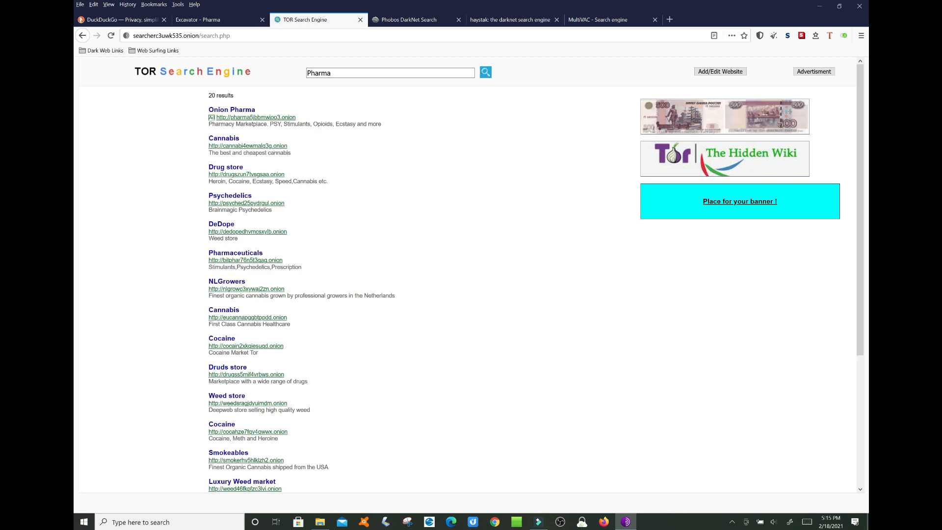
pyautogui.moveTo(338, 228)
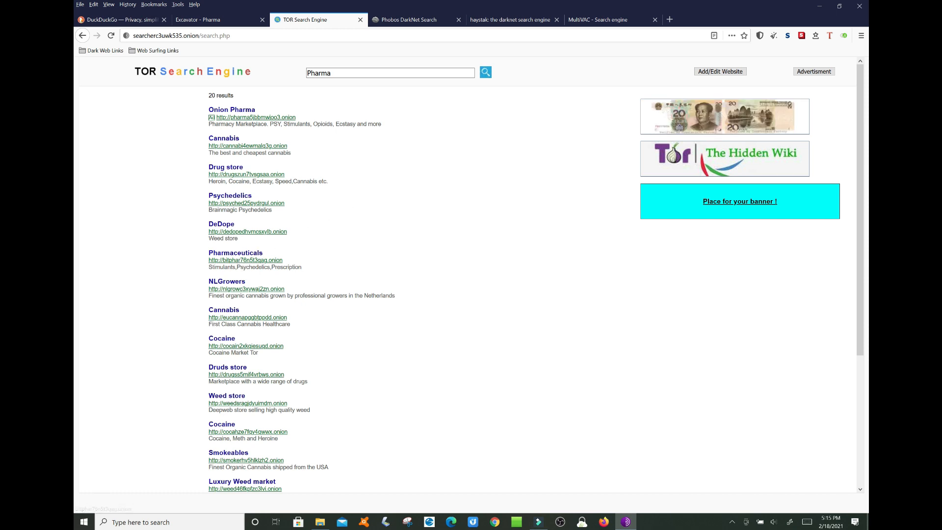
pyautogui.moveTo(246, 259)
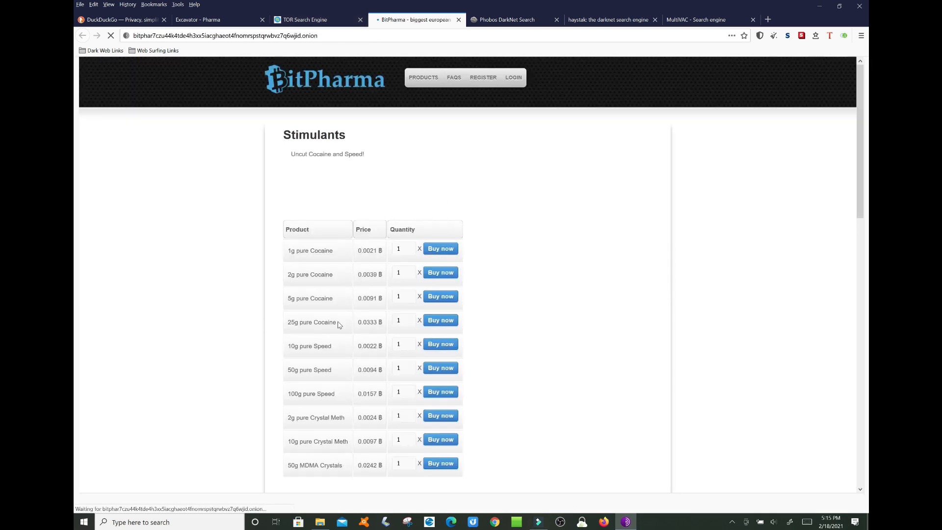
# - Scroll through BitPharma's Stimulants and Prescription price tables and back up
pyautogui.scroll(-3)
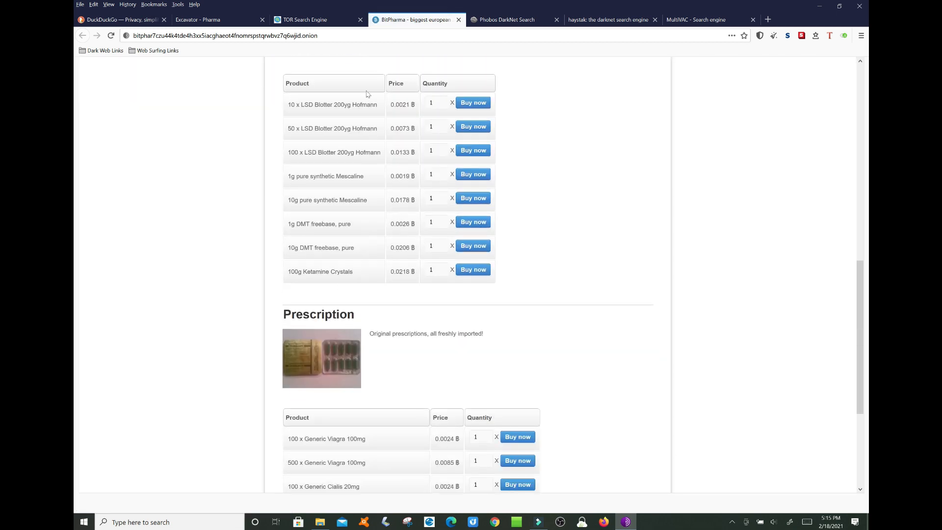
pyautogui.scroll(-3)
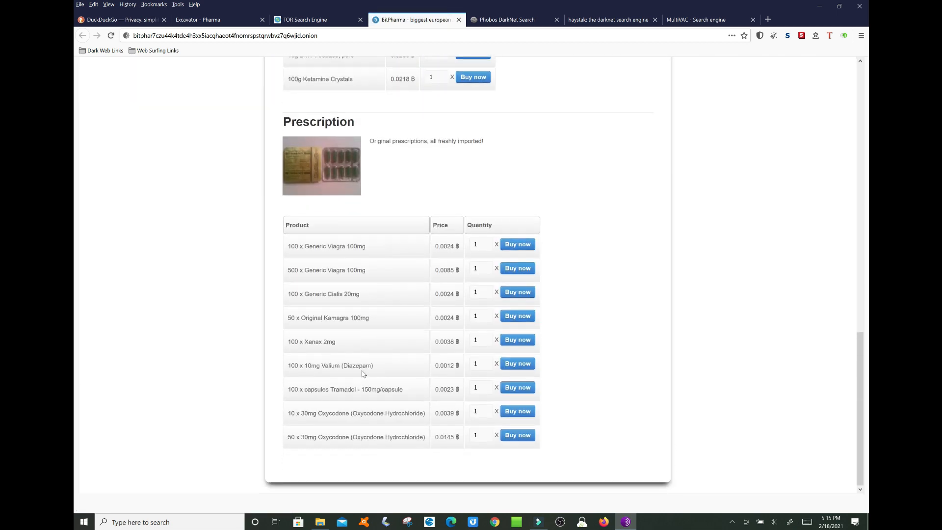
pyautogui.scroll(3)
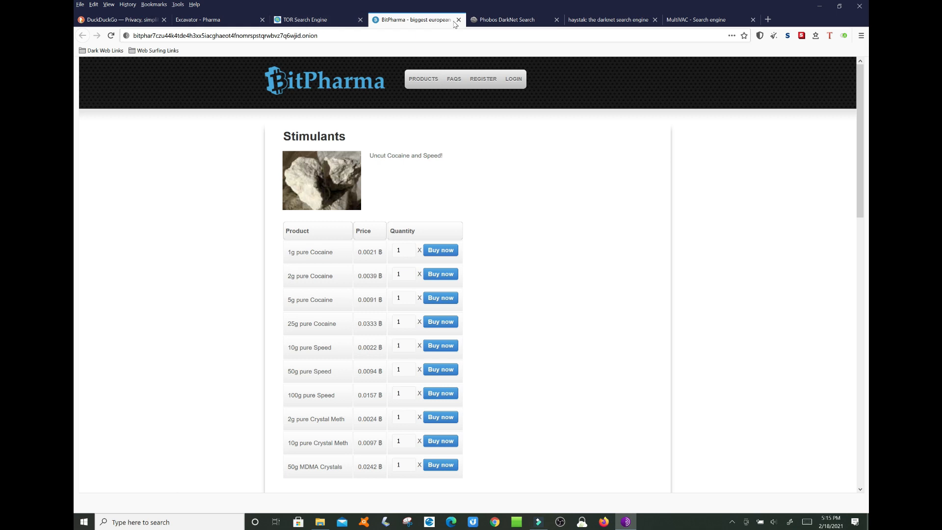
# - Close the BitPharma shop tab and search Phobos for 'lebron james'
pyautogui.click(458, 20)
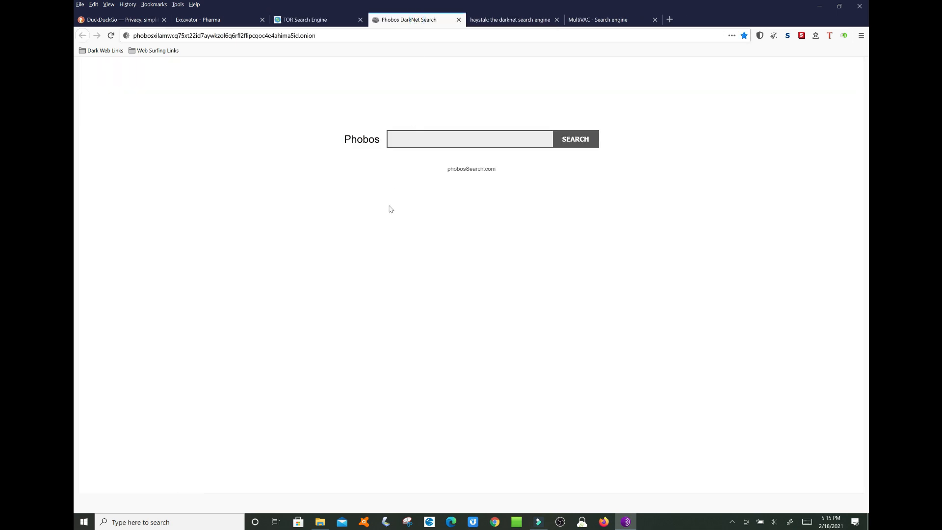
pyautogui.moveTo(467, 170)
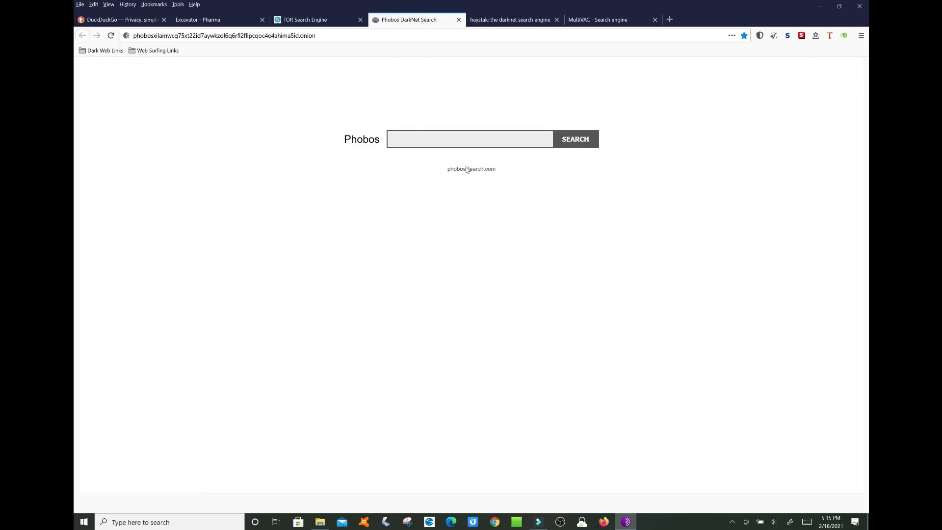
pyautogui.moveTo(639, 207)
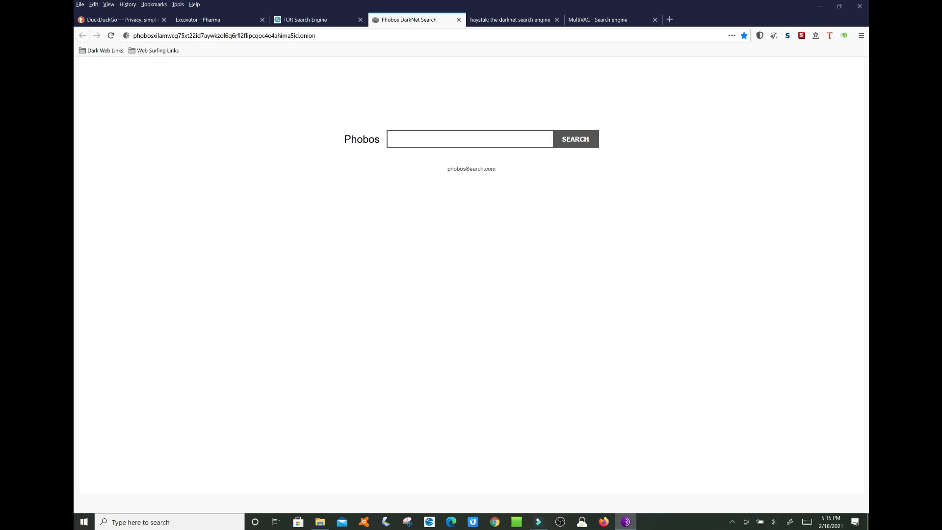
pyautogui.write('lebron james')
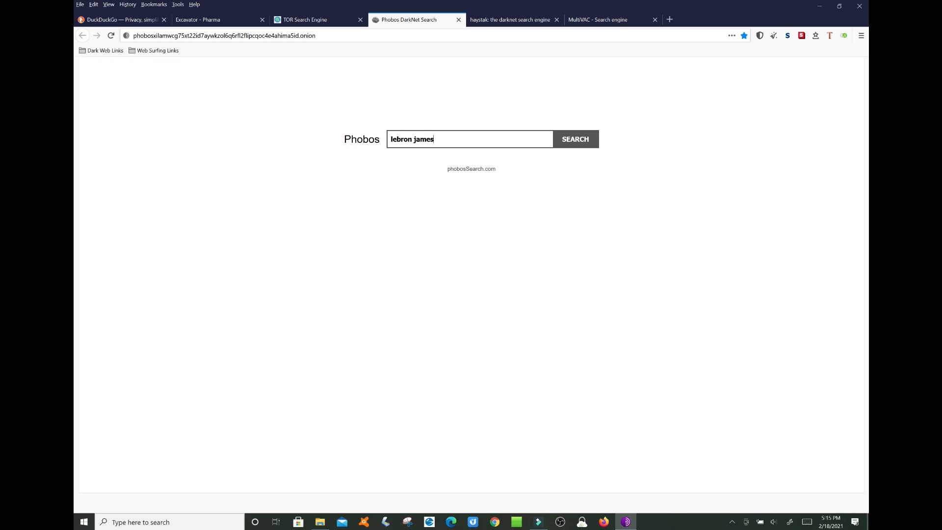
pyautogui.click(574, 138)
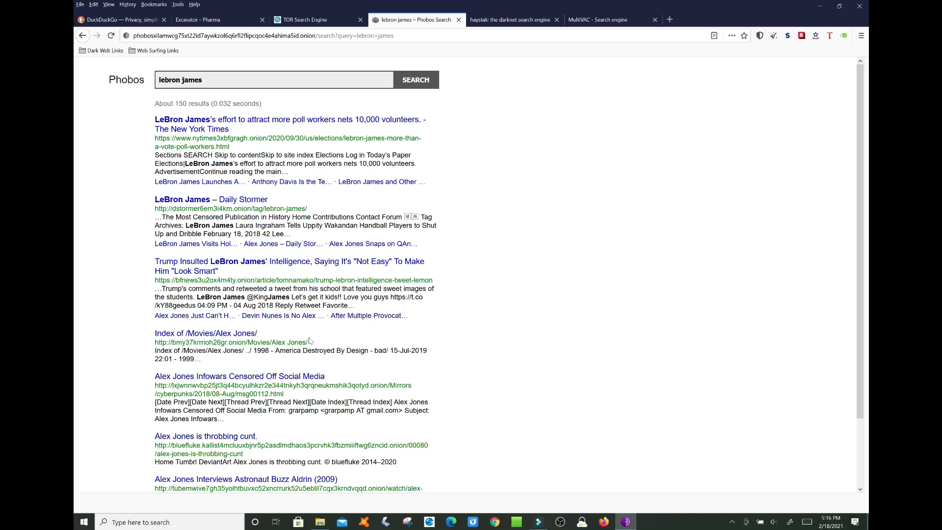
pyautogui.moveTo(287, 315)
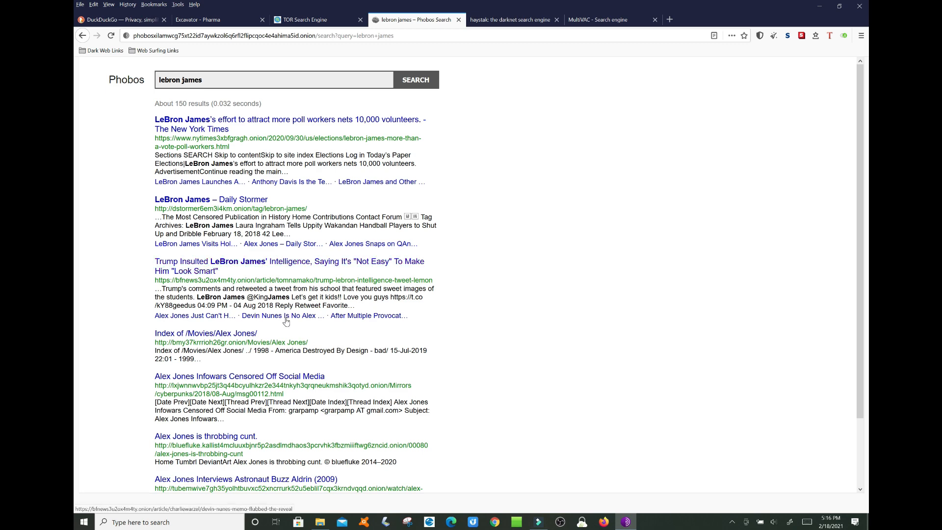
pyautogui.moveTo(247, 133)
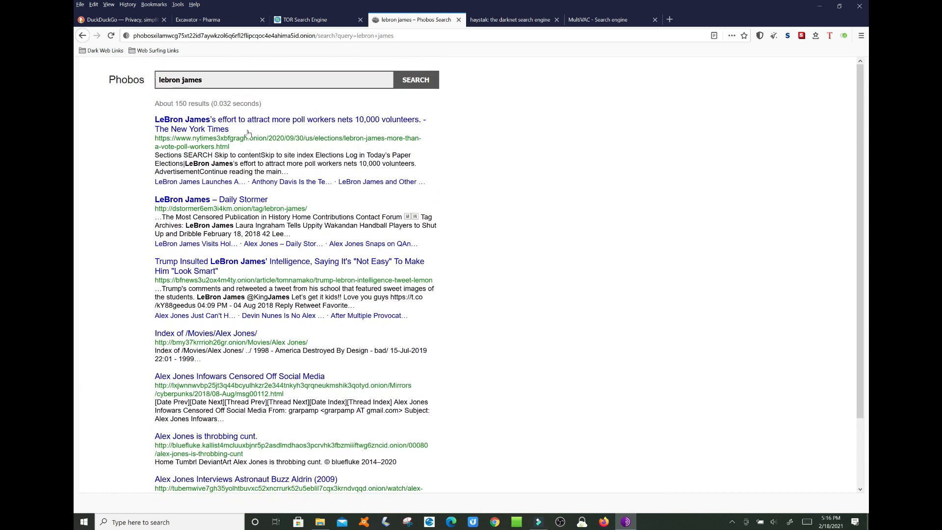
pyautogui.moveTo(246, 124)
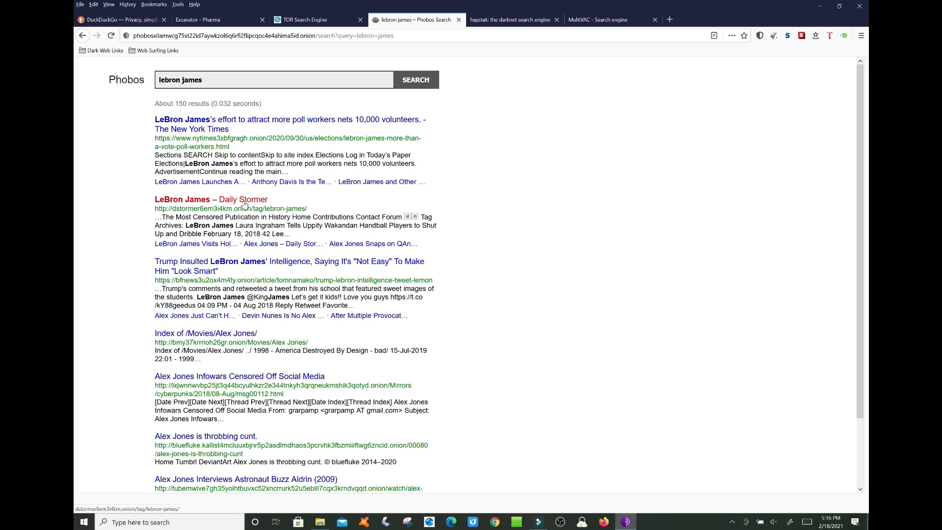
# - Skim the roughly 150 lebron james results and open the Daily Stormer result
pyautogui.scroll(-3)
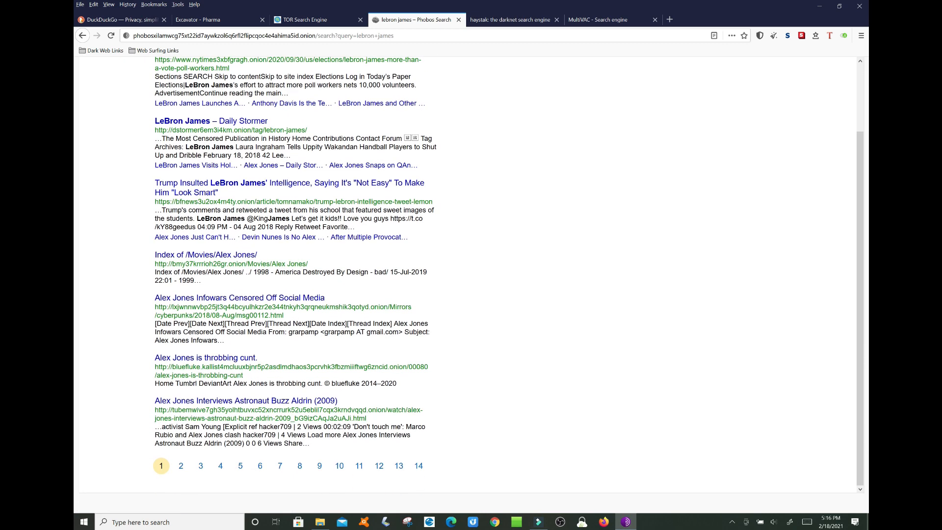
pyautogui.moveTo(409, 470)
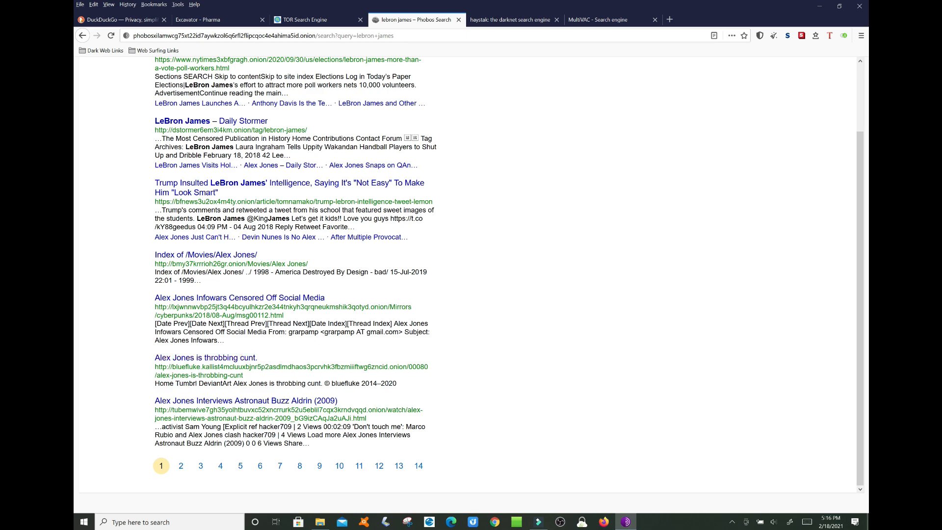
pyautogui.scroll(3)
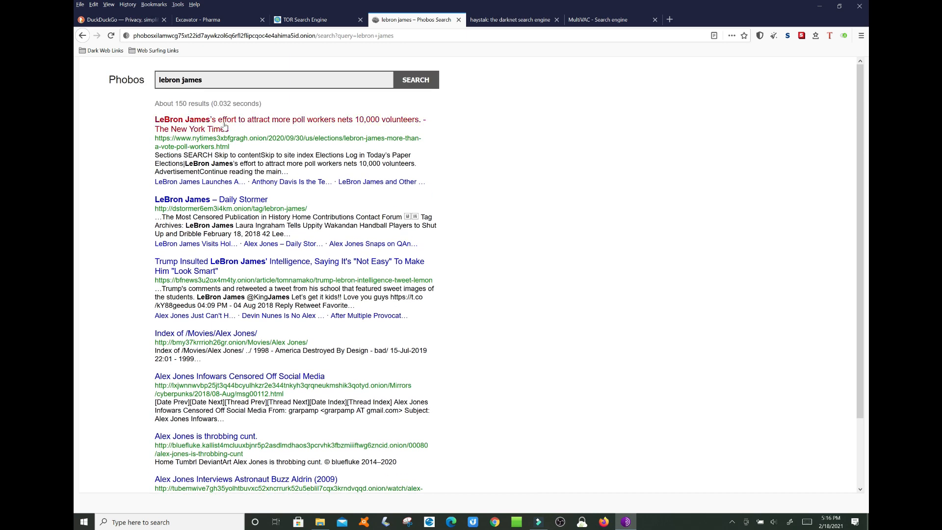
pyautogui.moveTo(210, 199)
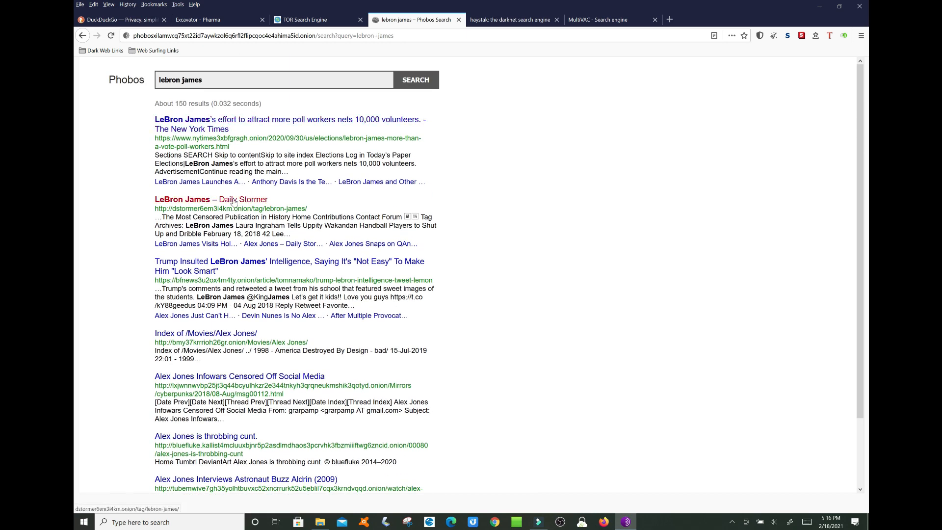
pyautogui.click(211, 199)
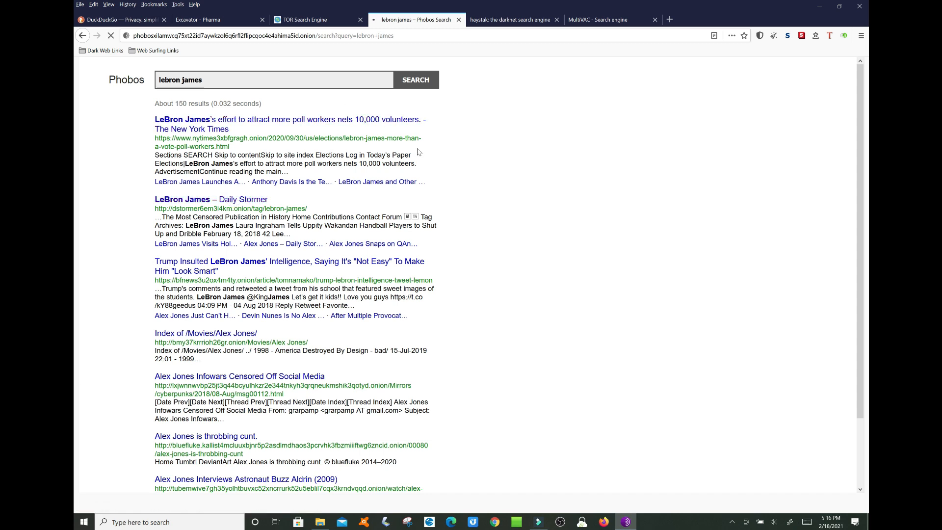
pyautogui.moveTo(315, 116)
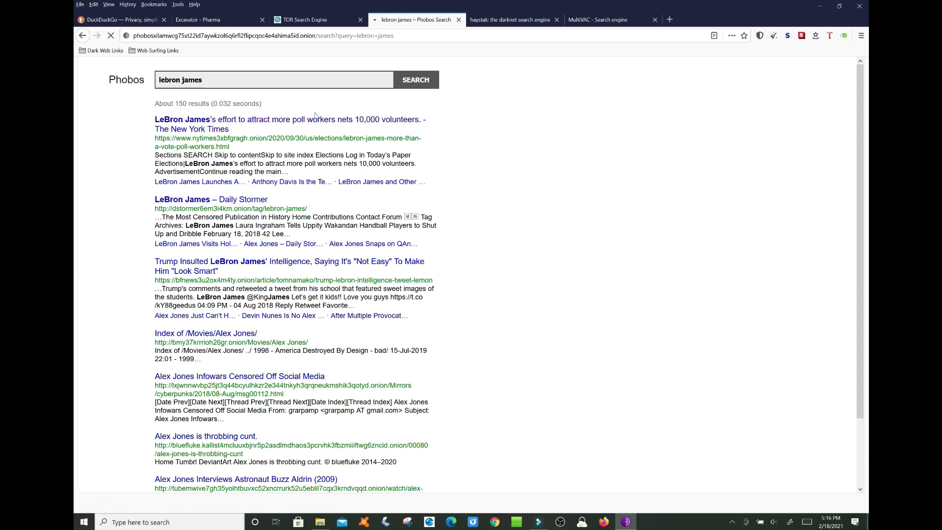
# - Browse the Daily Stormer LeBron James tag archive, then go back to the Phobos results
pyautogui.click(211, 199)
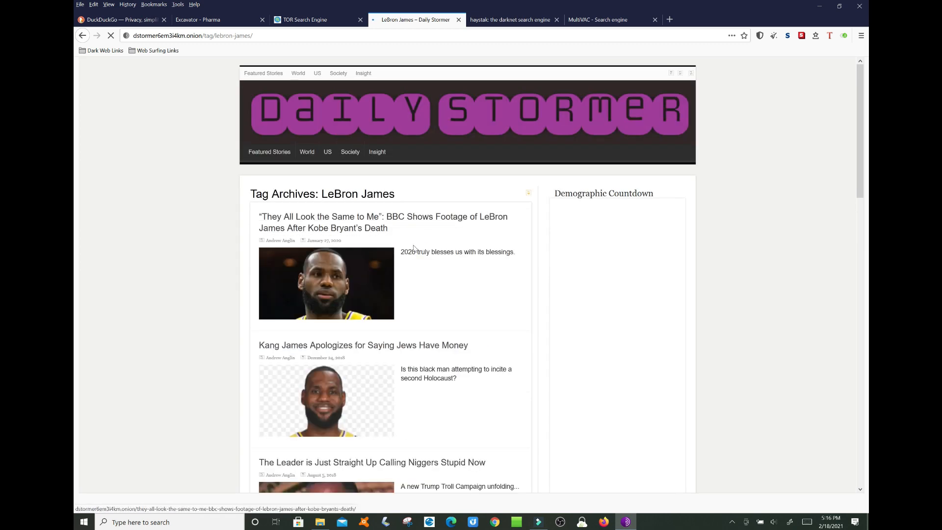
pyautogui.moveTo(435, 224)
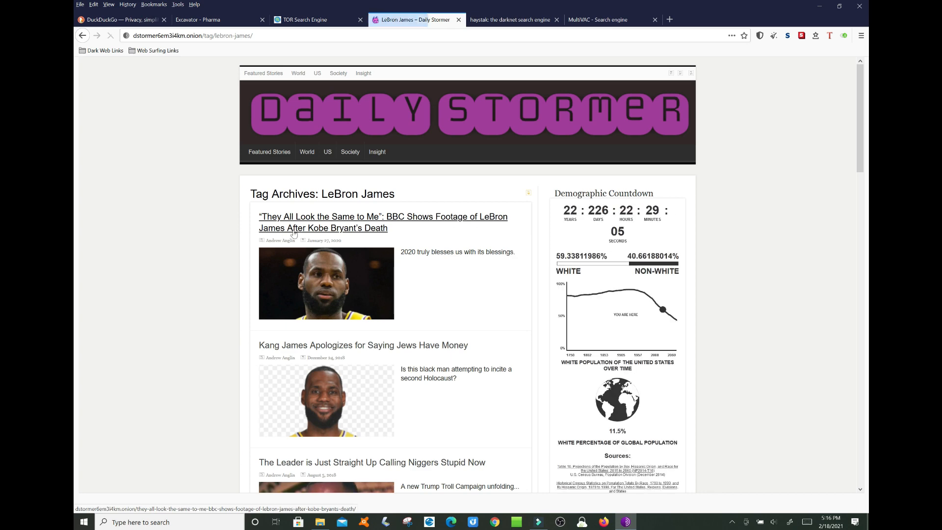
pyautogui.scroll(-3)
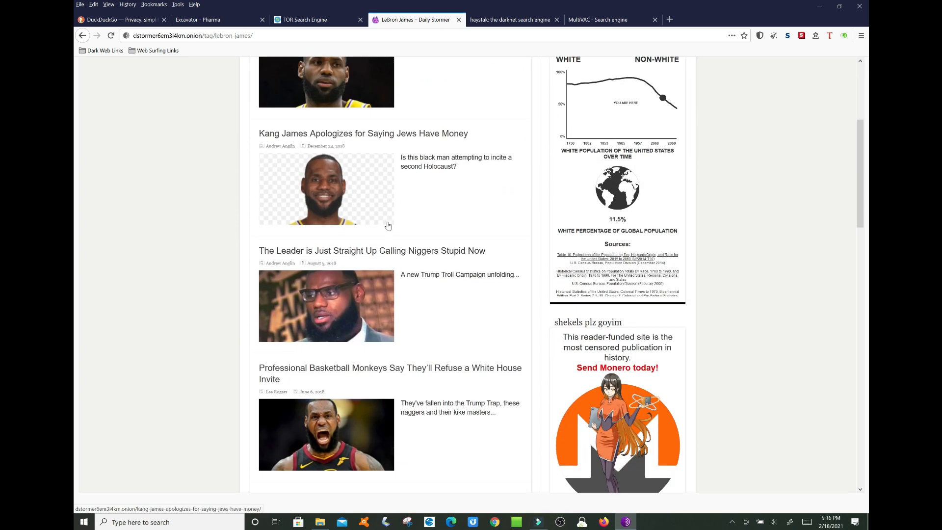
pyautogui.scroll(3)
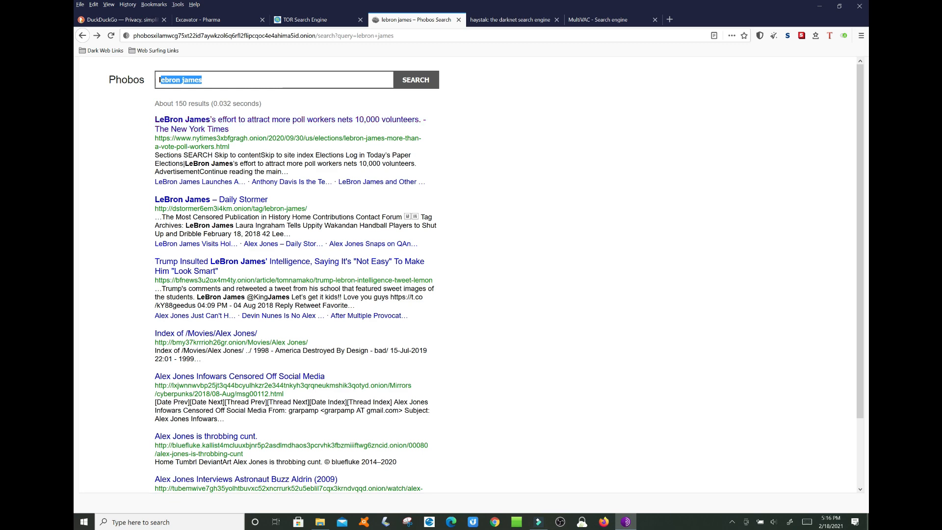
# - Search Phobos for CryptoCurrency, go to results page 2 and open the upvotocracy a/CryptoCurrency result
pyautogui.scroll(-3)
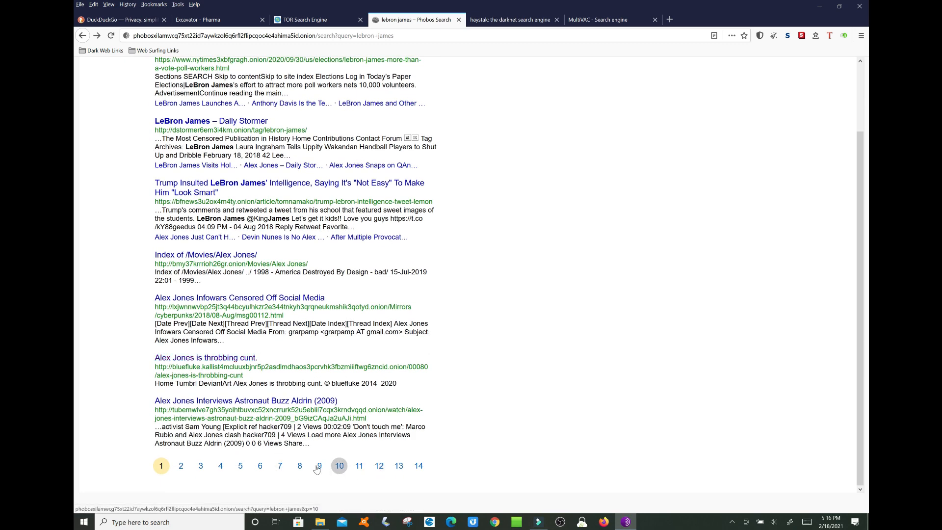
pyautogui.scroll(3)
pyautogui.write('CryptoCurrency')
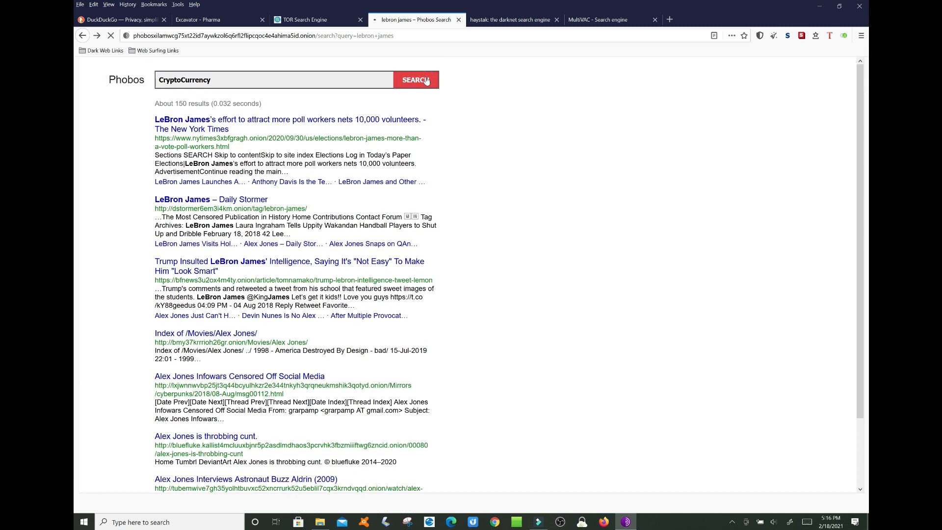
pyautogui.click(415, 80)
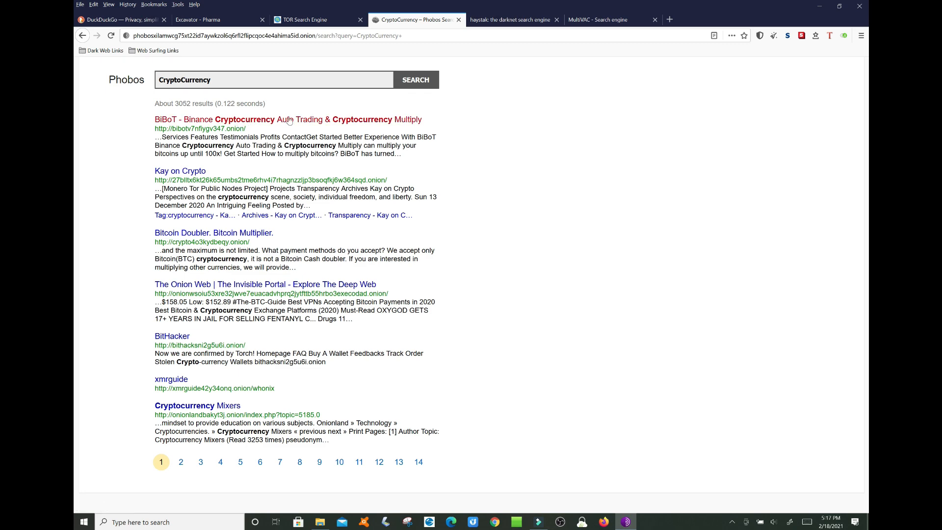
pyautogui.moveTo(185, 405)
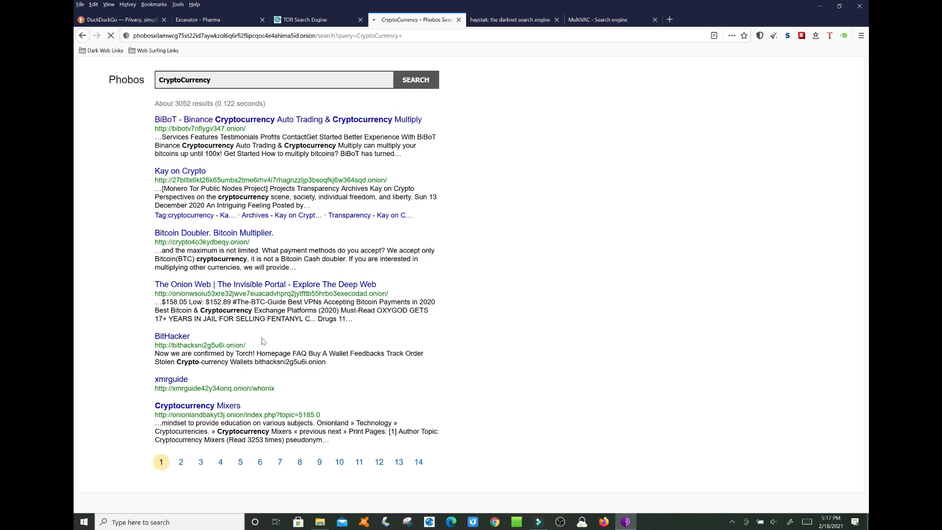
pyautogui.click(181, 461)
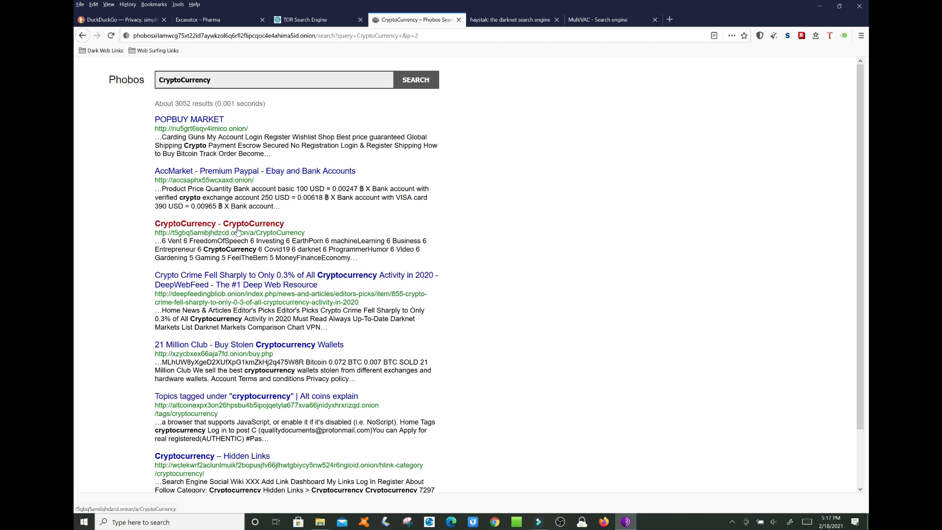
pyautogui.moveTo(234, 232)
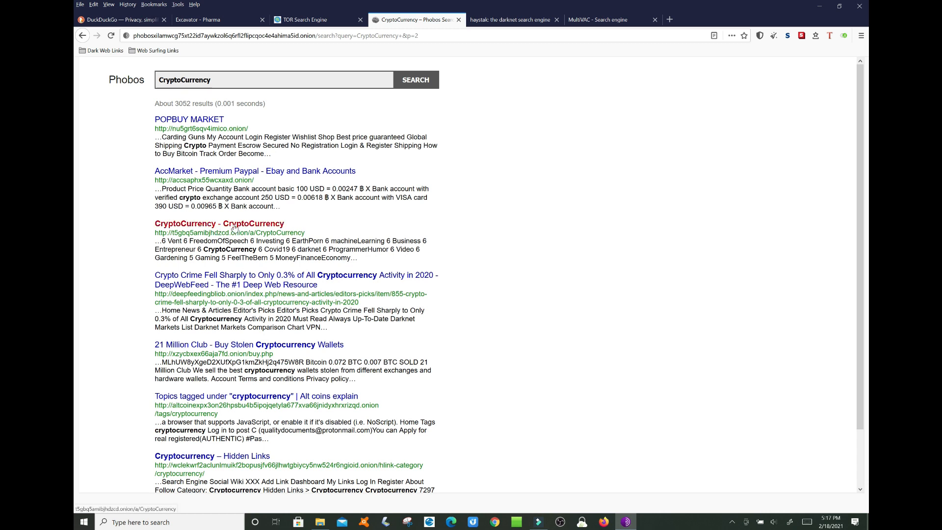
pyautogui.click(234, 222)
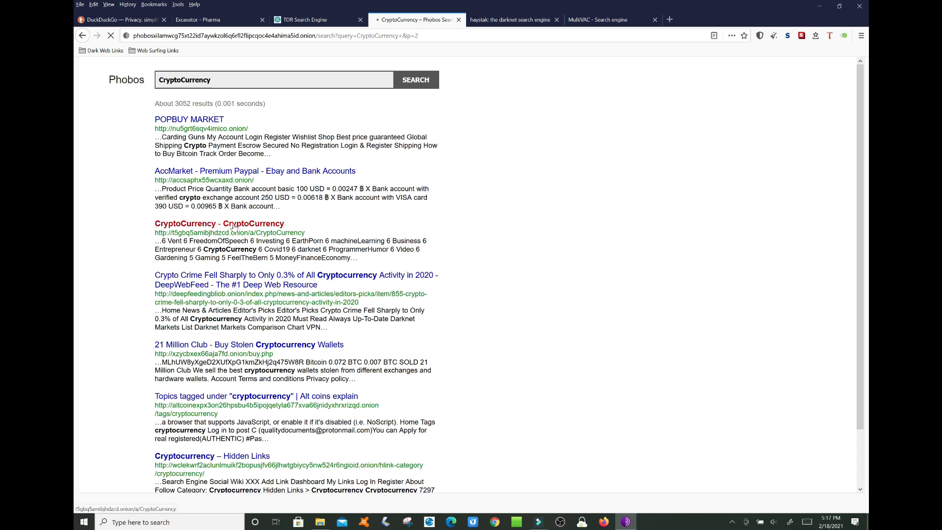
pyautogui.moveTo(347, 224)
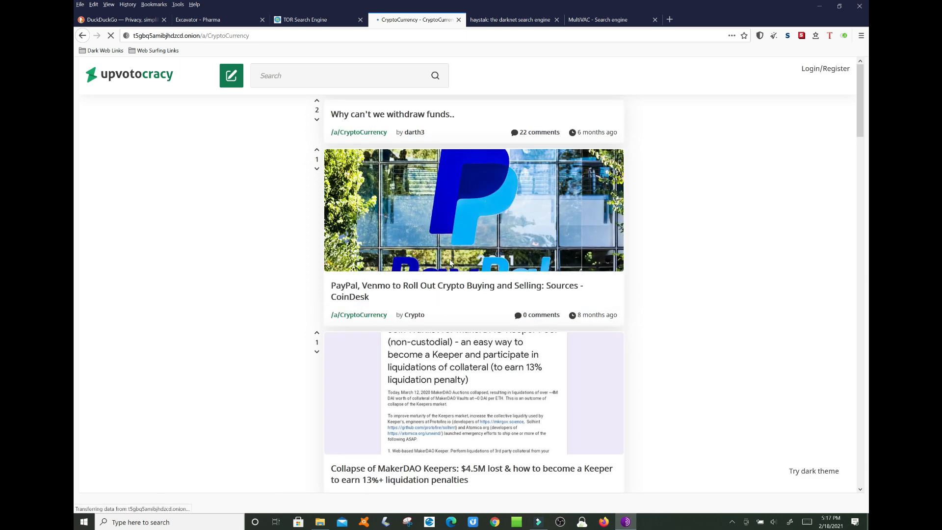
# - Skim the upvotocracy a/CryptoCurrency posts and return to the CryptoCurrency results
pyautogui.scroll(-3)
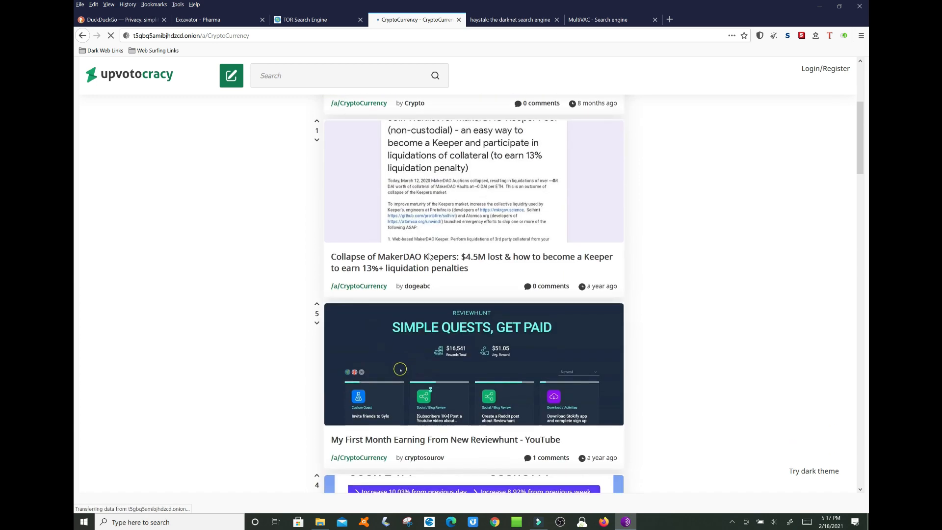
pyautogui.scroll(-3)
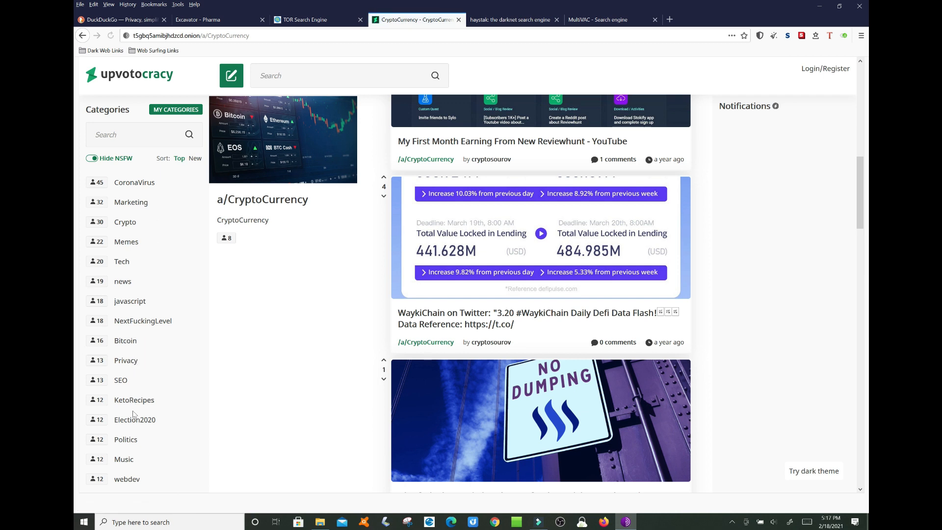
pyautogui.moveTo(152, 189)
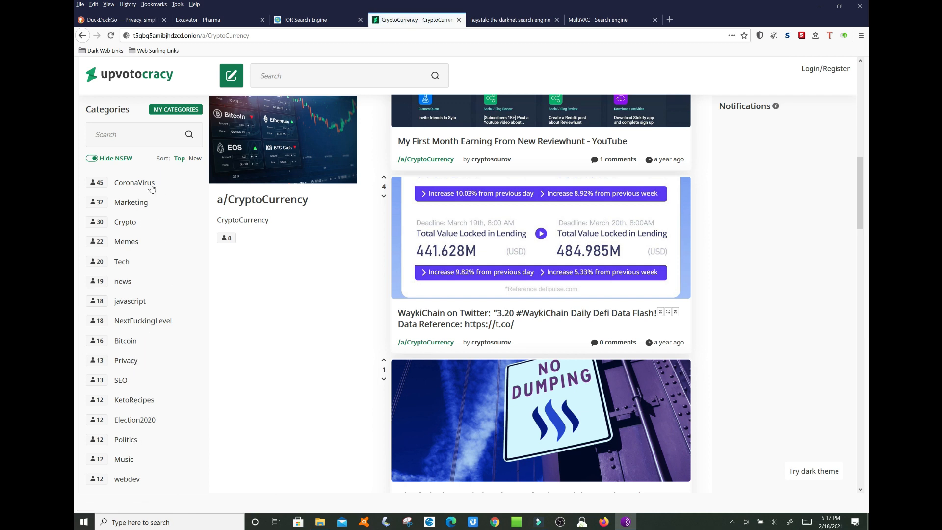
pyautogui.scroll(3)
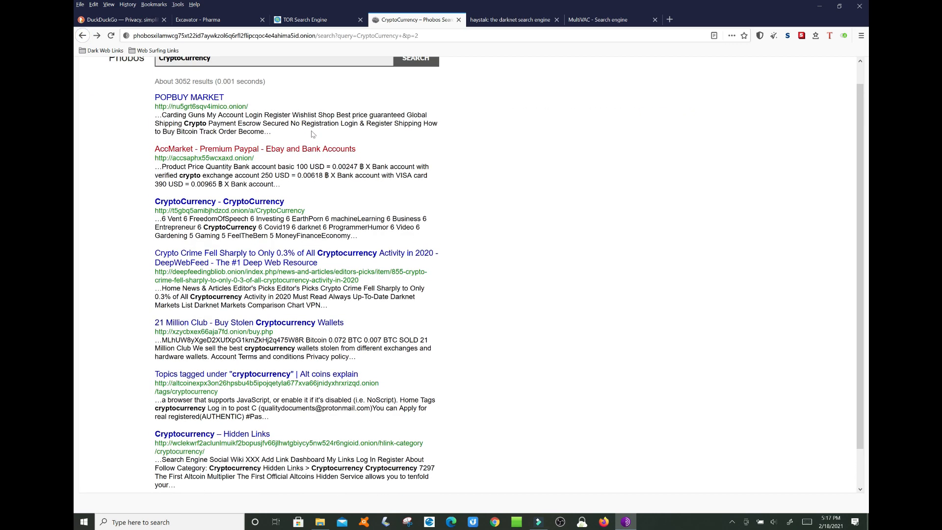
pyautogui.scroll(3)
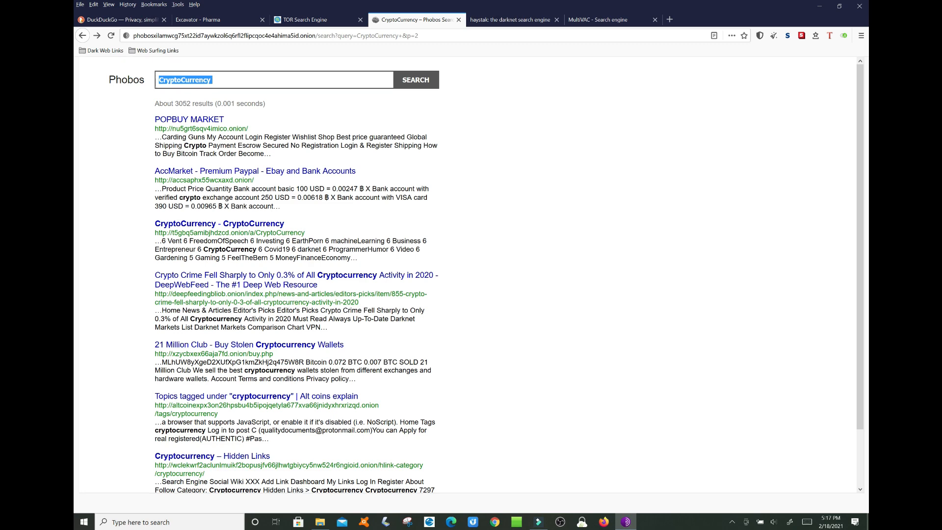
# - Search Phobos for 'Pharma', skim the roughly 183 results and open Angelina's AngelPharm Ritalin listing
pyautogui.write('Pharma')
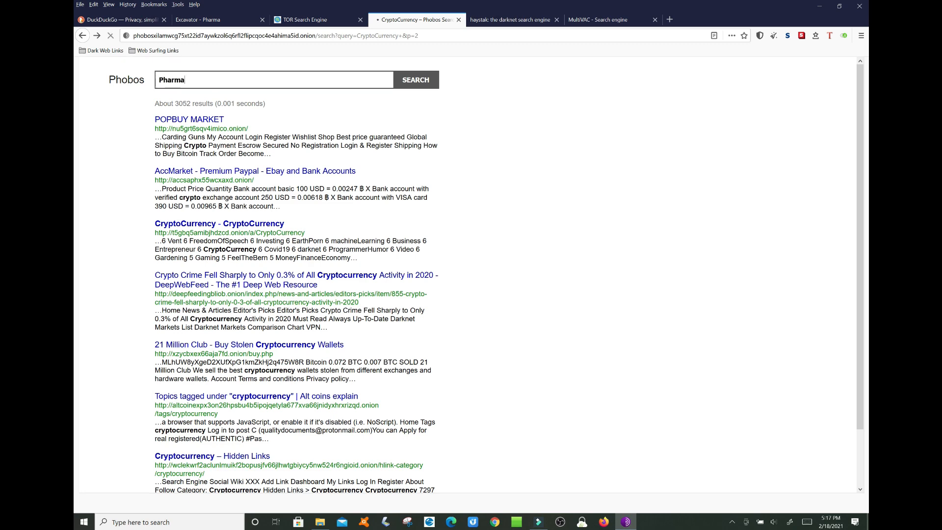
pyautogui.click(415, 79)
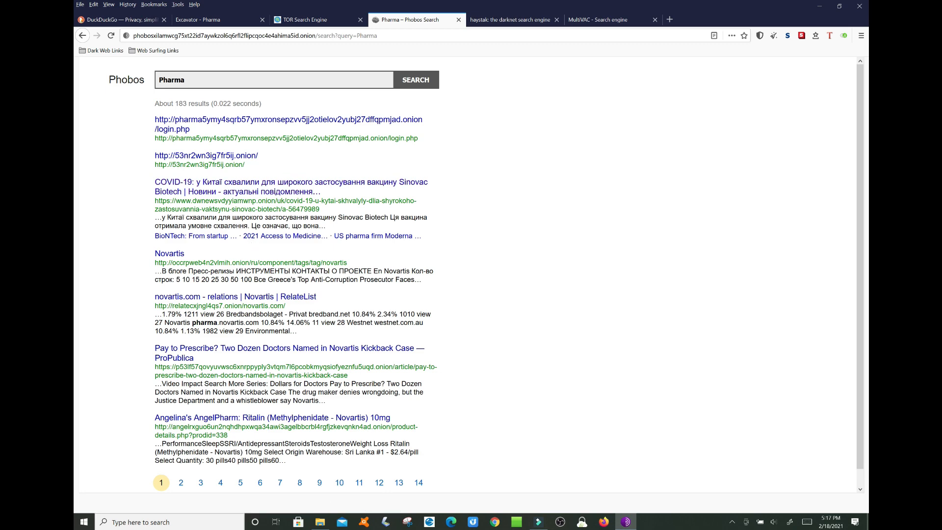
pyautogui.scroll(-3)
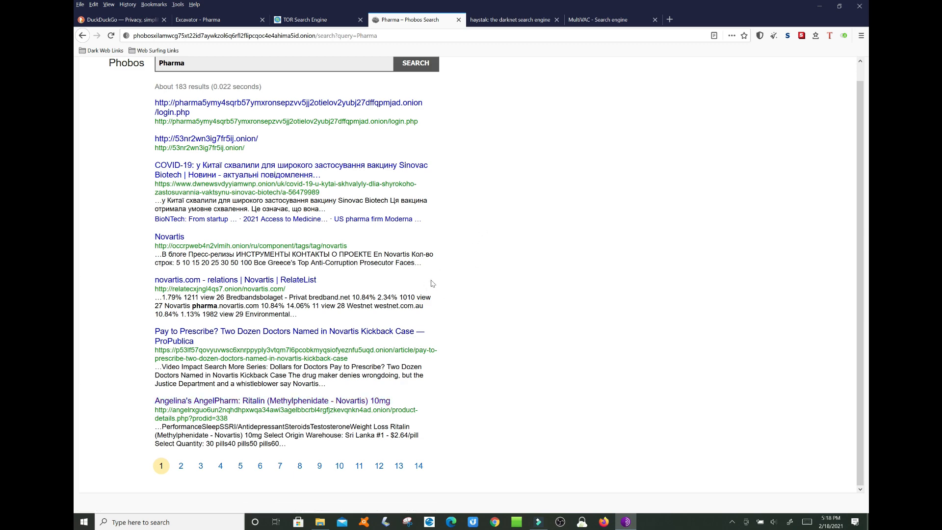
pyautogui.scroll(3)
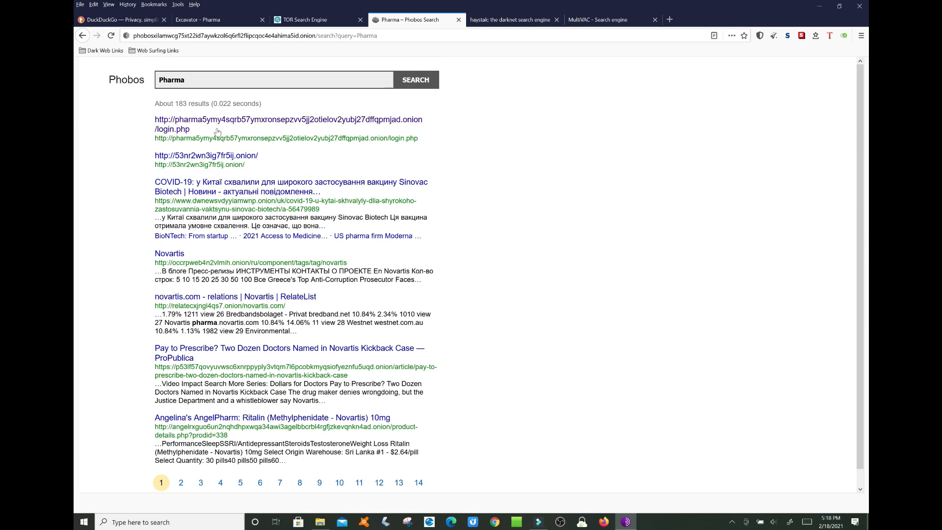
pyautogui.moveTo(294, 341)
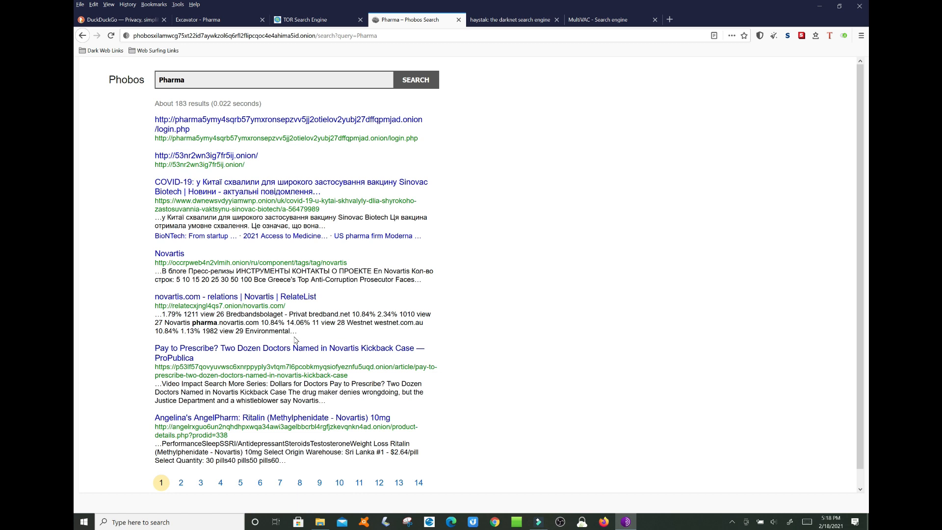
pyautogui.moveTo(272, 417)
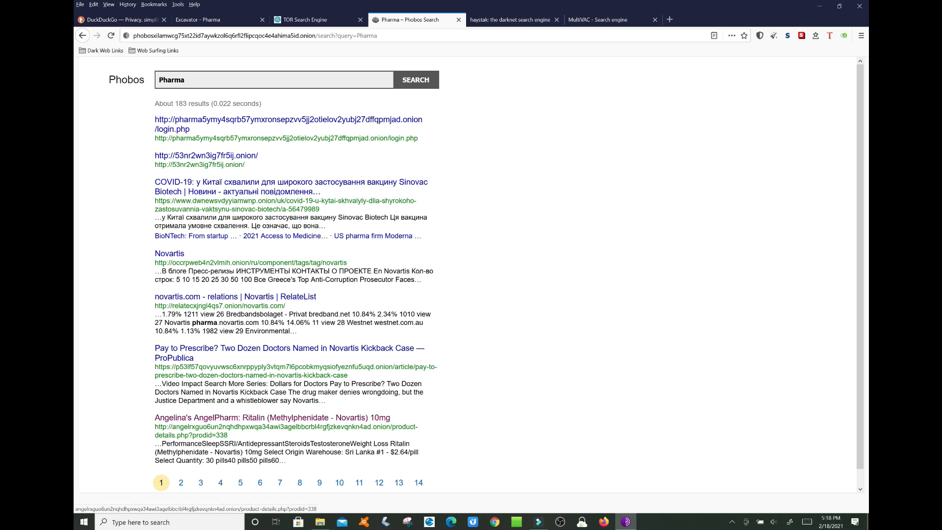
pyautogui.click(271, 417)
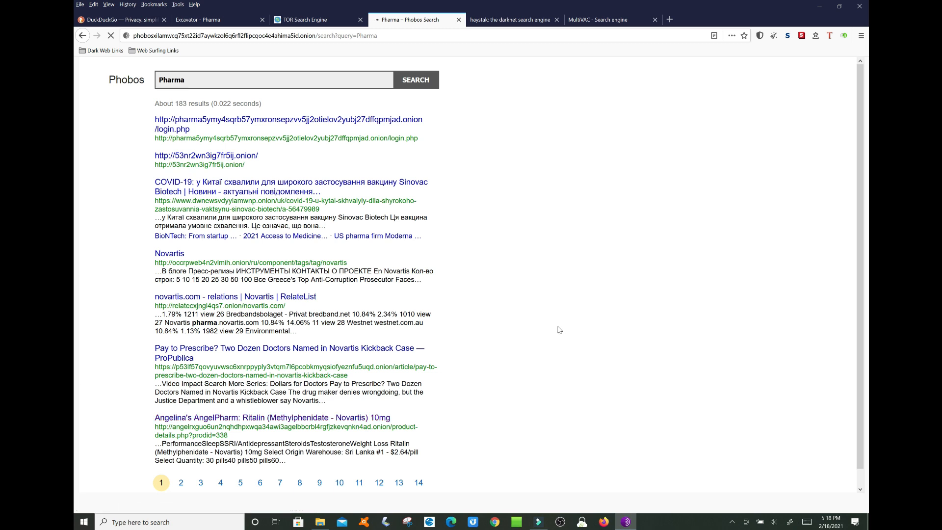
pyautogui.click(272, 418)
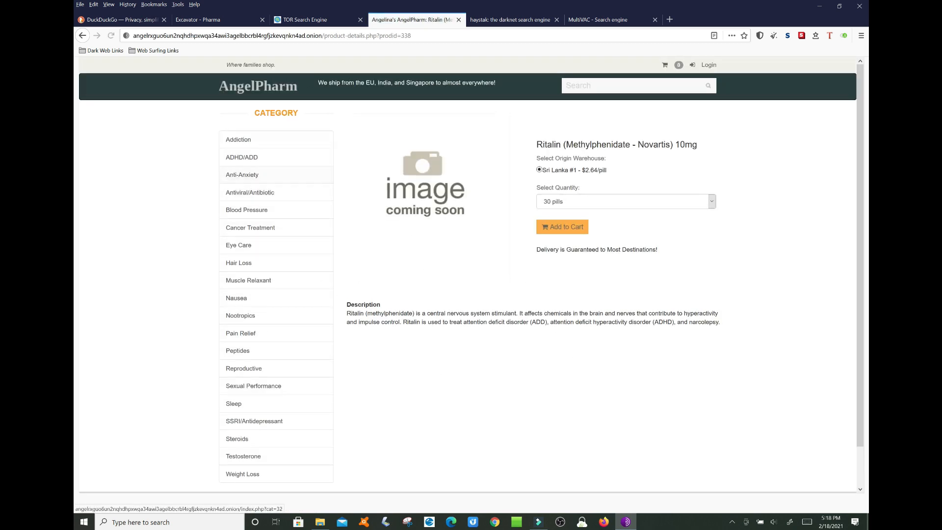
pyautogui.scroll(-3)
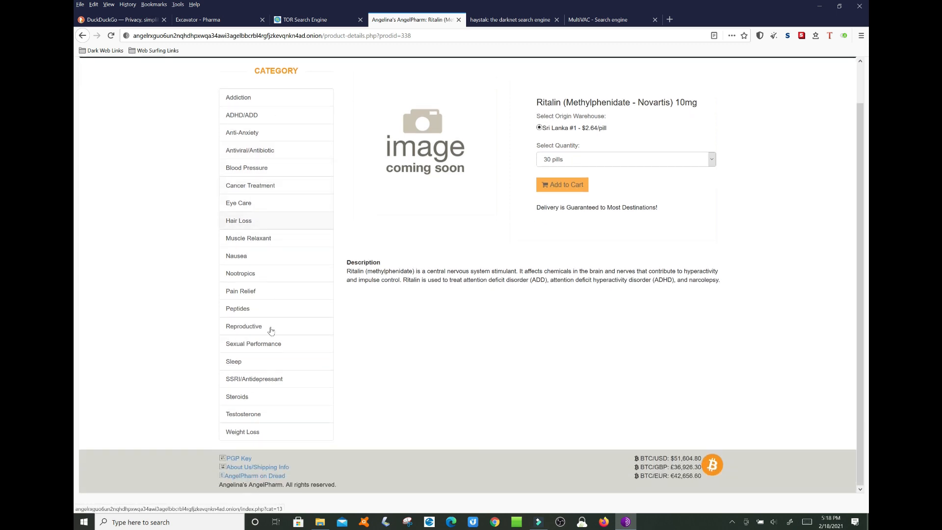
pyautogui.scroll(3)
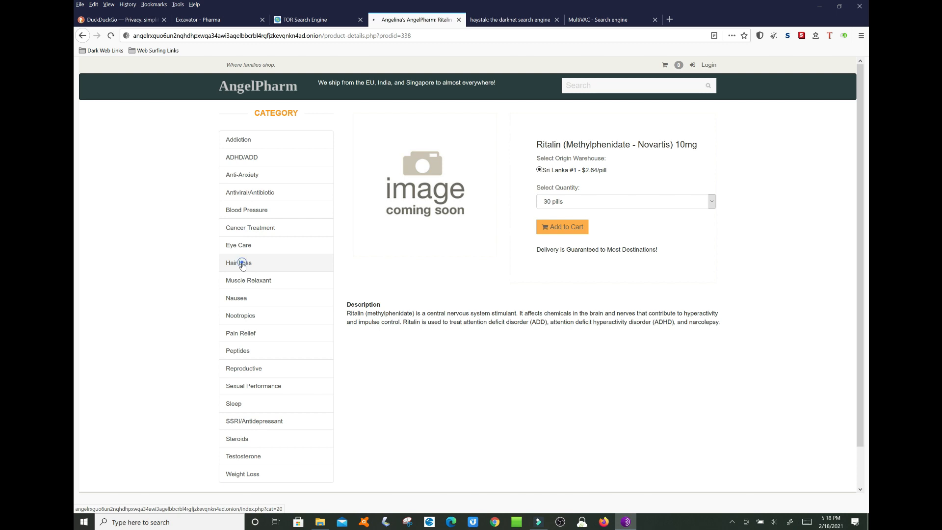
pyautogui.click(238, 263)
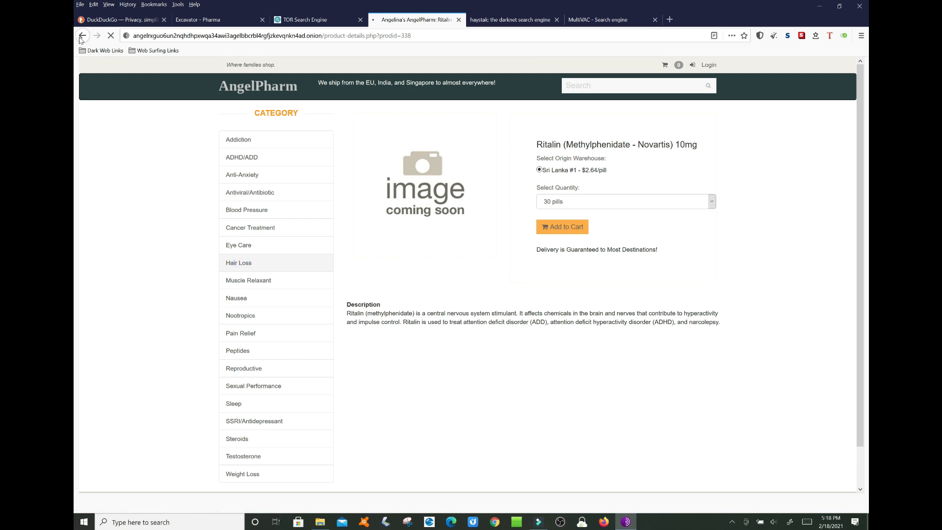
pyautogui.click(239, 263)
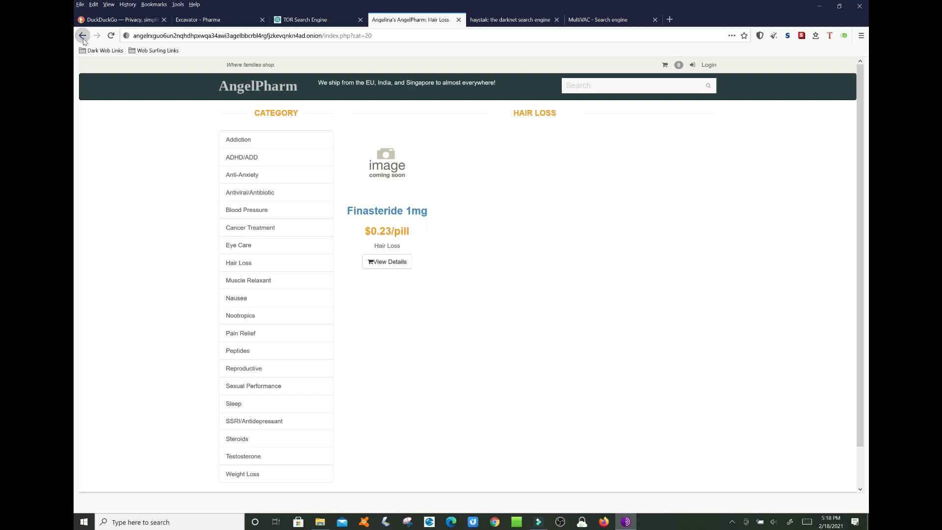
pyautogui.click(82, 35)
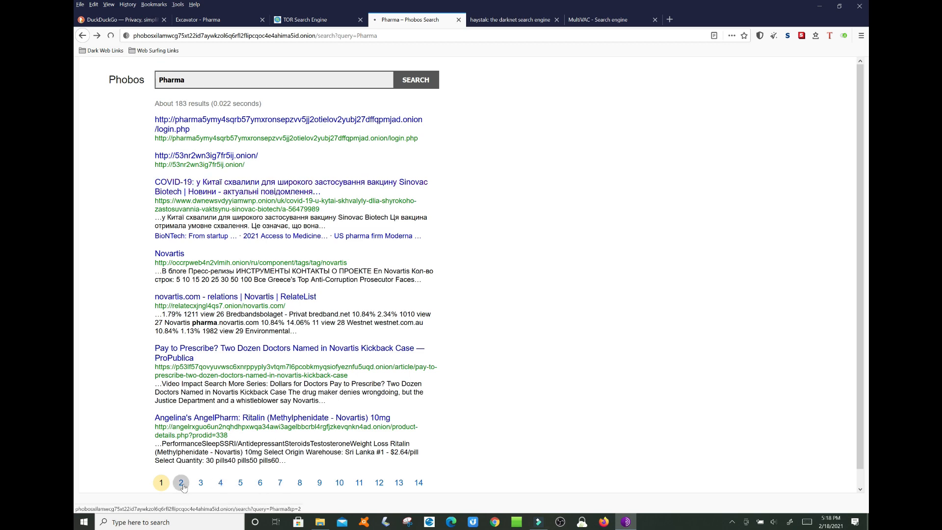
# - Go to page 2 of the Pharma results and skim the fentanyl, steroid and Cerberus Pharma listings
pyautogui.click(181, 482)
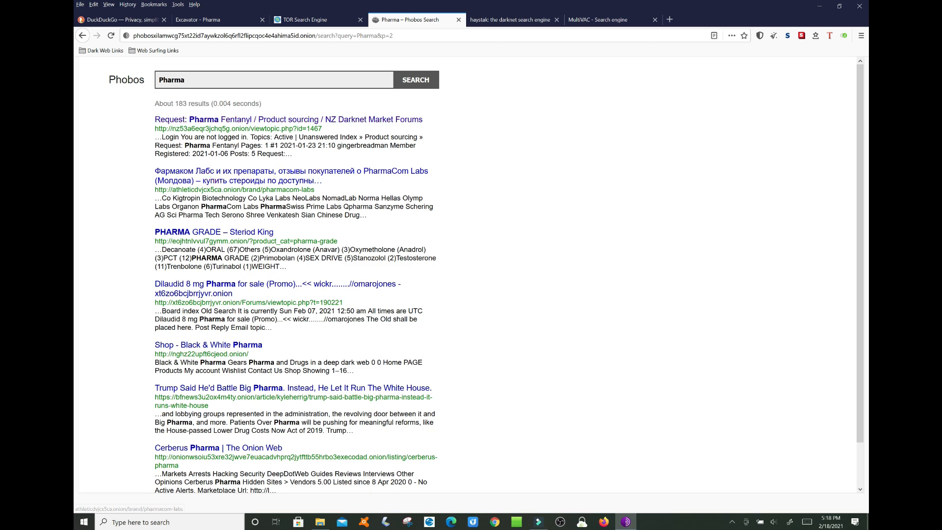
pyautogui.scroll(-3)
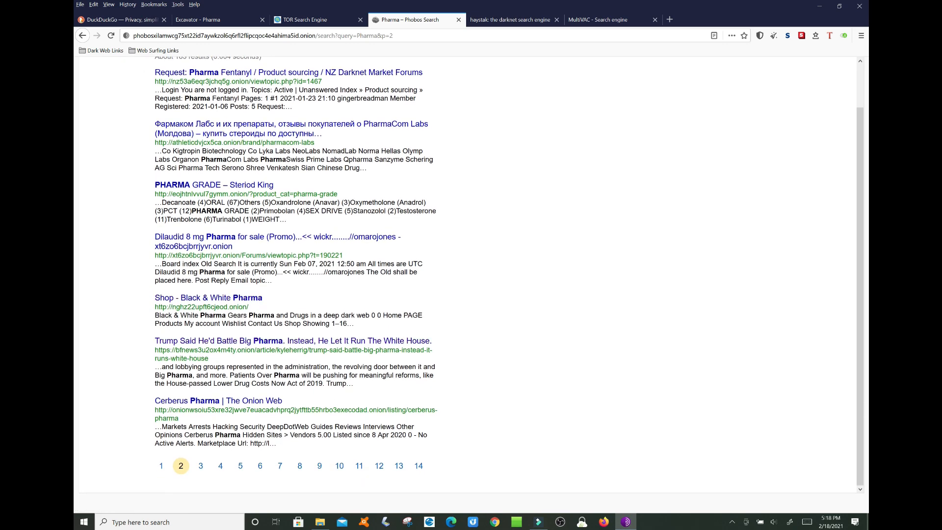
pyautogui.moveTo(180, 349)
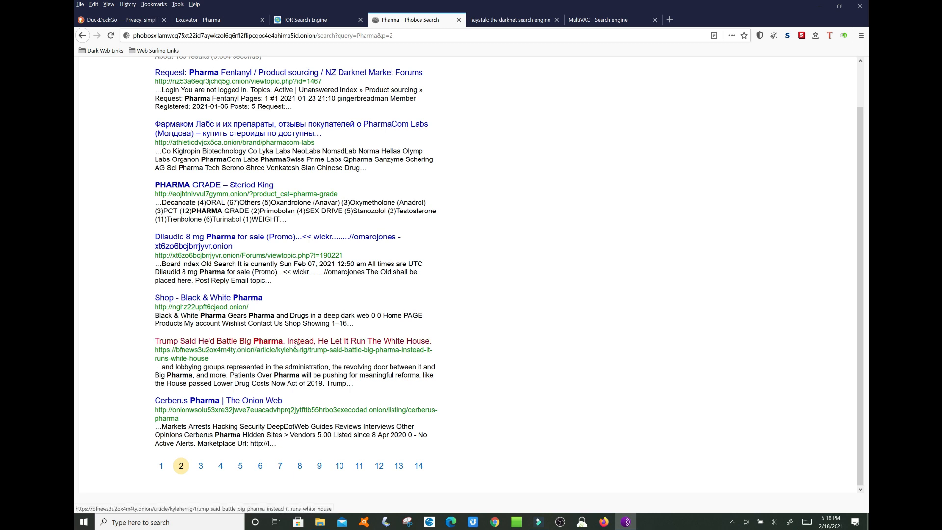
pyautogui.moveTo(400, 328)
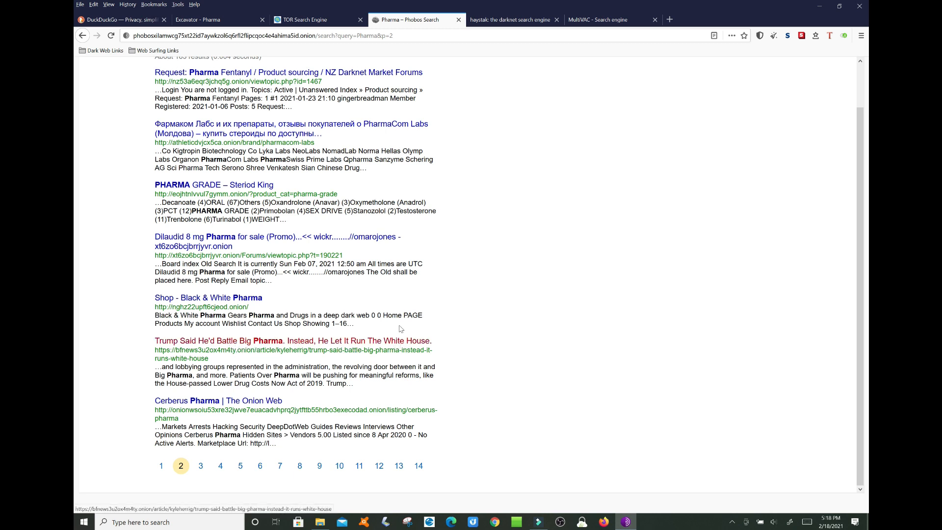
pyautogui.scroll(3)
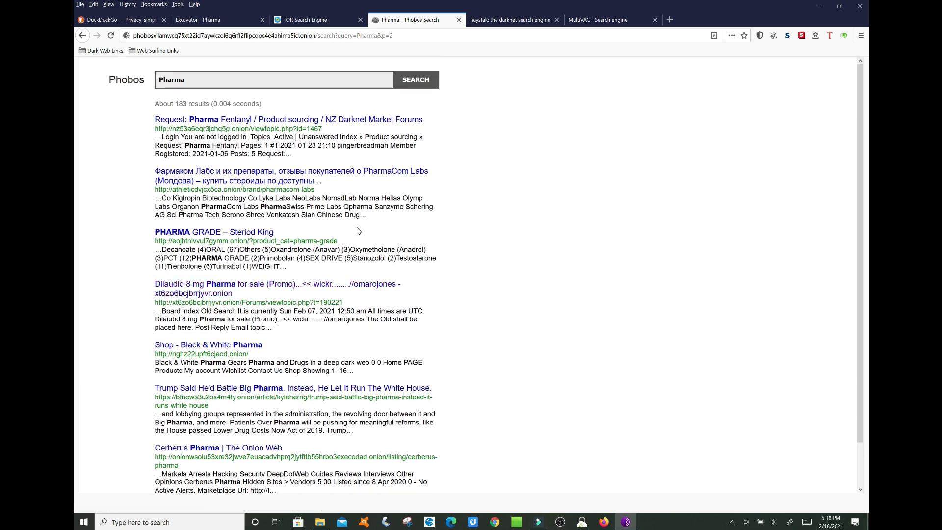
pyautogui.moveTo(355, 229)
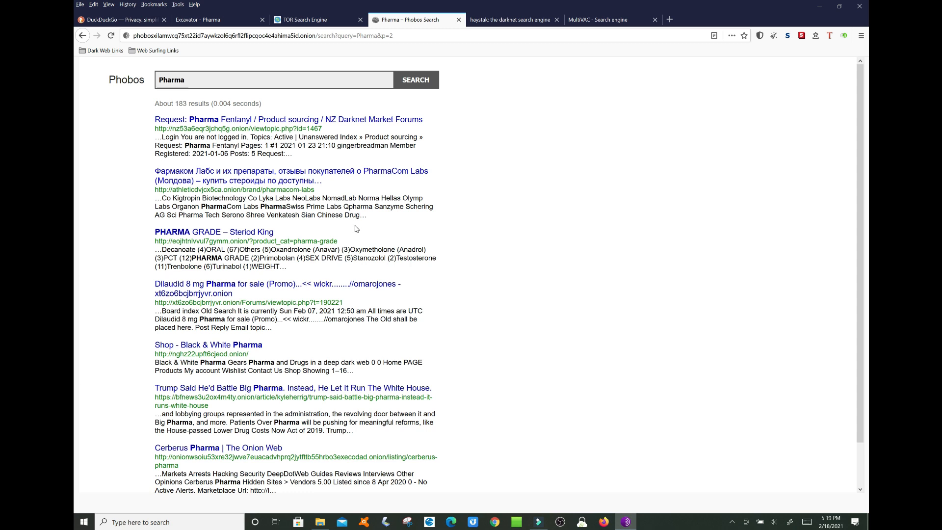
pyautogui.moveTo(282, 116)
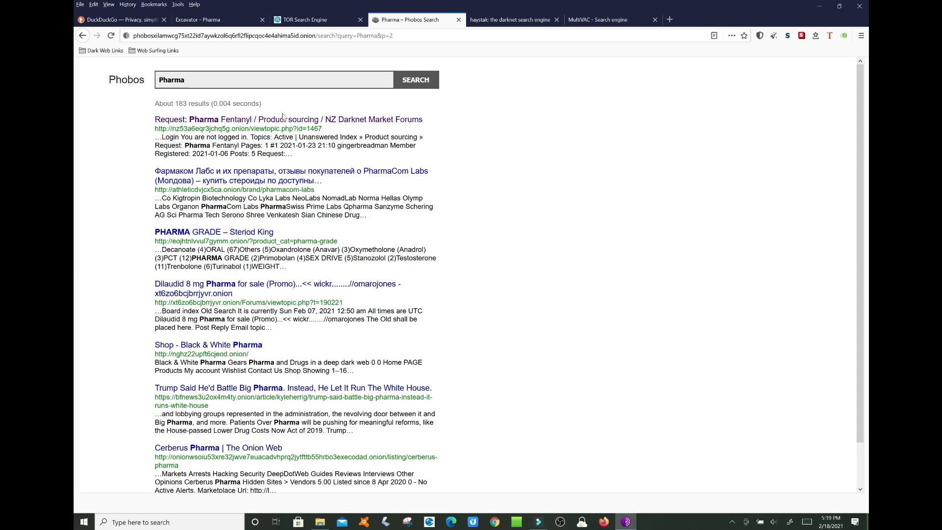
pyautogui.moveTo(514, 20)
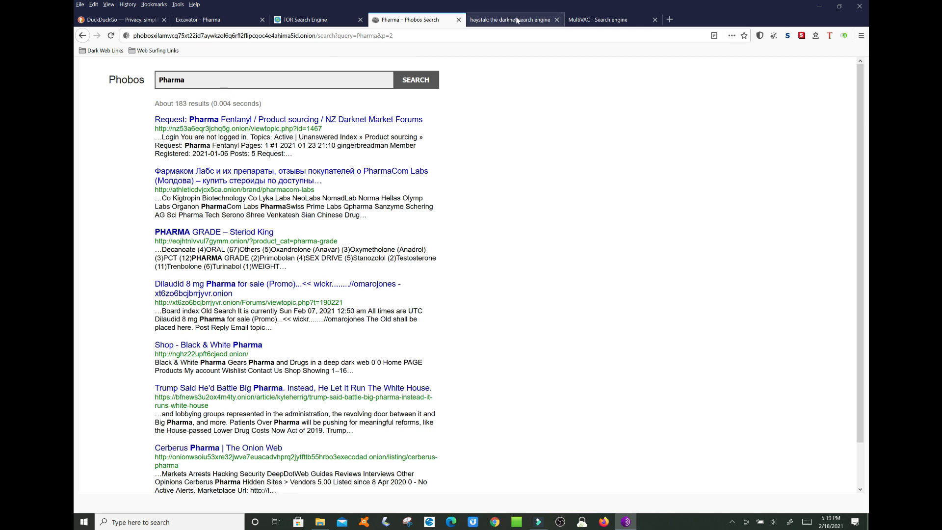
# - Switch to the haystak tab and bring up its About page on privacy and censorship
pyautogui.click(511, 19)
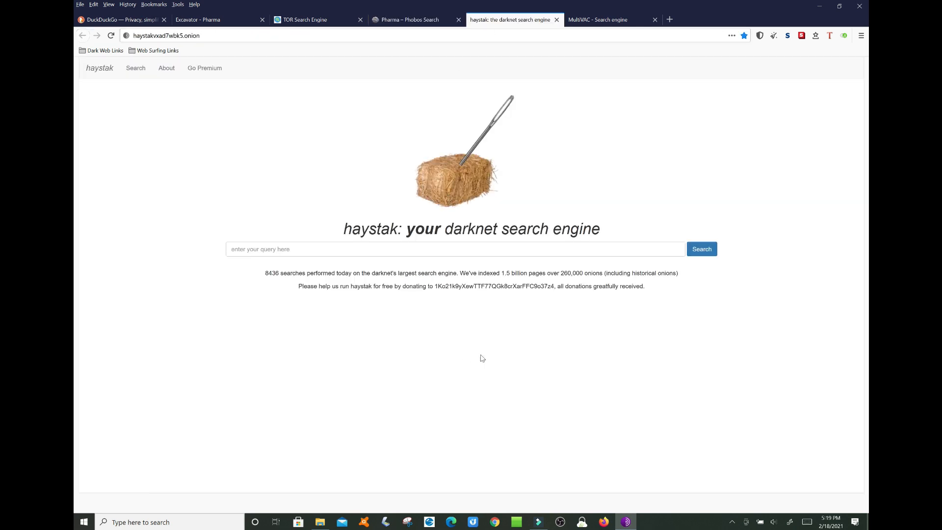
pyautogui.moveTo(441, 244)
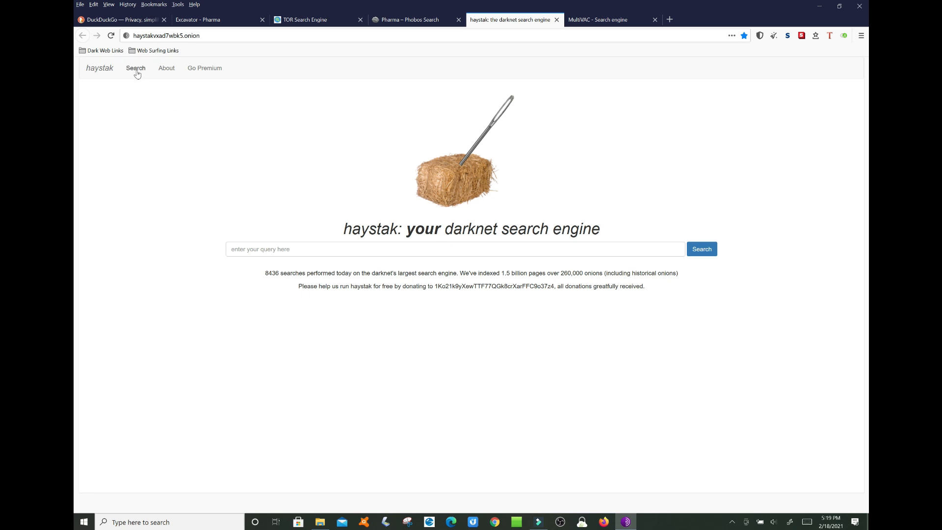
pyautogui.click(167, 67)
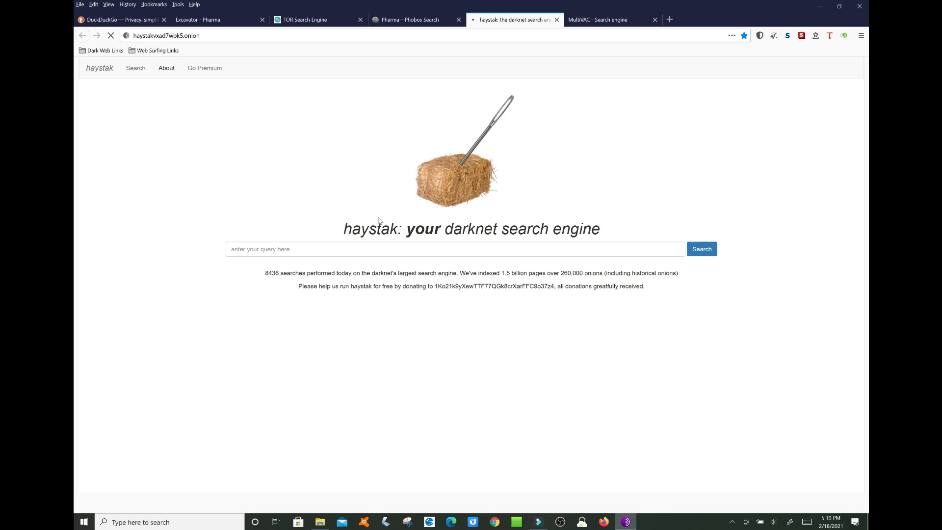
pyautogui.moveTo(344, 164)
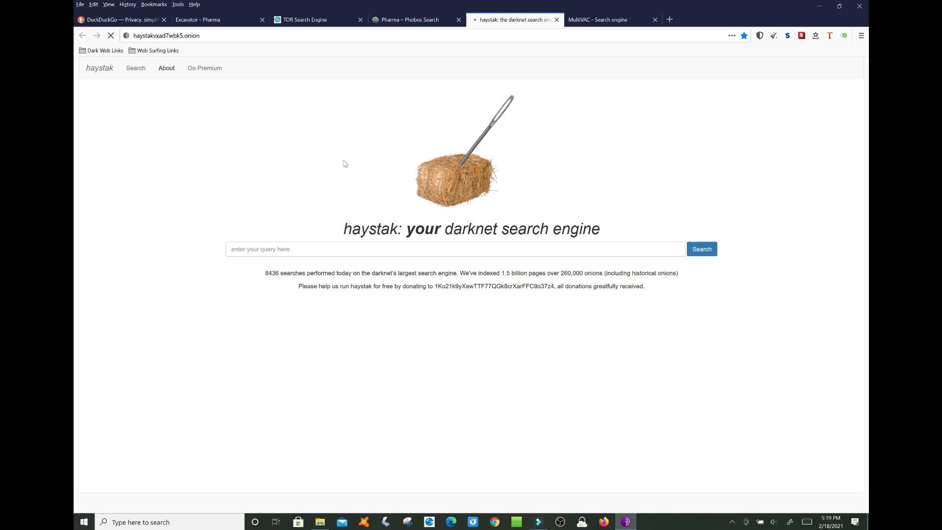
pyautogui.click(167, 68)
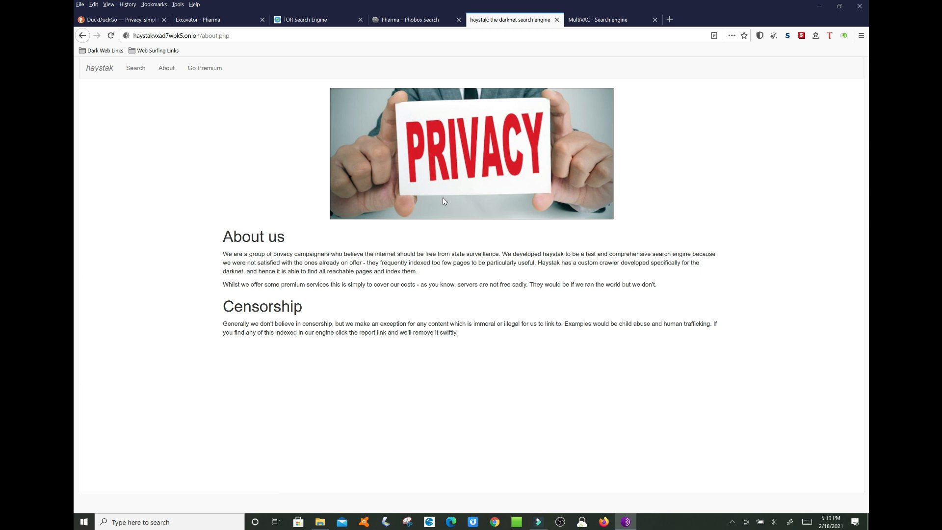
pyautogui.moveTo(475, 277)
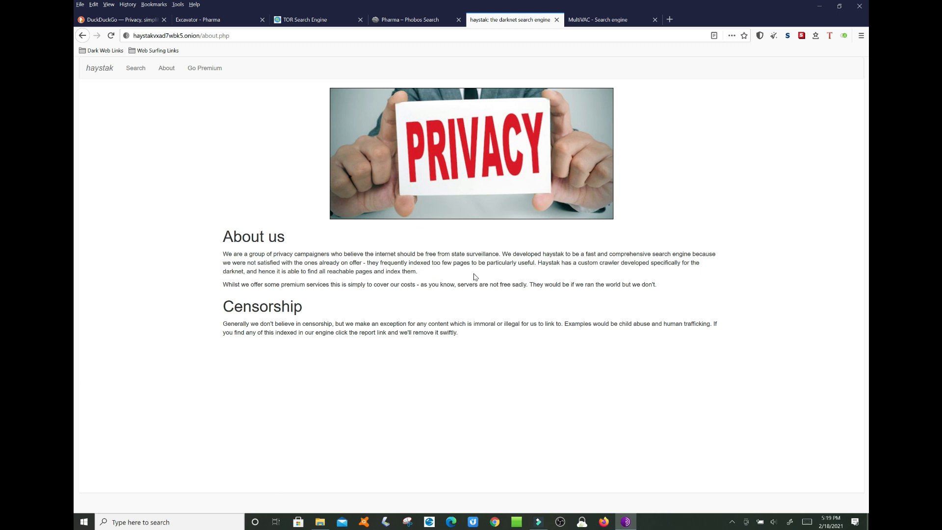
pyautogui.moveTo(350, 311)
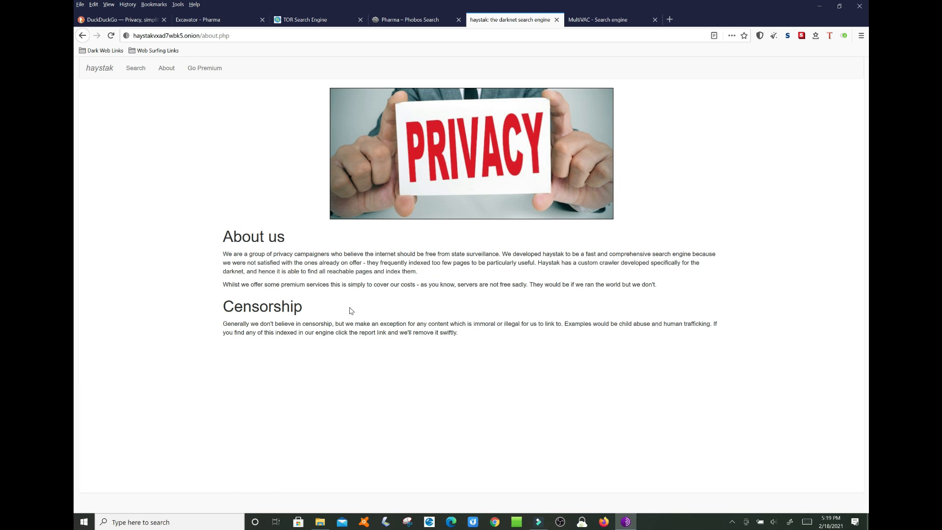
pyautogui.moveTo(586, 345)
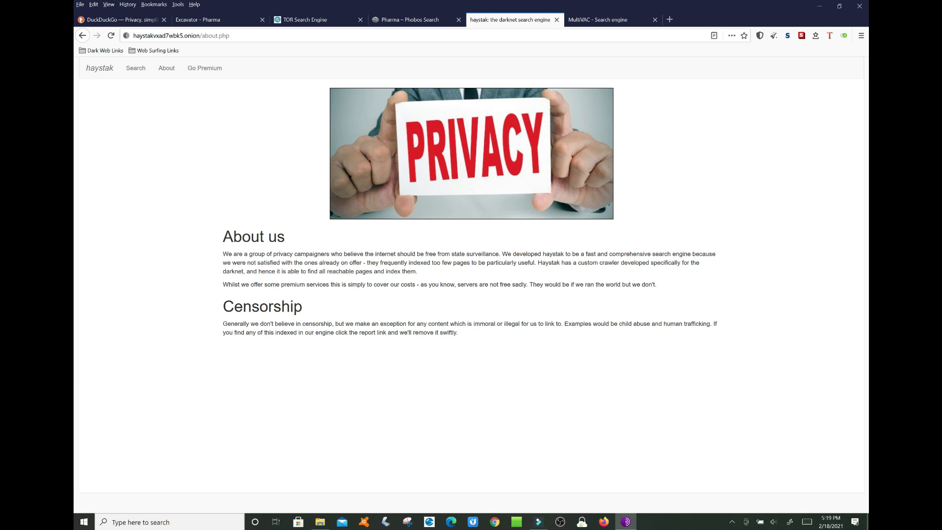
pyautogui.moveTo(513, 332)
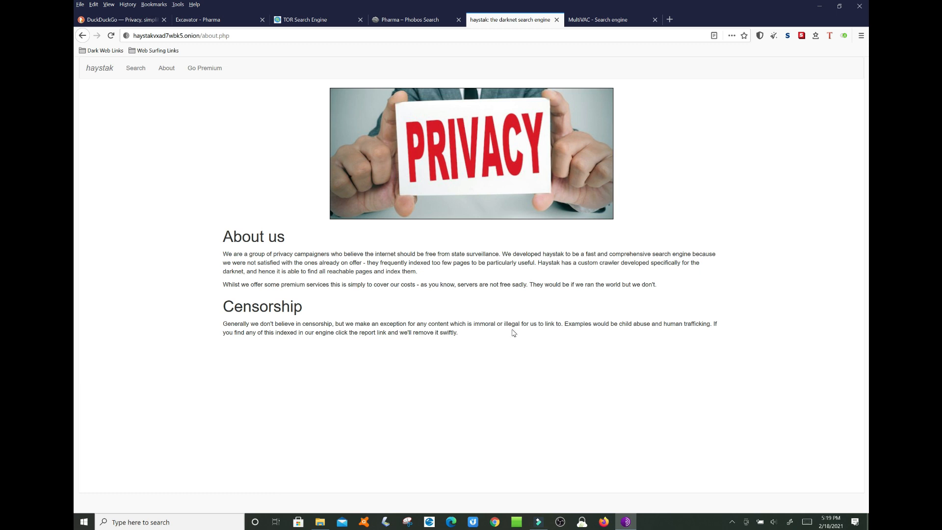
pyautogui.moveTo(534, 323)
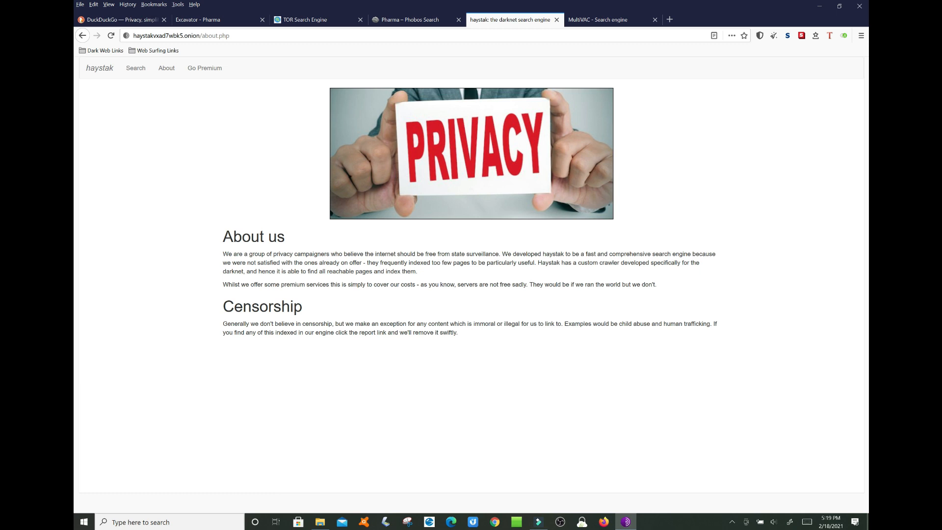
pyautogui.moveTo(339, 283)
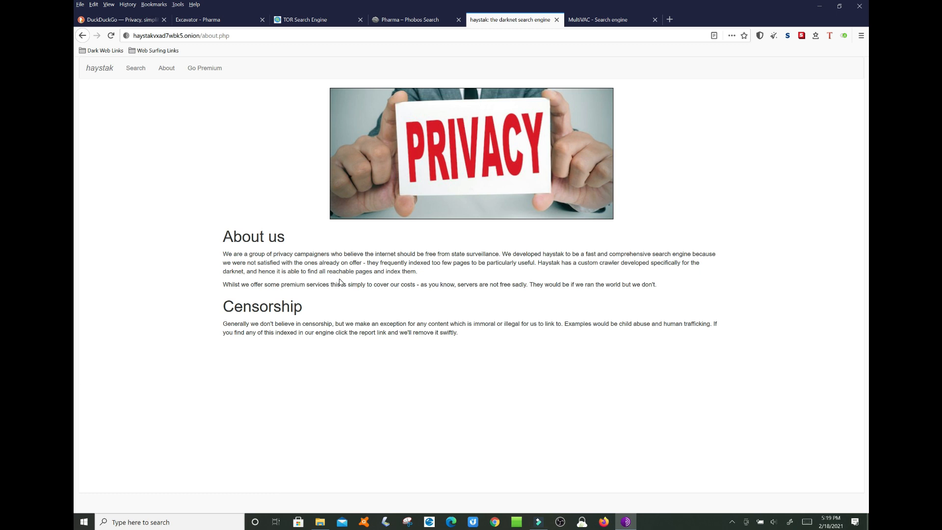
pyautogui.moveTo(340, 282)
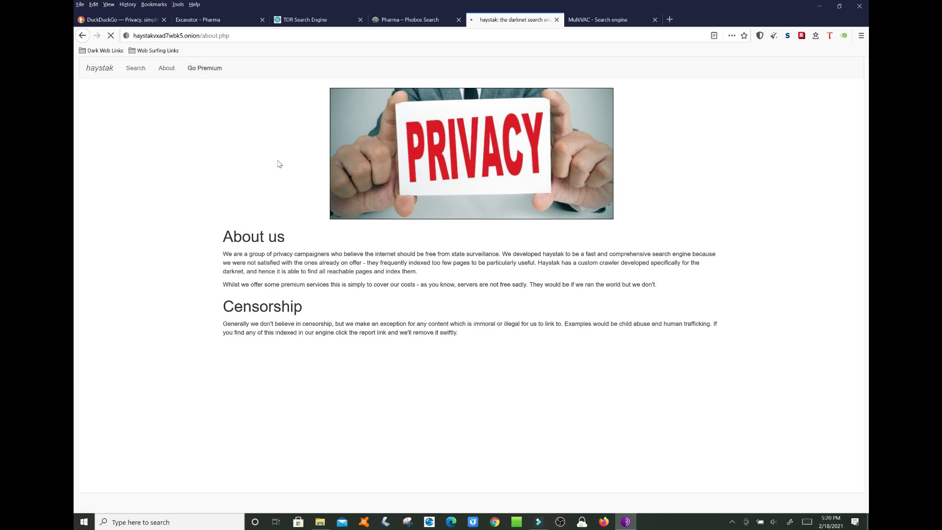
# - View haystak's Get Premium page and skim the free-versus-premium comparison table and order form
pyautogui.click(204, 68)
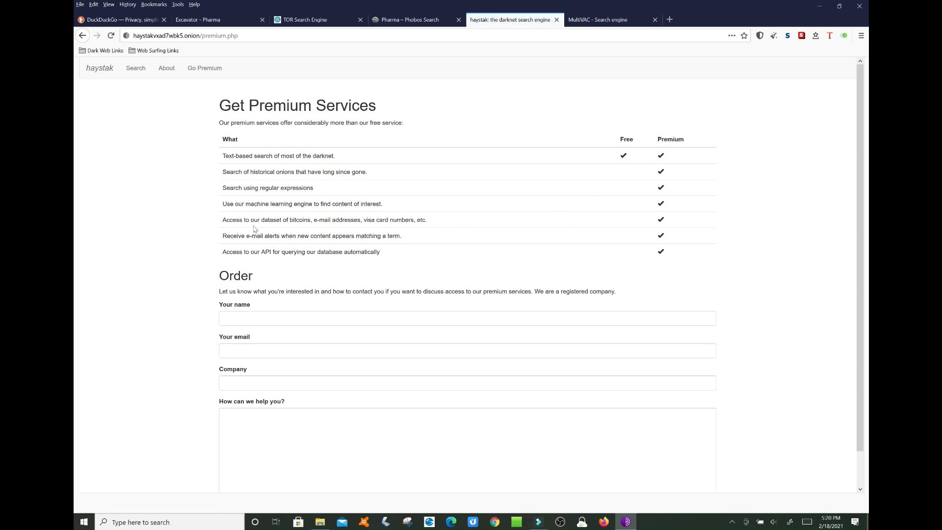
pyautogui.moveTo(253, 229)
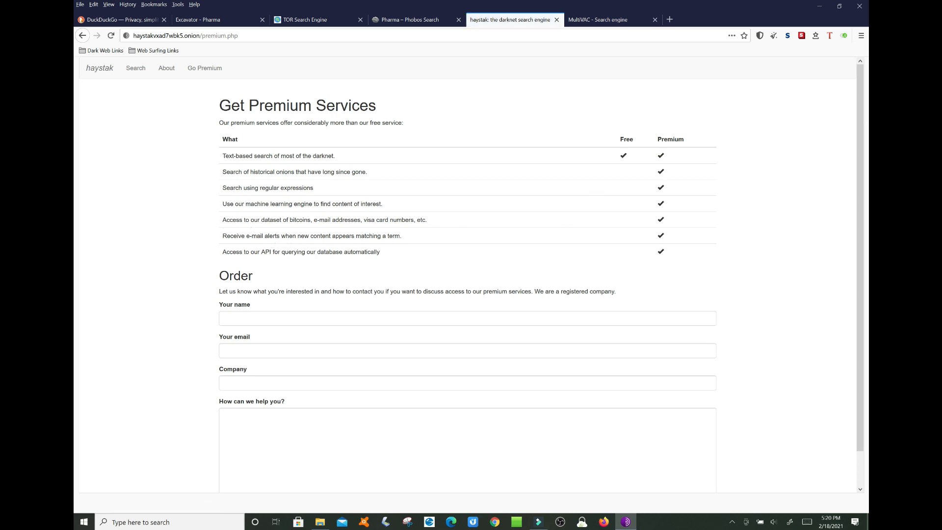
pyautogui.moveTo(270, 218)
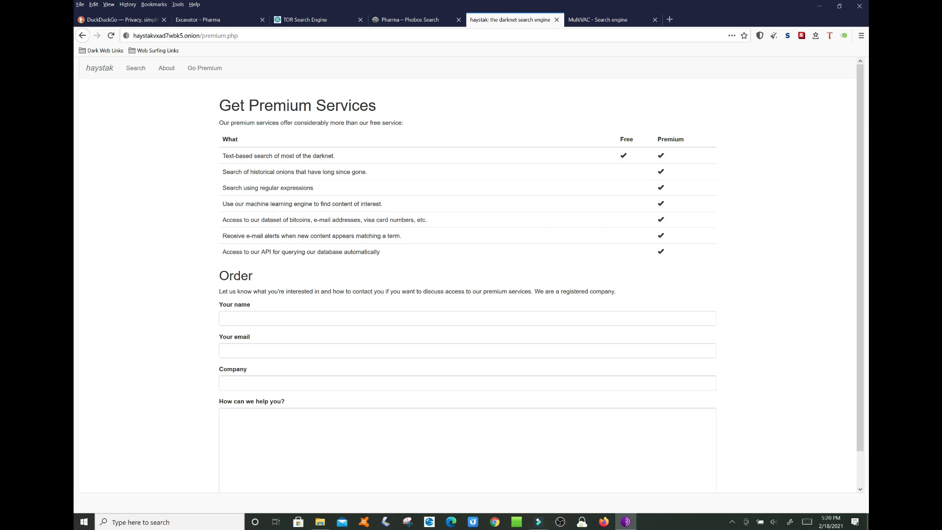
pyautogui.moveTo(248, 204); pyautogui.dragTo(339, 205)
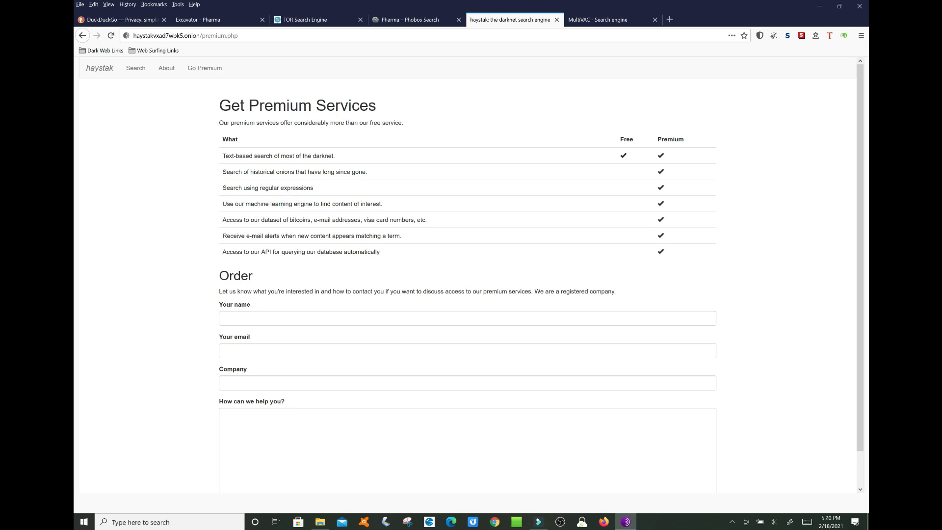
pyautogui.scroll(-3)
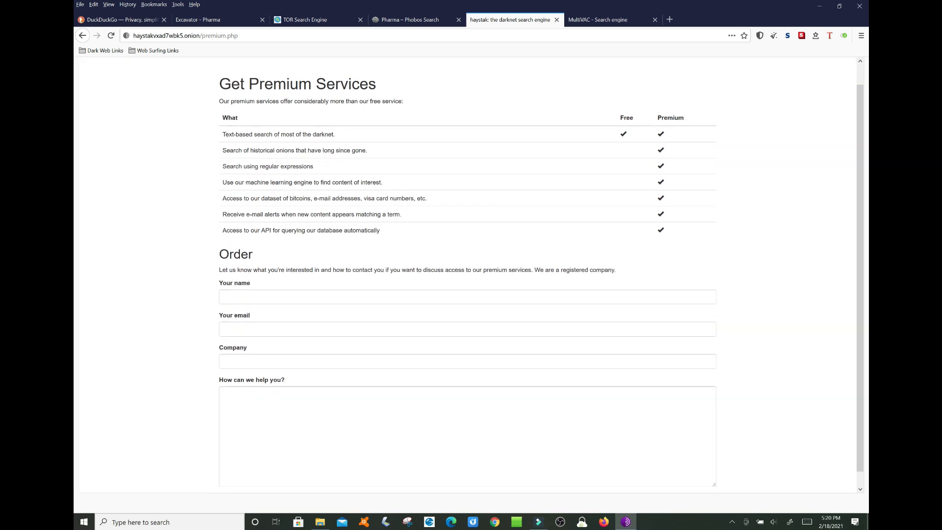
pyautogui.scroll(-3)
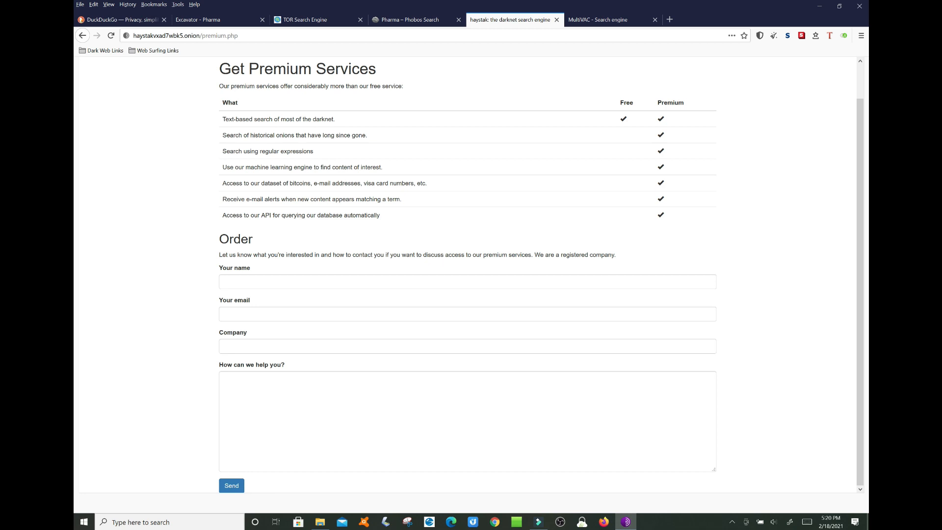
pyautogui.scroll(3)
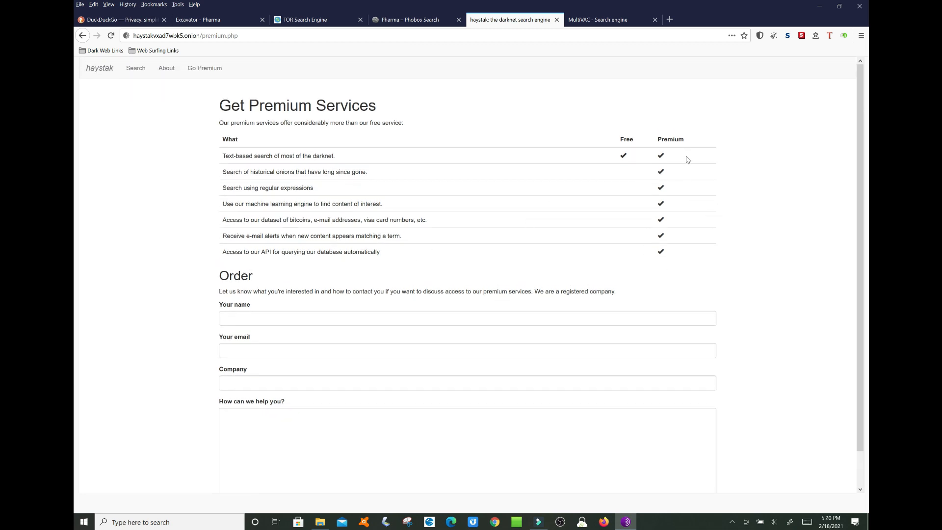
pyautogui.moveTo(488, 218)
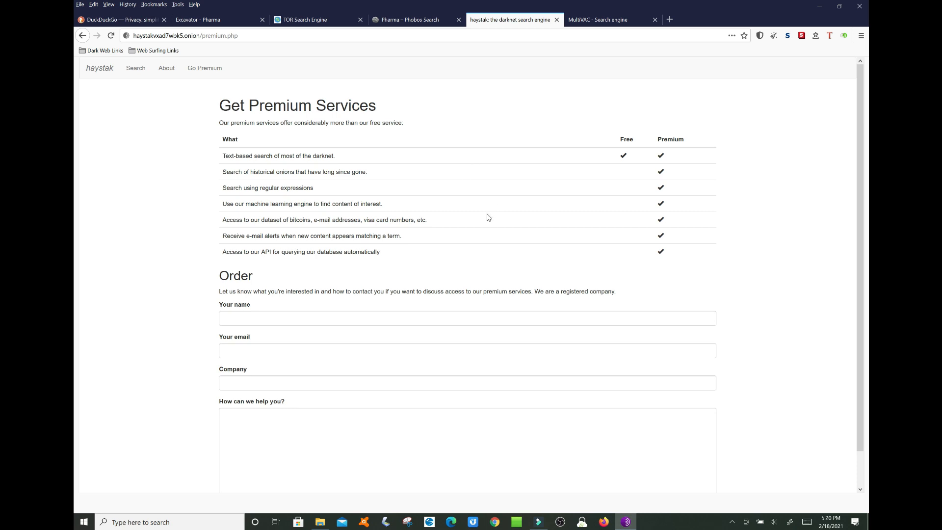
pyautogui.moveTo(474, 185)
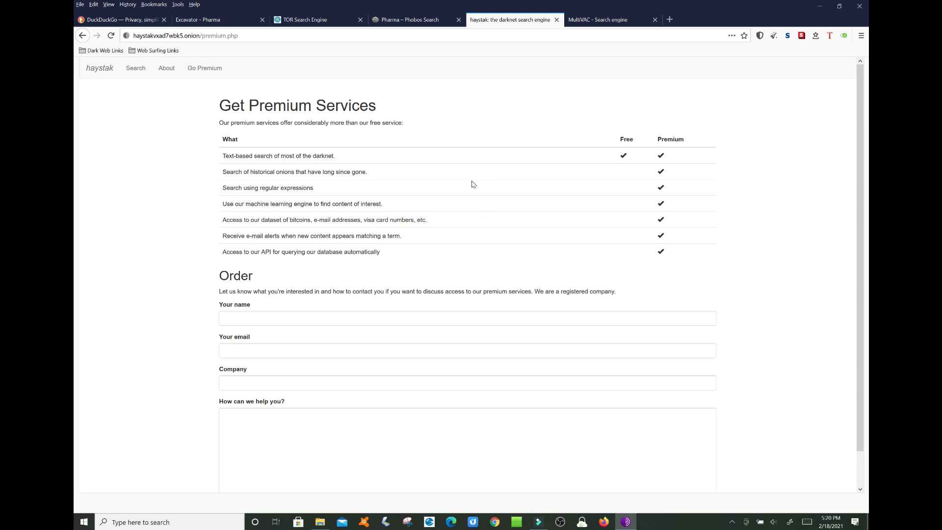
pyautogui.moveTo(347, 126)
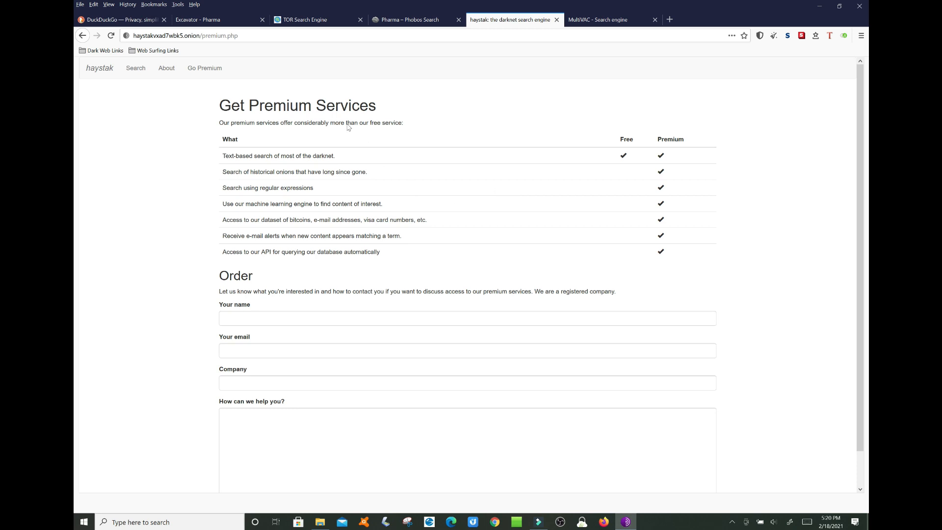
pyautogui.moveTo(93, 339)
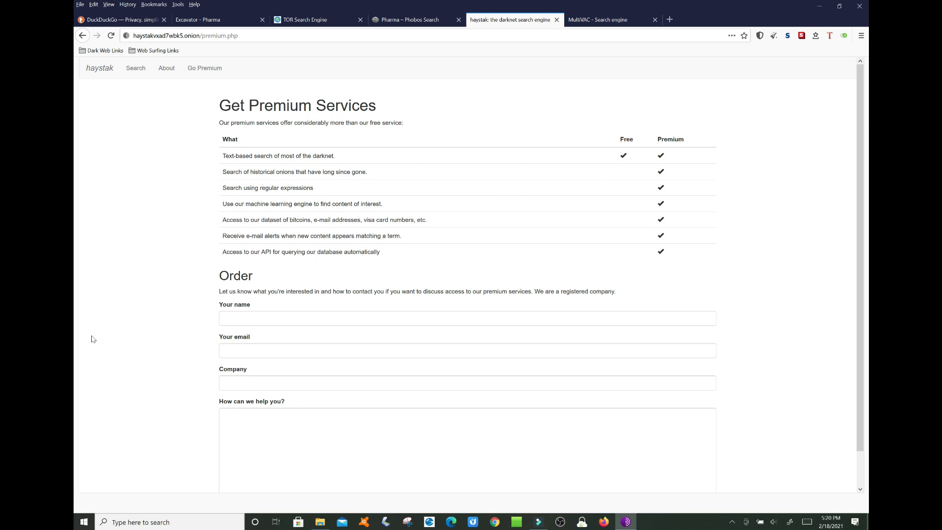
pyautogui.moveTo(213, 82)
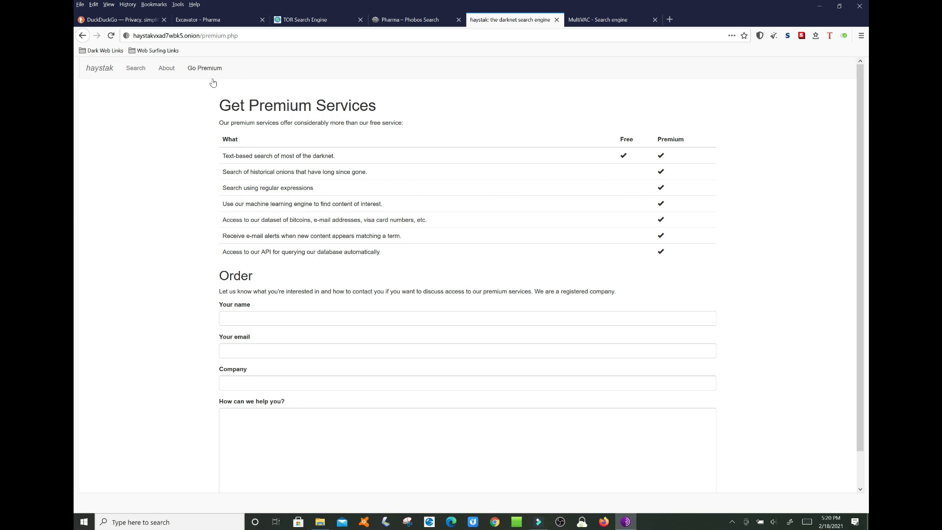
pyautogui.moveTo(167, 68)
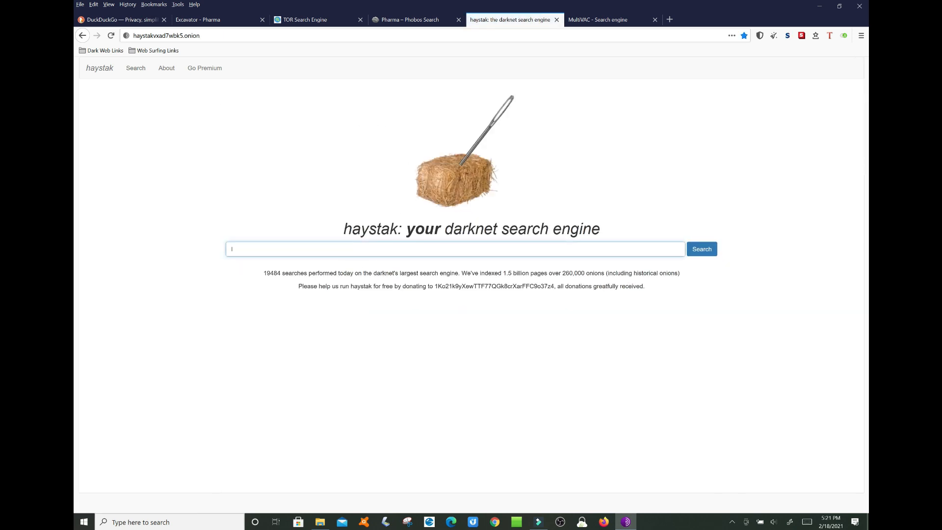
# - Search haystak for 'lebron james'
pyautogui.write('lebg')
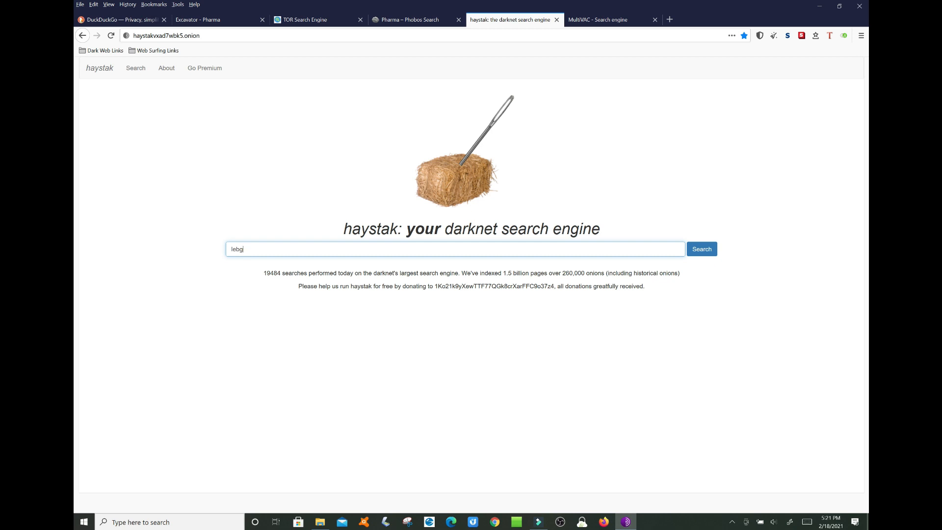
pyautogui.write('lebron jam')
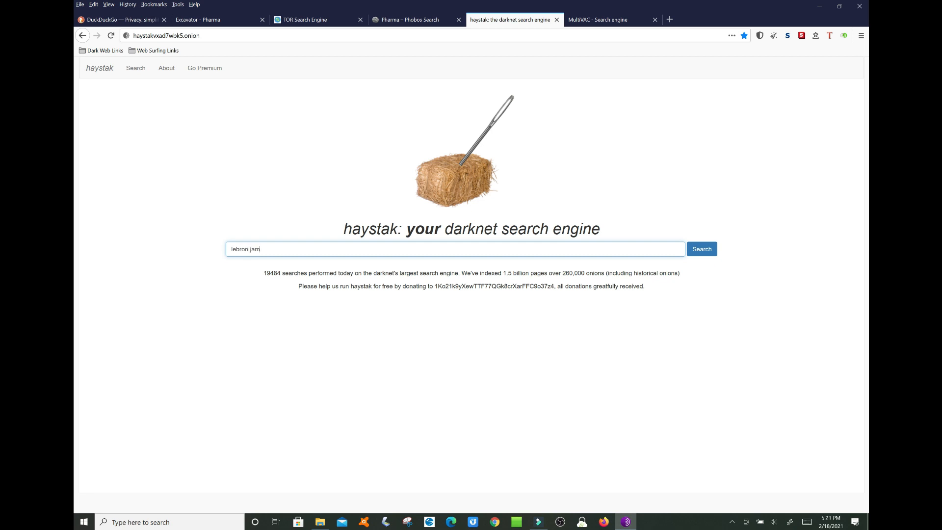
pyautogui.write('es')
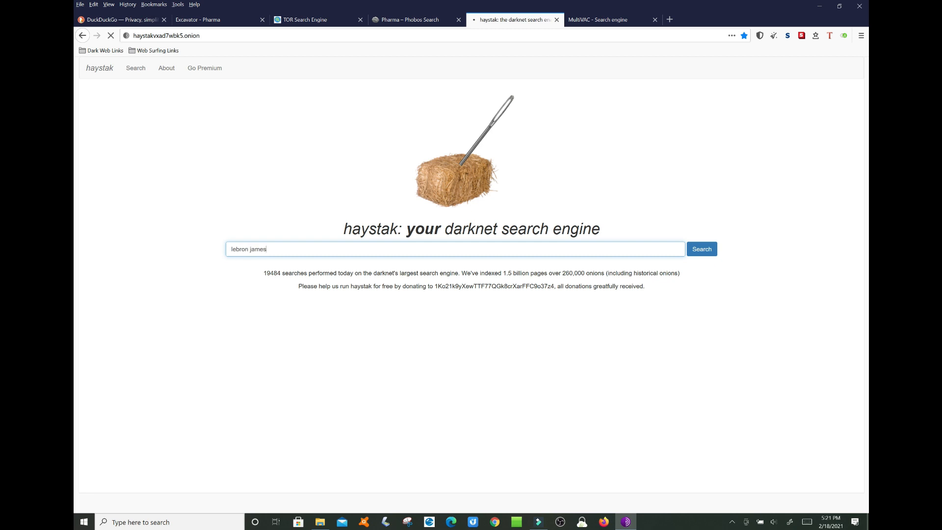
pyautogui.click(701, 248)
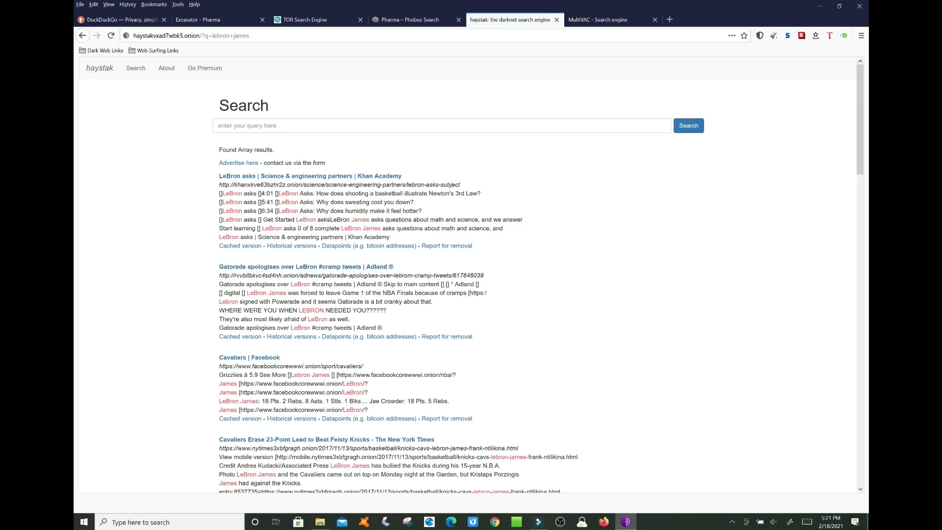
# - Skim haystak's lebron james results, selecting the Facebook onion address along the way
pyautogui.scroll(-3)
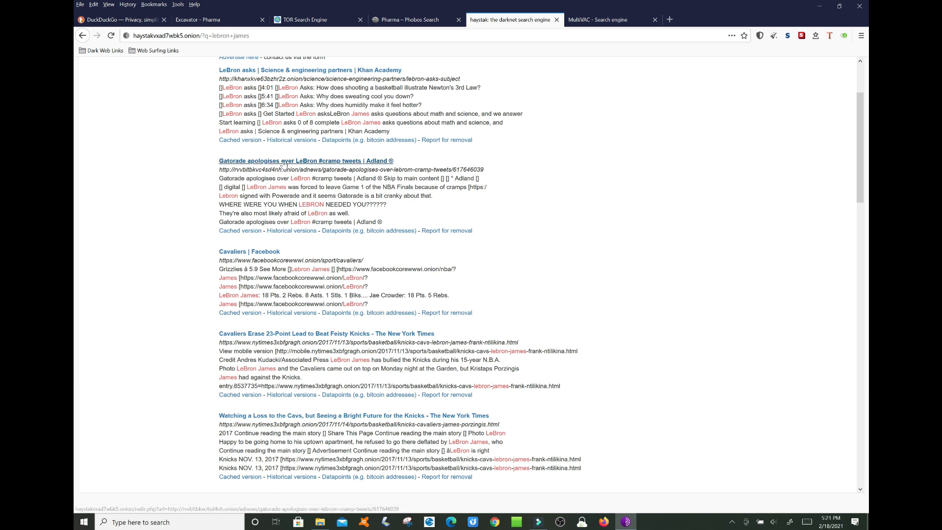
pyautogui.moveTo(283, 163)
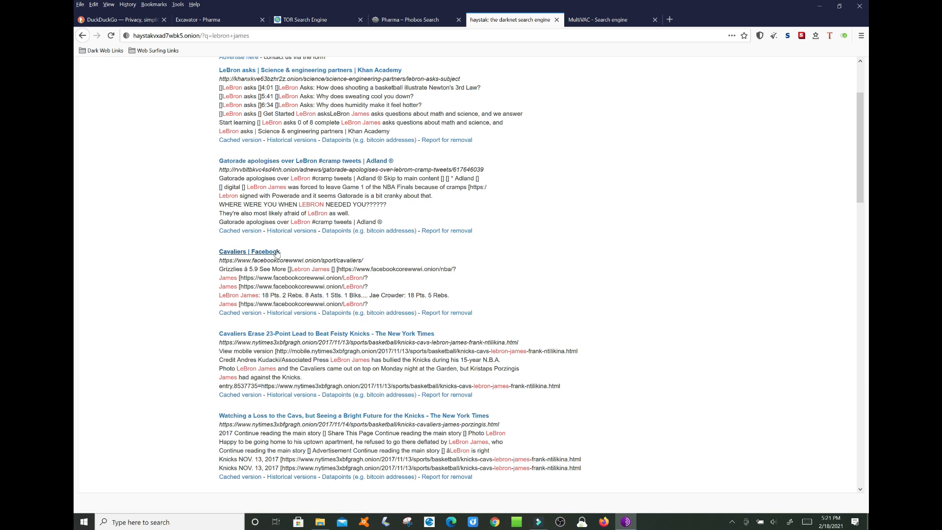
pyautogui.moveTo(250, 251)
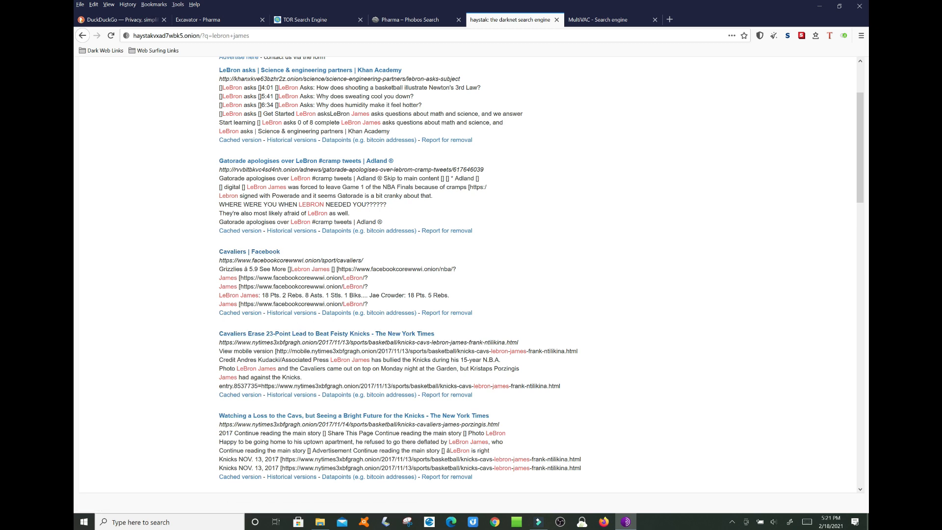
pyautogui.doubleClick(282, 260)
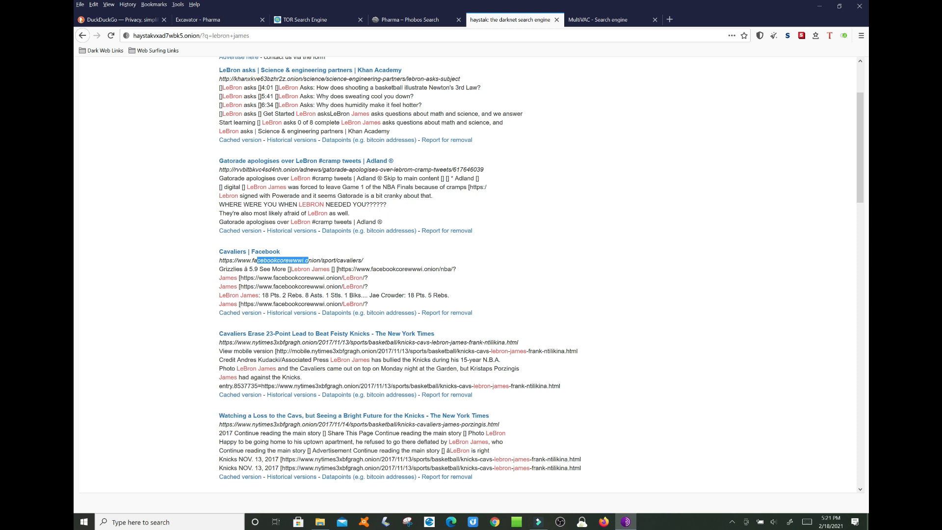
pyautogui.scroll(-3)
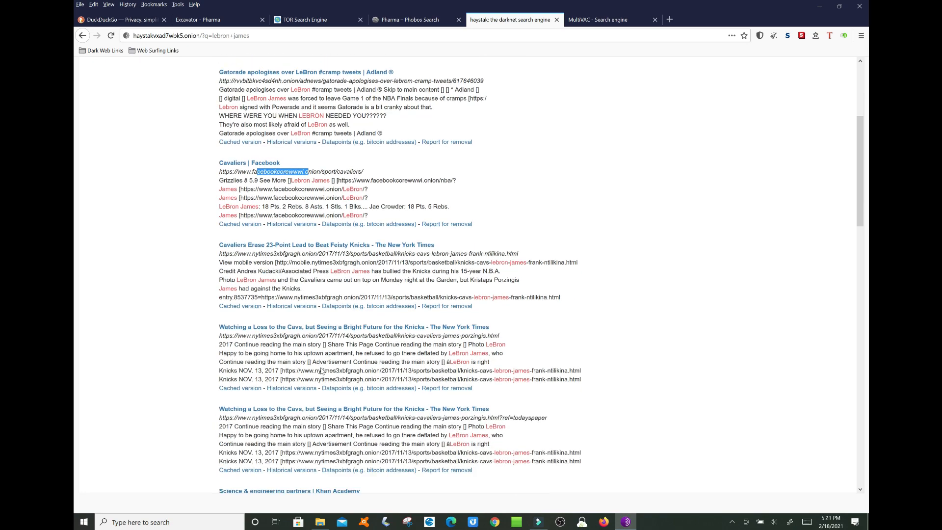
pyautogui.scroll(-3)
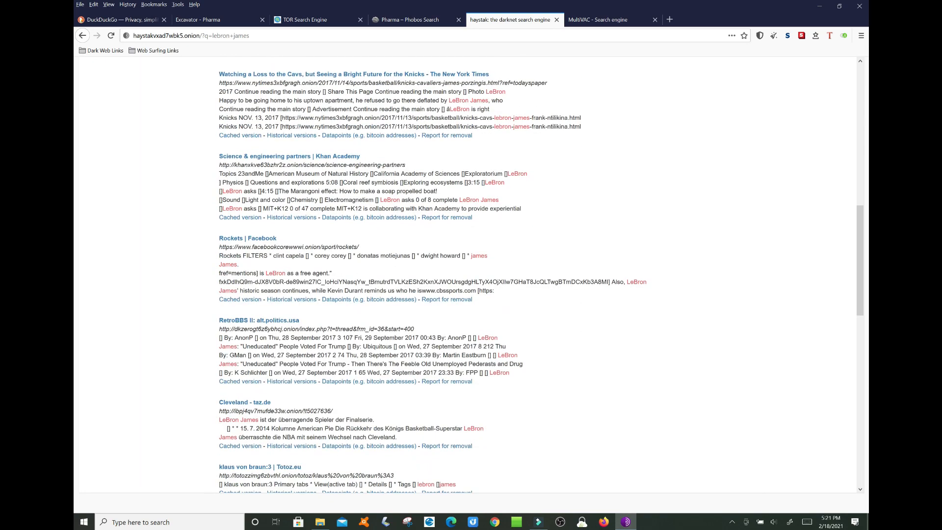
pyautogui.scroll(-3)
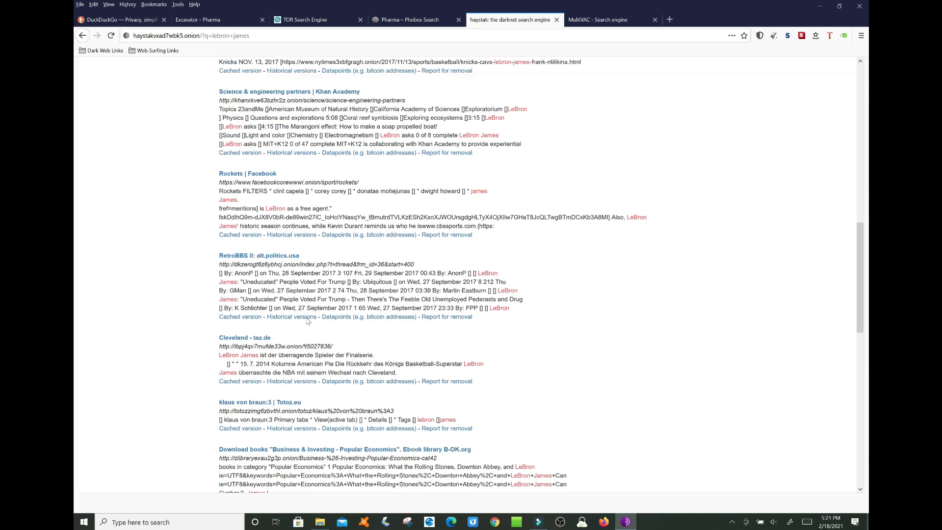
pyautogui.scroll(3)
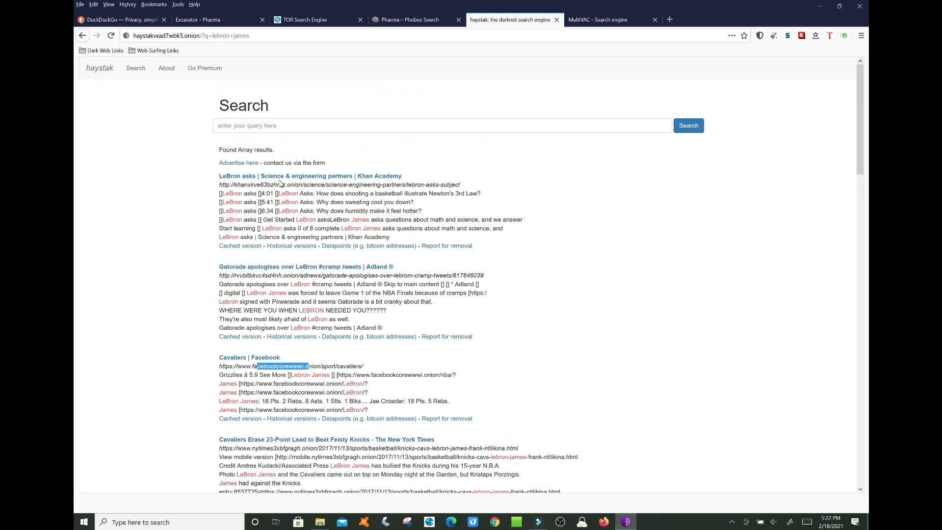
pyautogui.moveTo(282, 266)
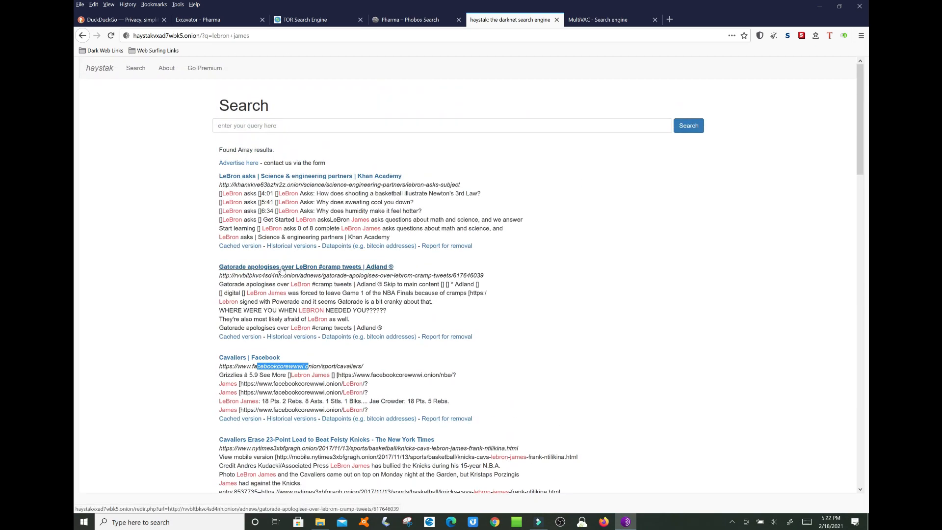
# - Try one slow LeBron result, stop it, then open the NYT 'Cavaliers Erase 23-Point Lead' article
pyautogui.click(311, 175)
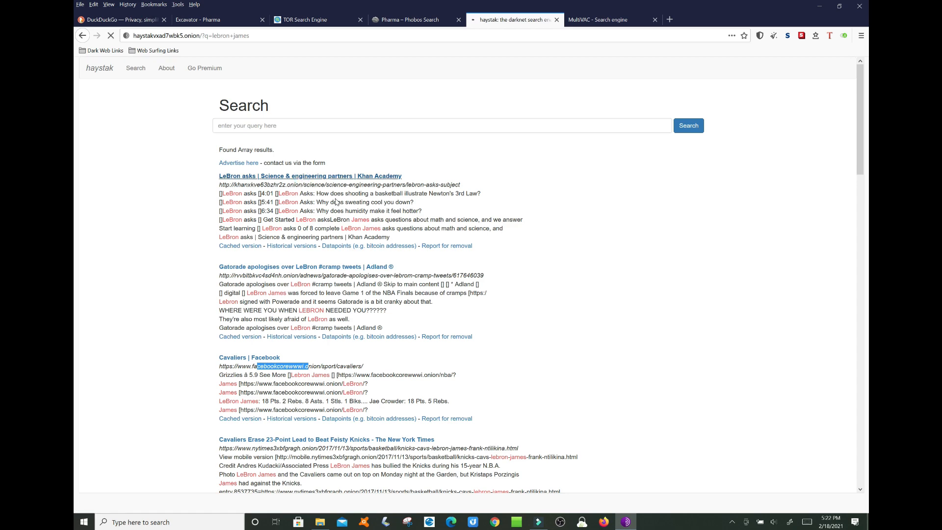
pyautogui.scroll(-3)
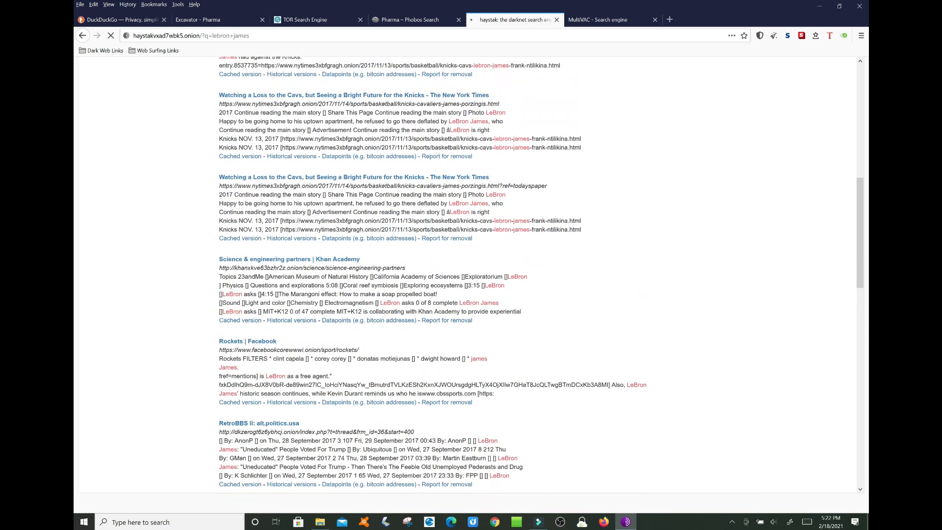
pyautogui.scroll(3)
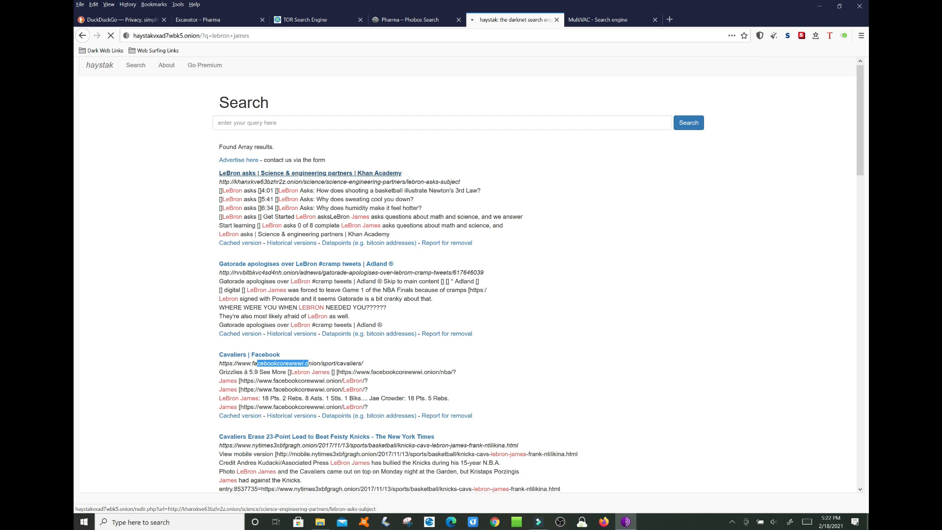
pyautogui.click(111, 35)
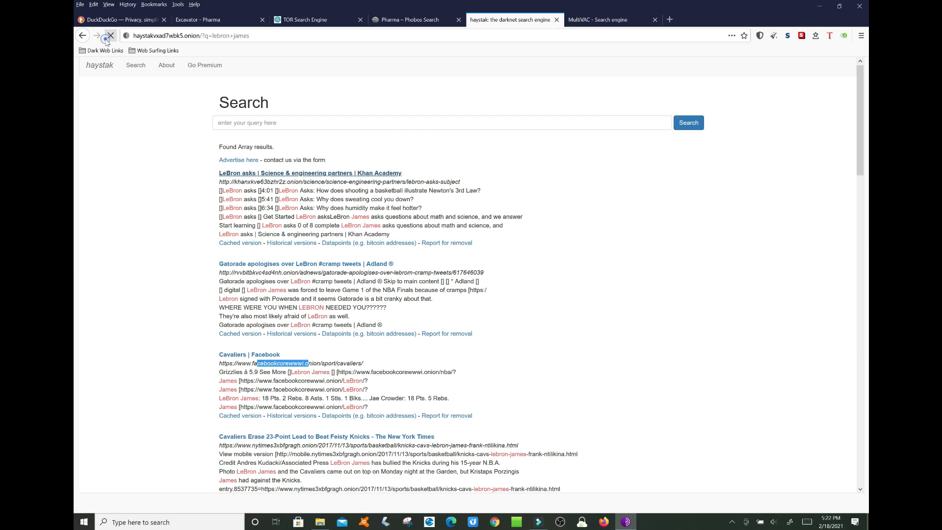
pyautogui.scroll(-3)
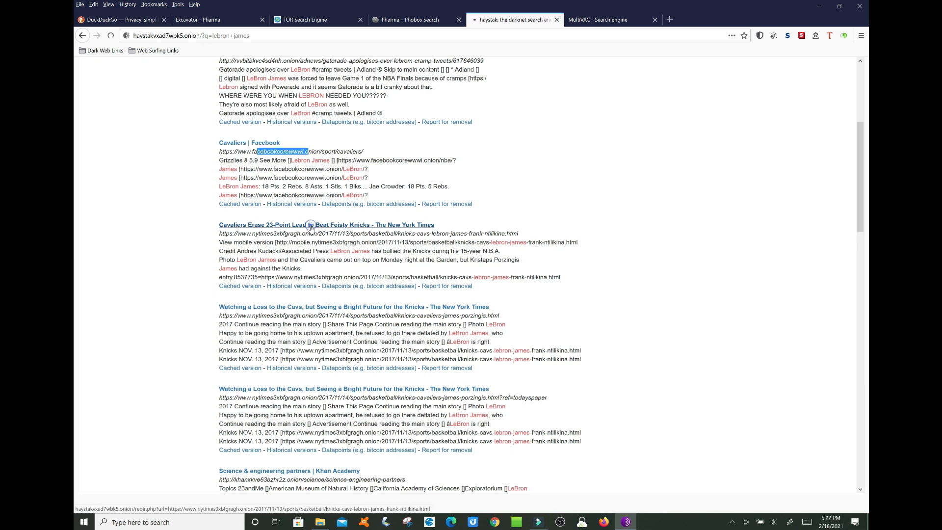
pyautogui.click(326, 224)
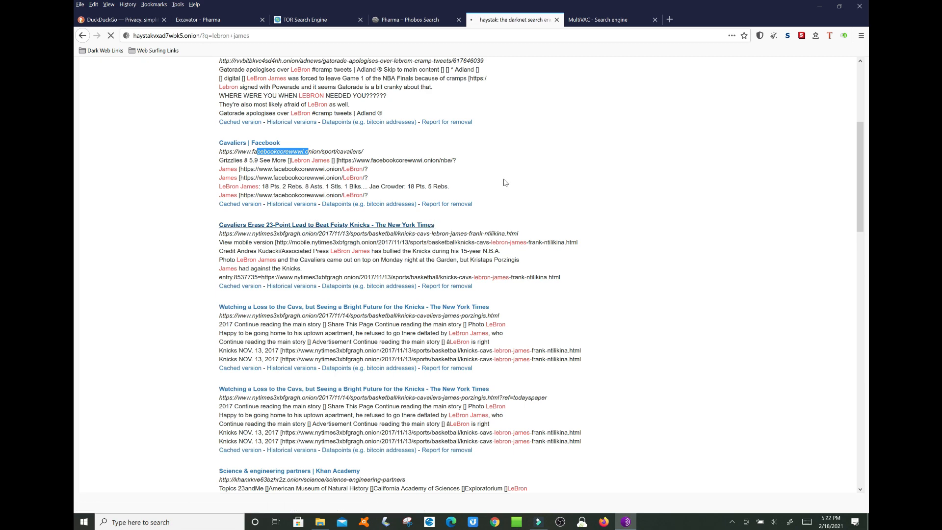
pyautogui.click(326, 224)
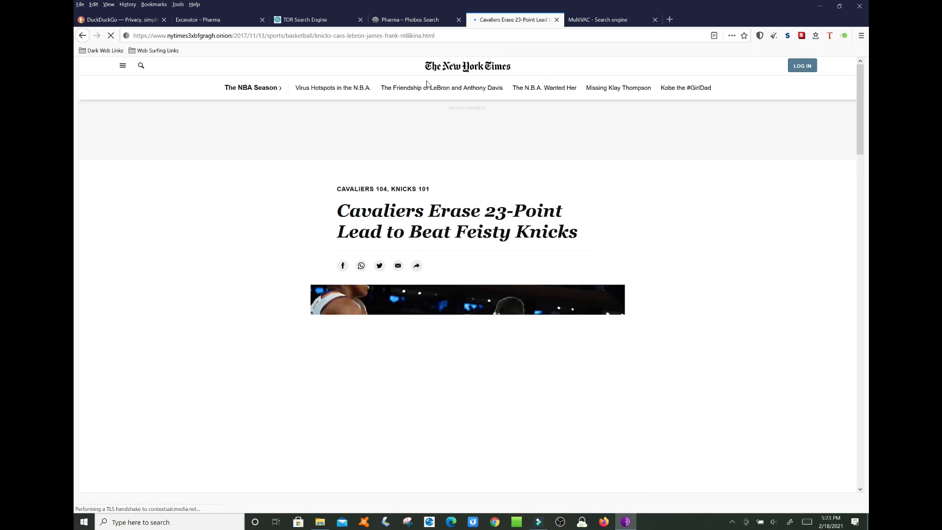
pyautogui.moveTo(412, 156)
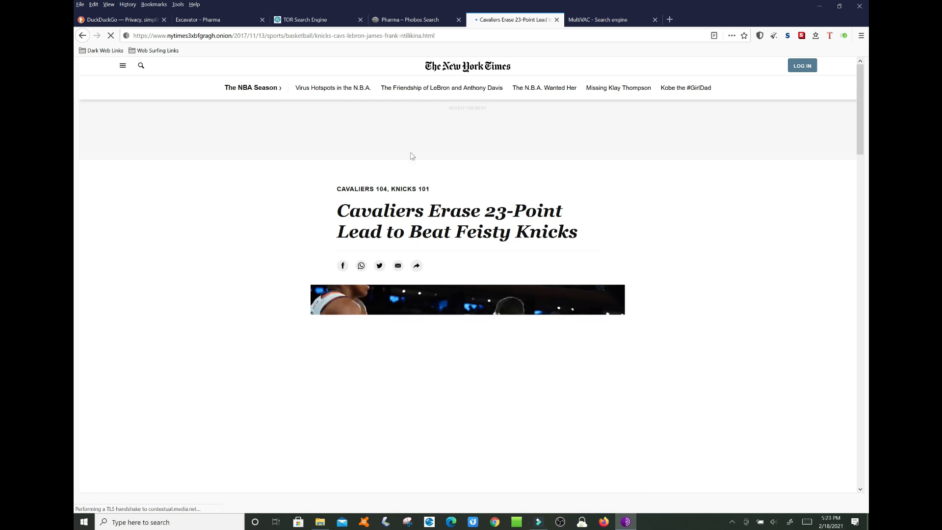
# - Skim the Cavaliers–Knicks NYT article and go back to haystak's lebron james results
pyautogui.scroll(-3)
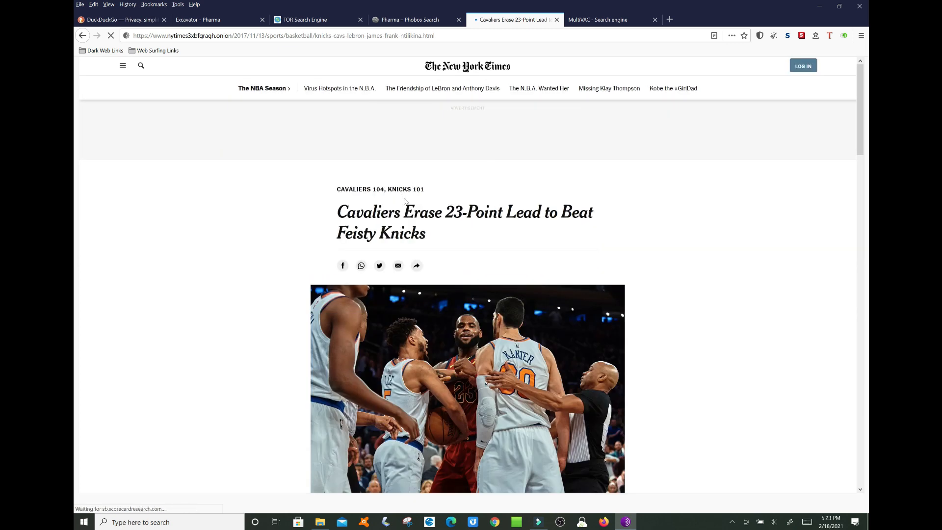
pyautogui.scroll(-3)
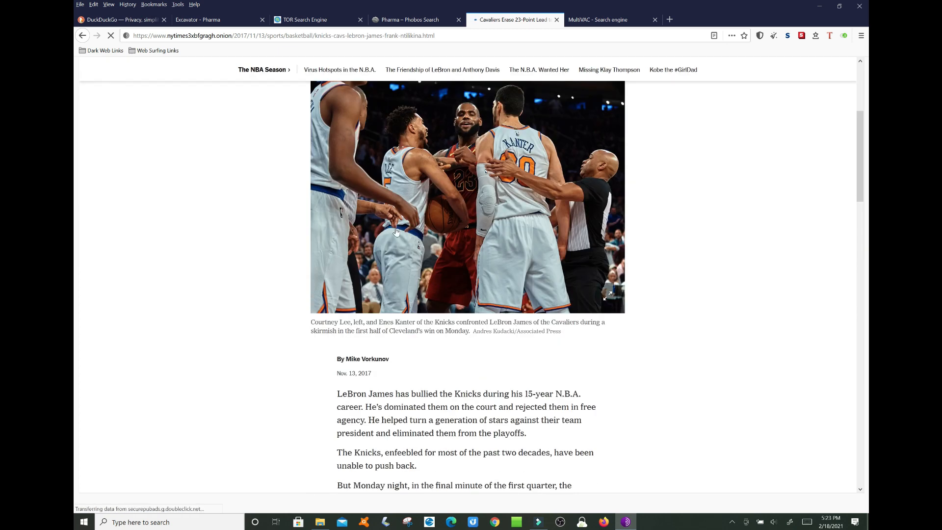
pyautogui.moveTo(464, 175)
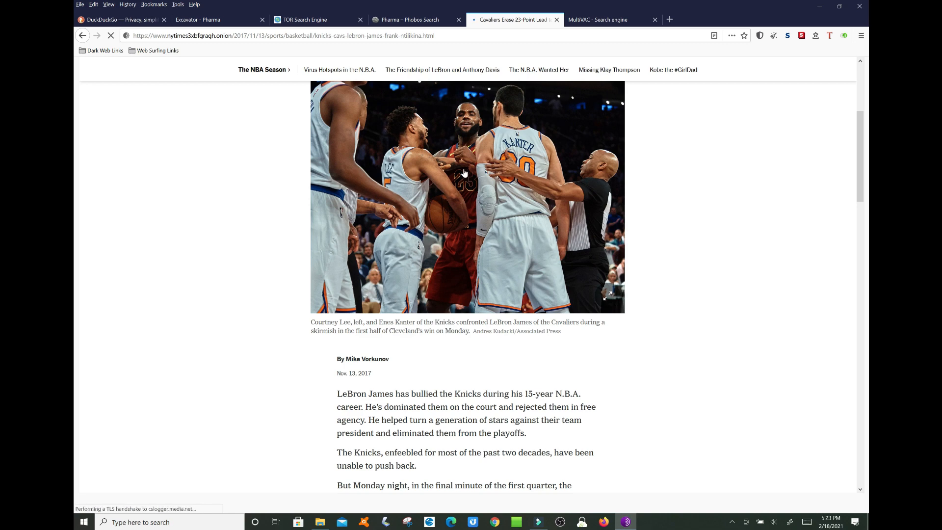
pyautogui.moveTo(441, 288)
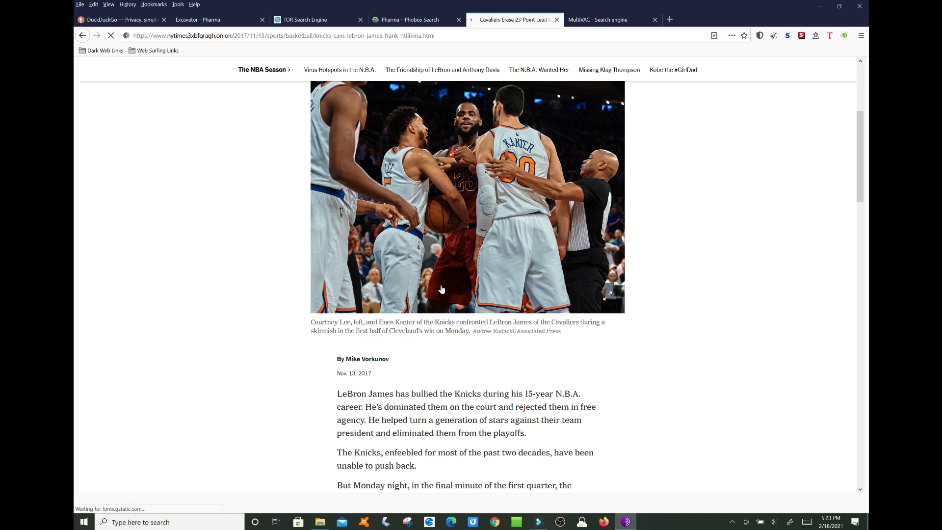
pyautogui.scroll(-3)
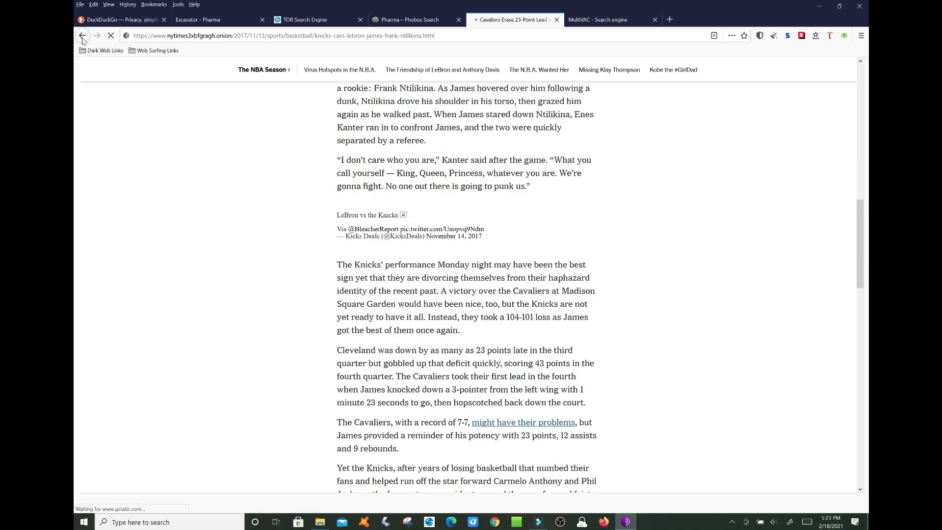
pyautogui.click(83, 36)
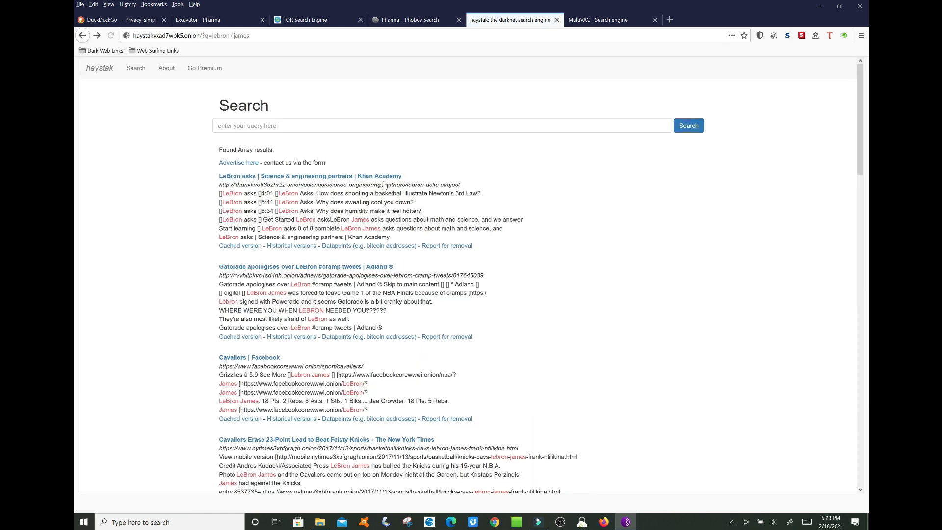
pyautogui.scroll(-3)
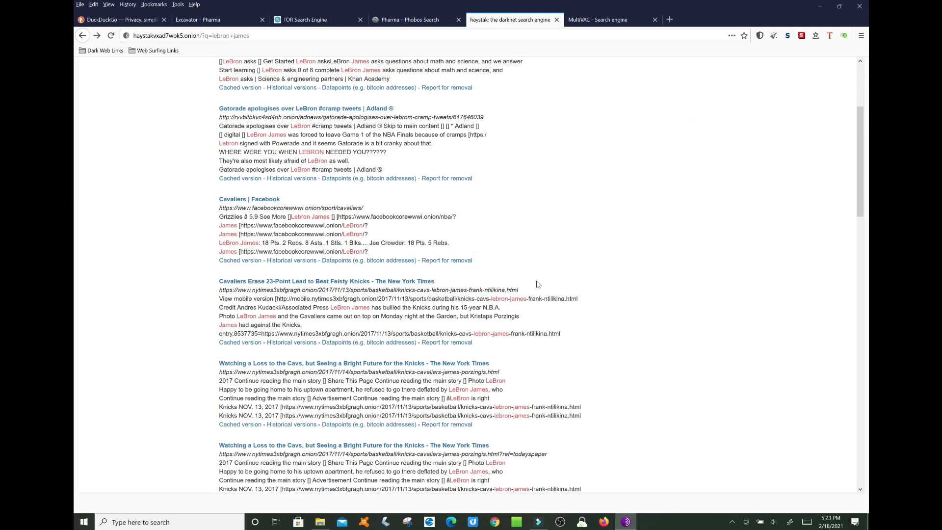
pyautogui.scroll(3)
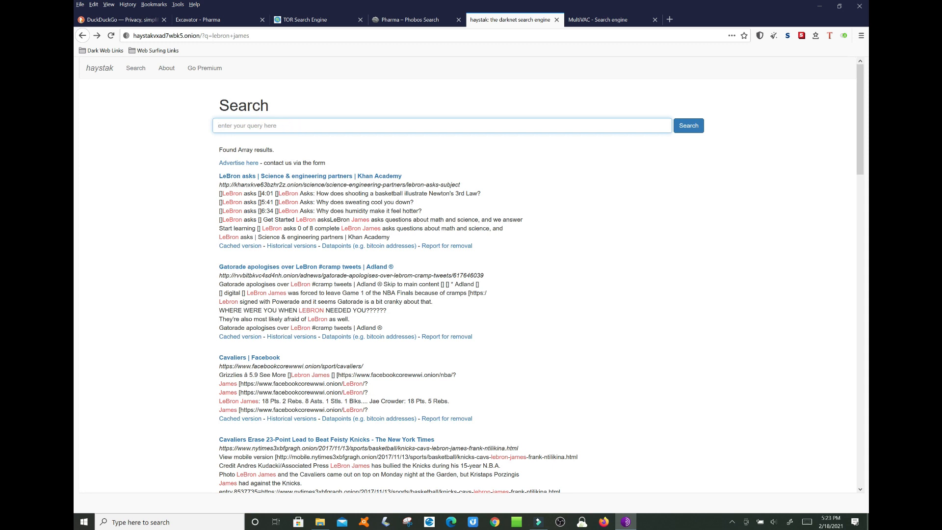
# - Search haystak for CryptoCurrency and scroll through the results list
pyautogui.write('CryptoCurrency')
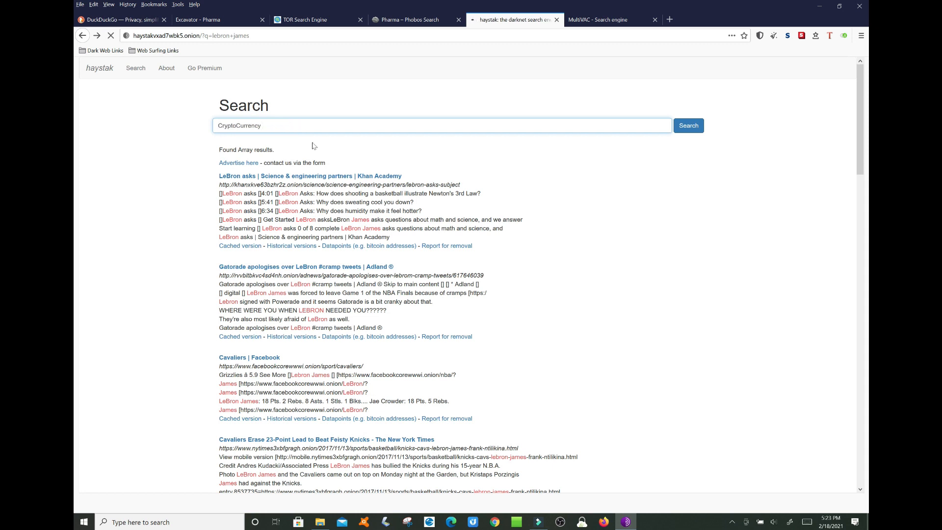
pyautogui.click(688, 125)
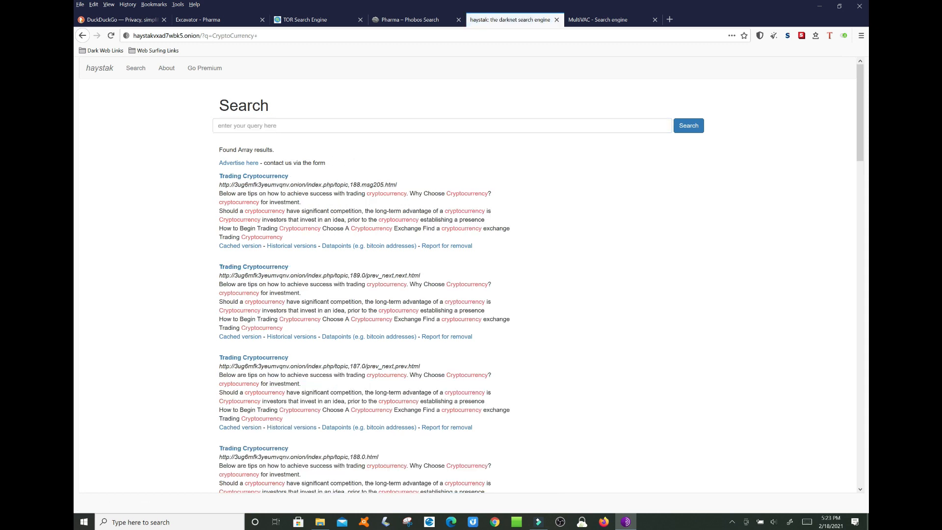
pyautogui.scroll(-3)
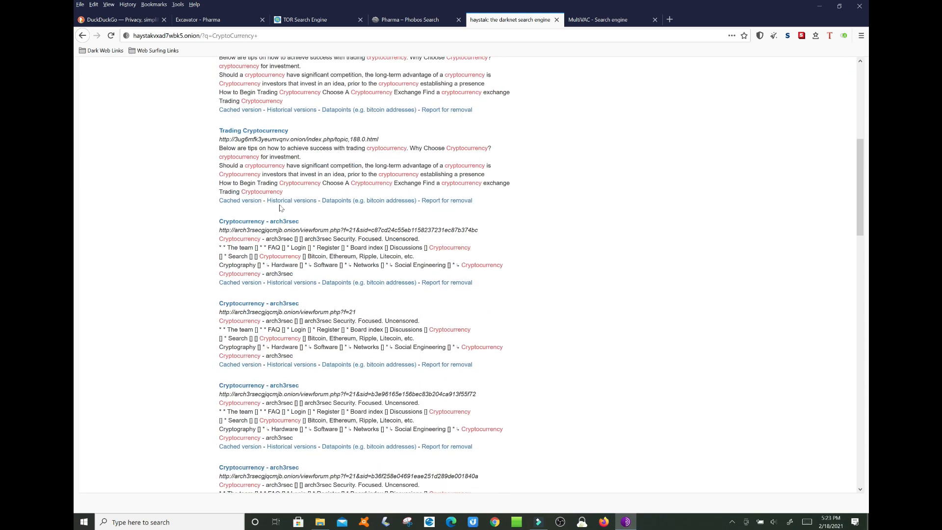
pyautogui.scroll(-3)
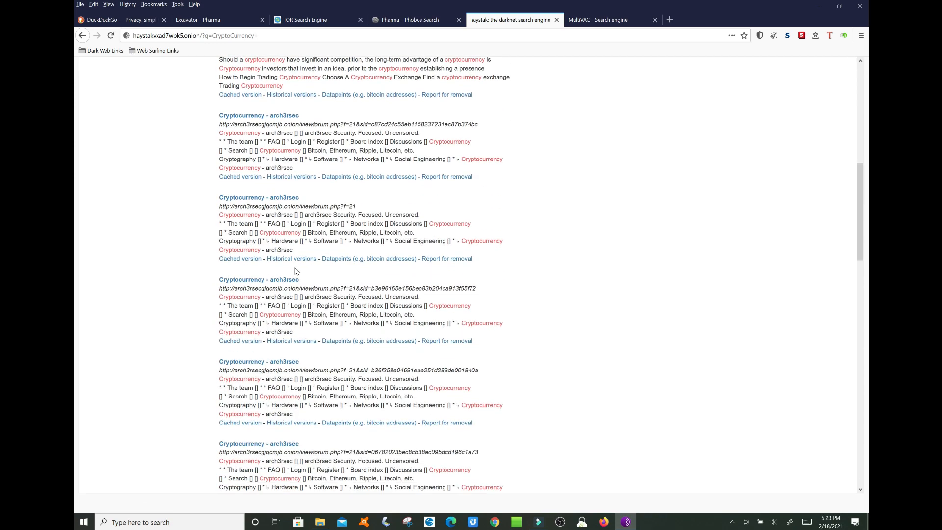
pyautogui.scroll(-3)
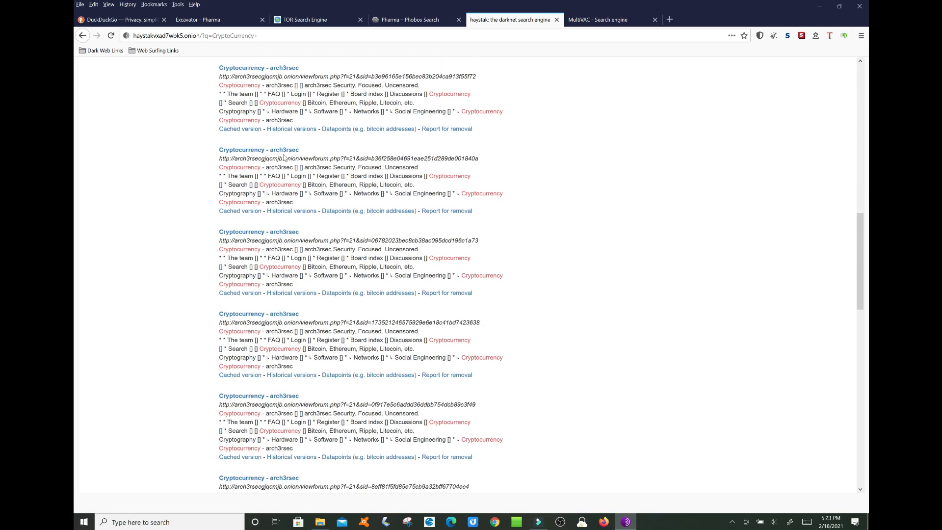
pyautogui.scroll(-3)
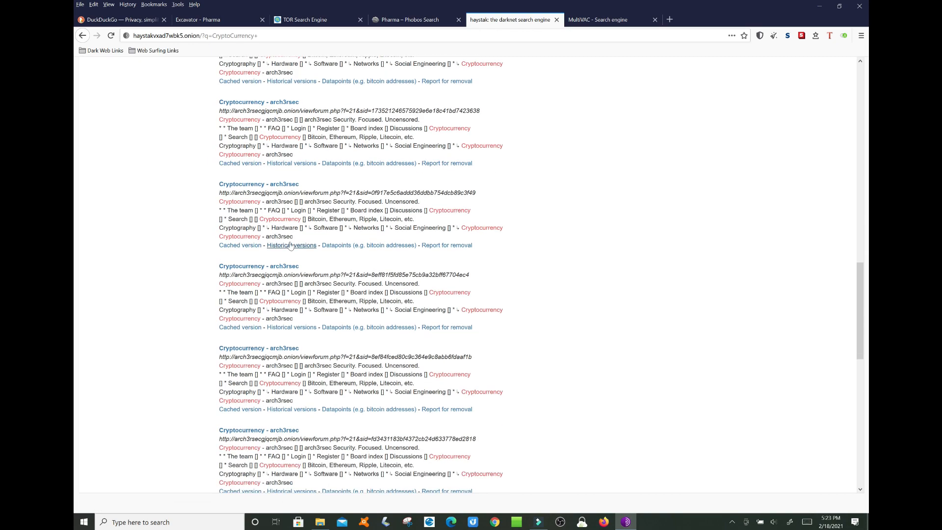
pyautogui.scroll(-3)
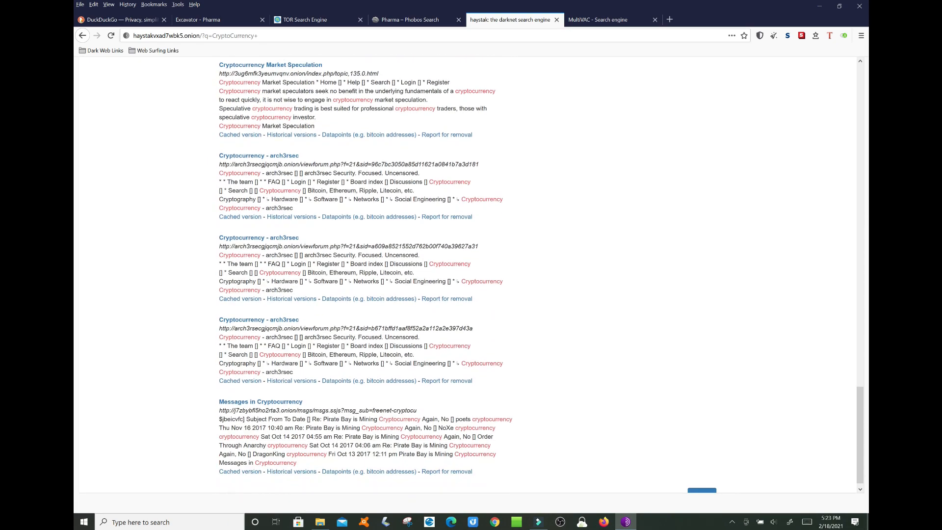
pyautogui.scroll(-3)
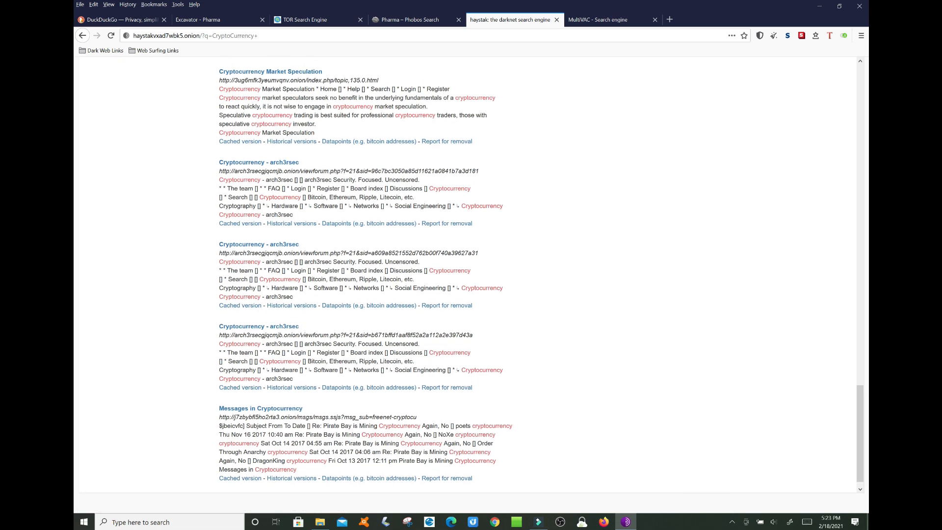
pyautogui.scroll(-3)
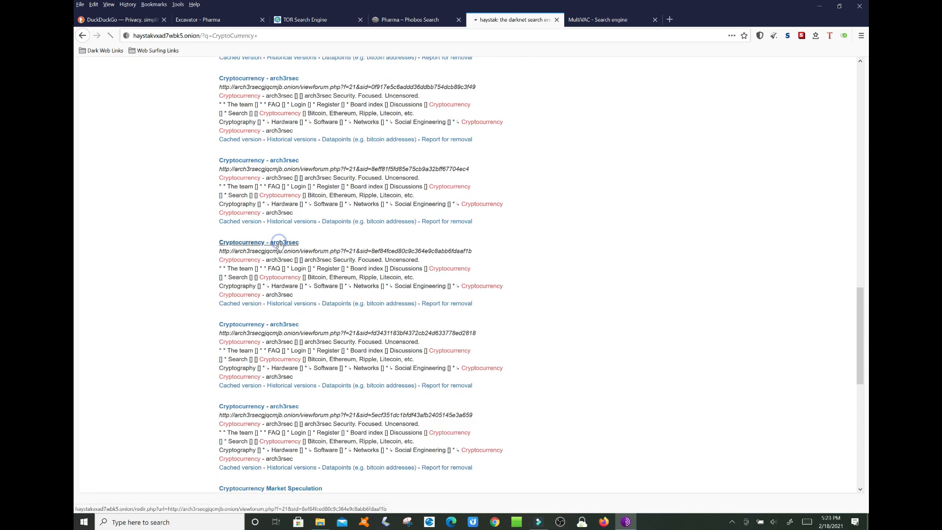
# - Open the arch3rsec Cryptocurrency result, then the fourth Trading Cryptocurrency result
pyautogui.click(258, 242)
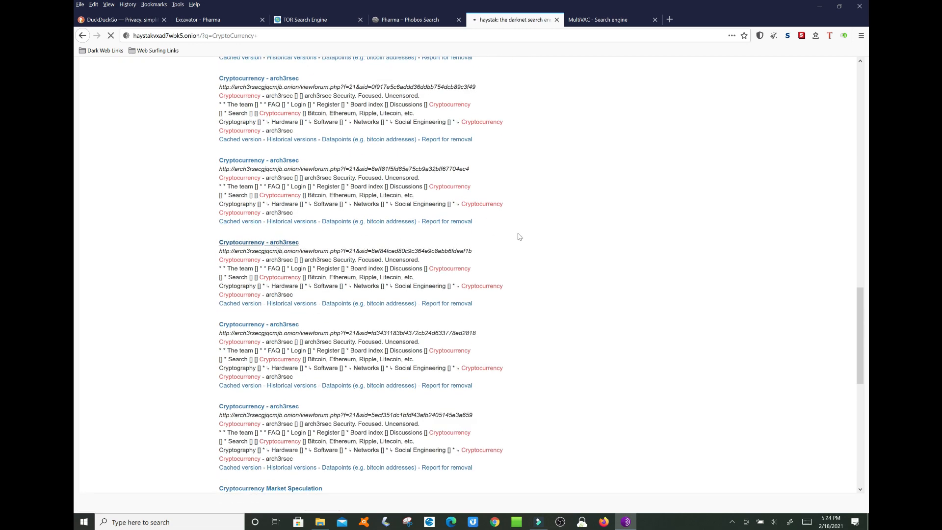
pyautogui.scroll(3)
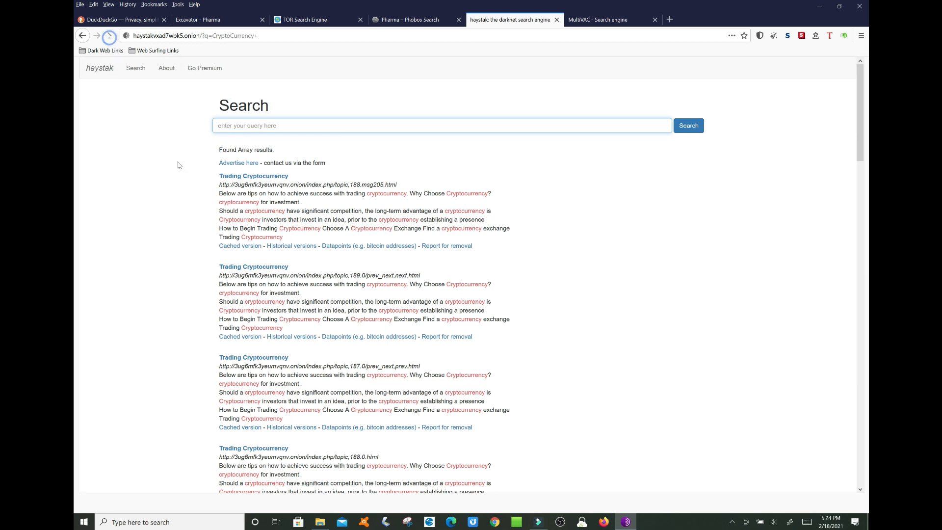
pyautogui.scroll(-3)
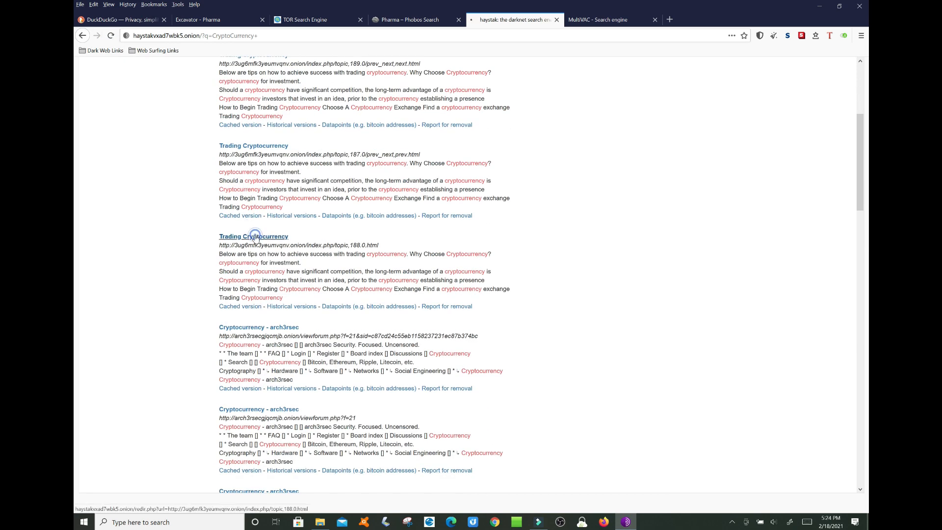
pyautogui.click(253, 237)
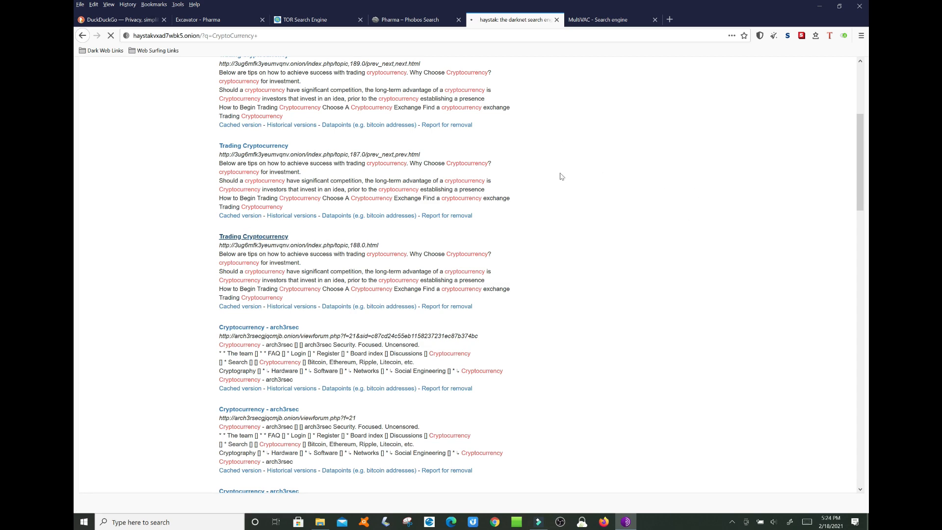
pyautogui.scroll(3)
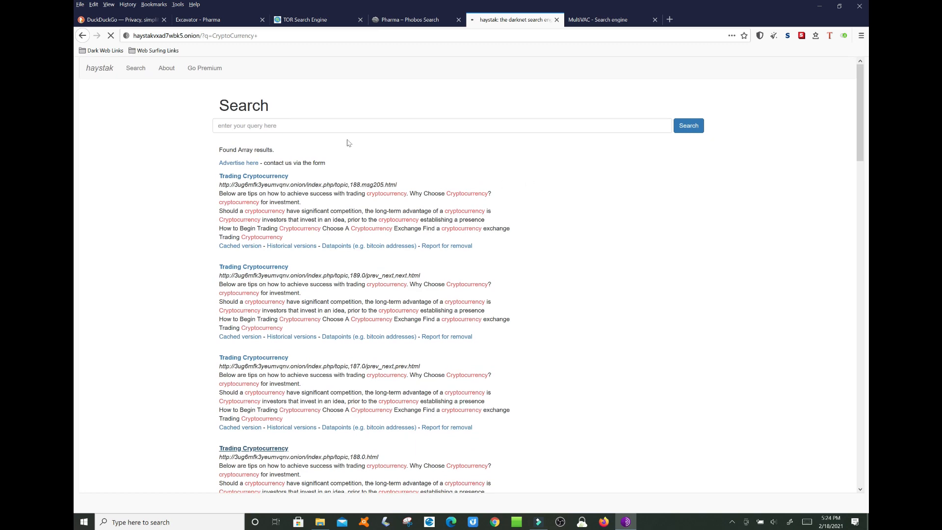
pyautogui.click(253, 447)
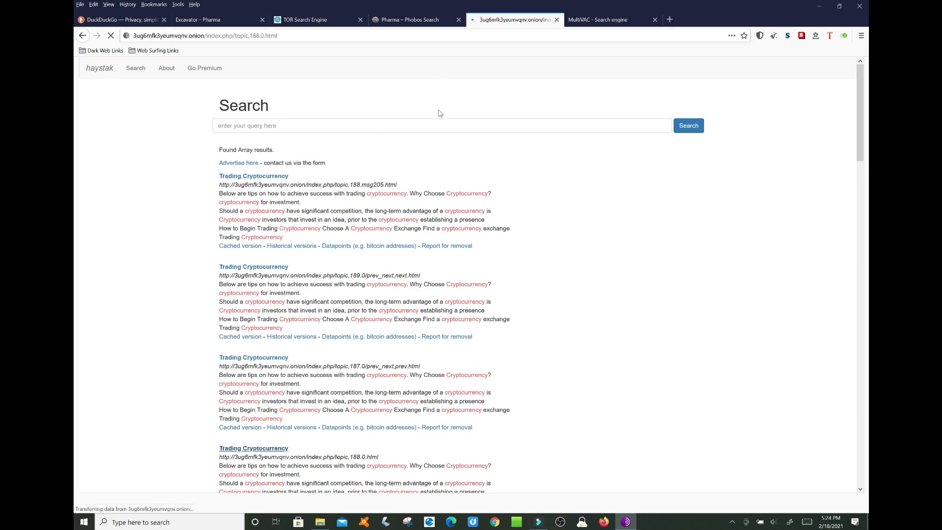
pyautogui.click(253, 175)
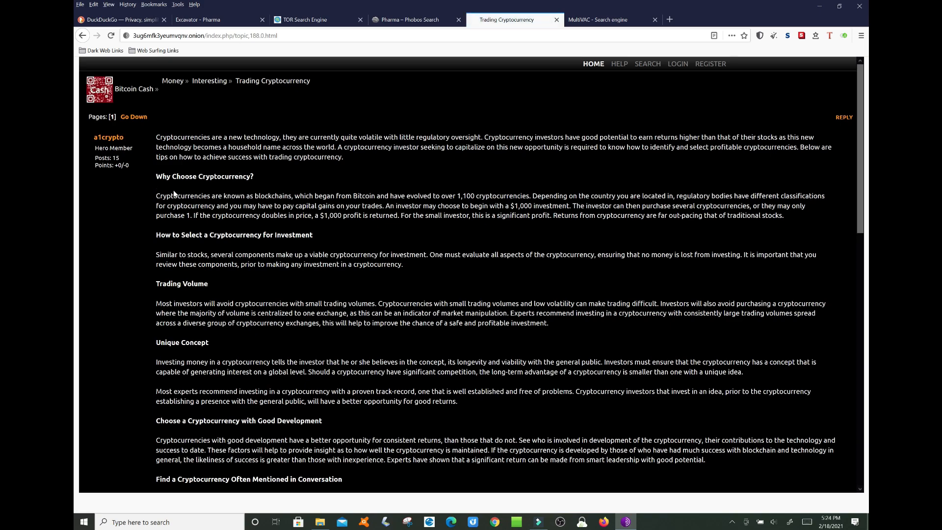
pyautogui.scroll(-3)
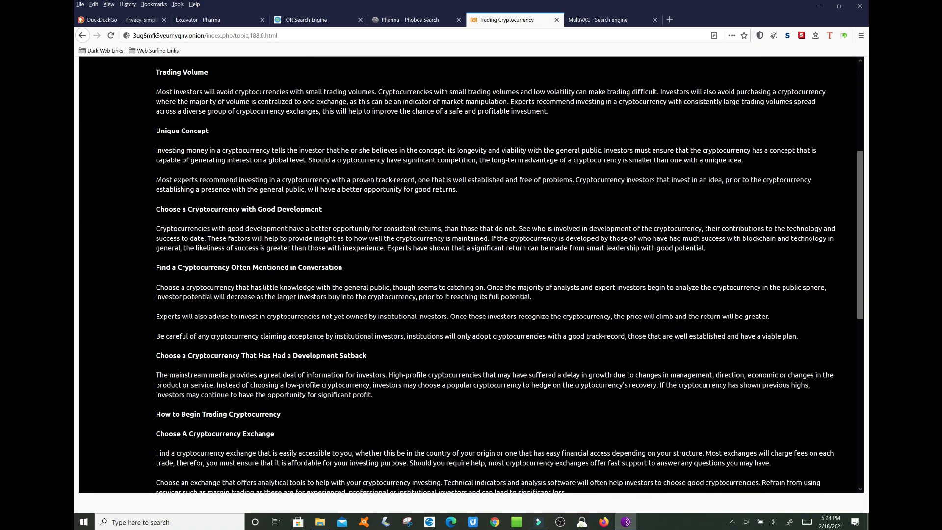
pyautogui.scroll(3)
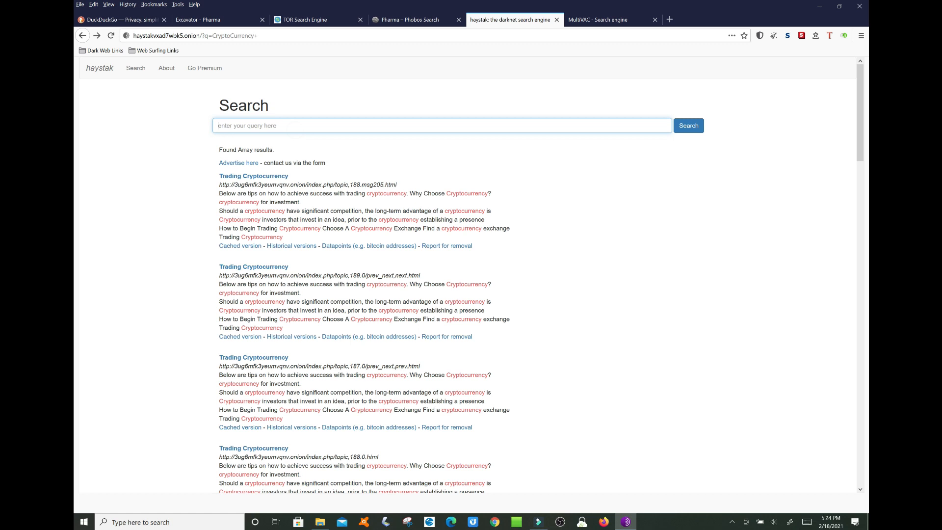
# - Search haystak for Pharma and scroll through the Onion Pharma results
pyautogui.write('Pharma')
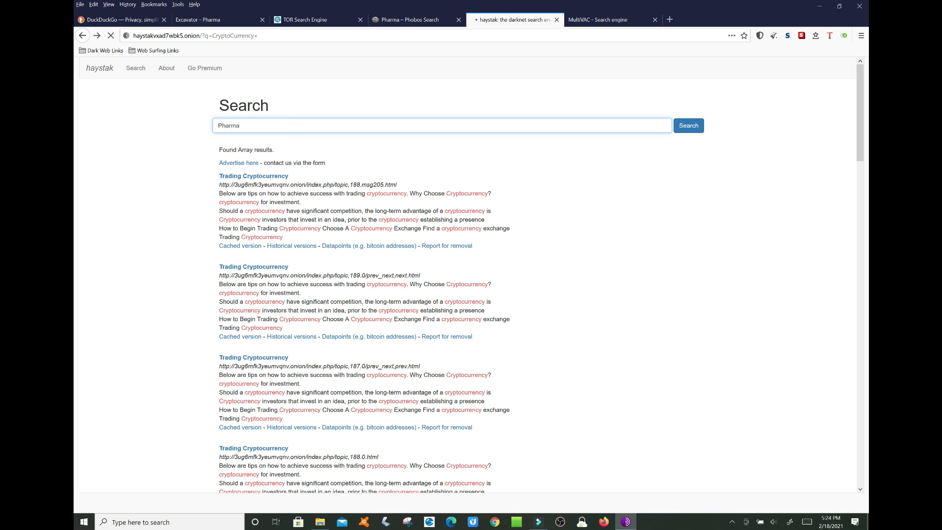
pyautogui.click(687, 125)
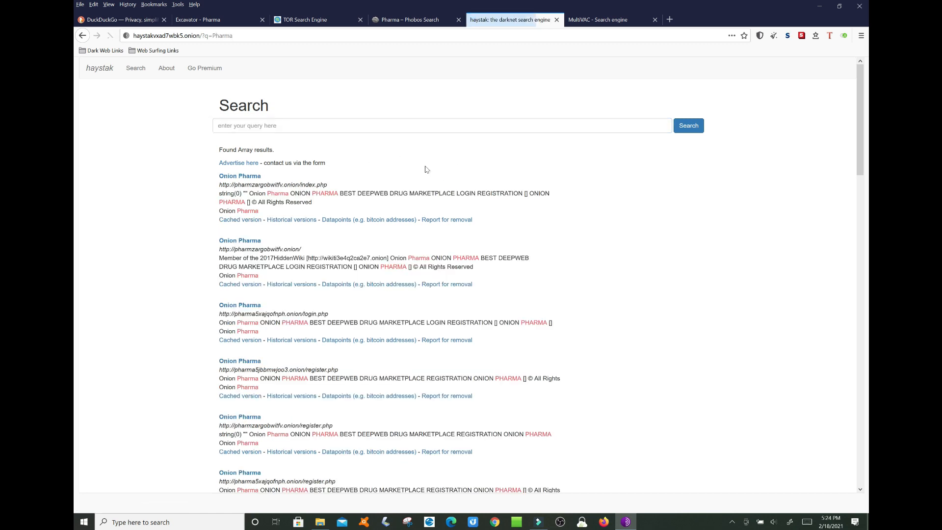
pyautogui.scroll(-3)
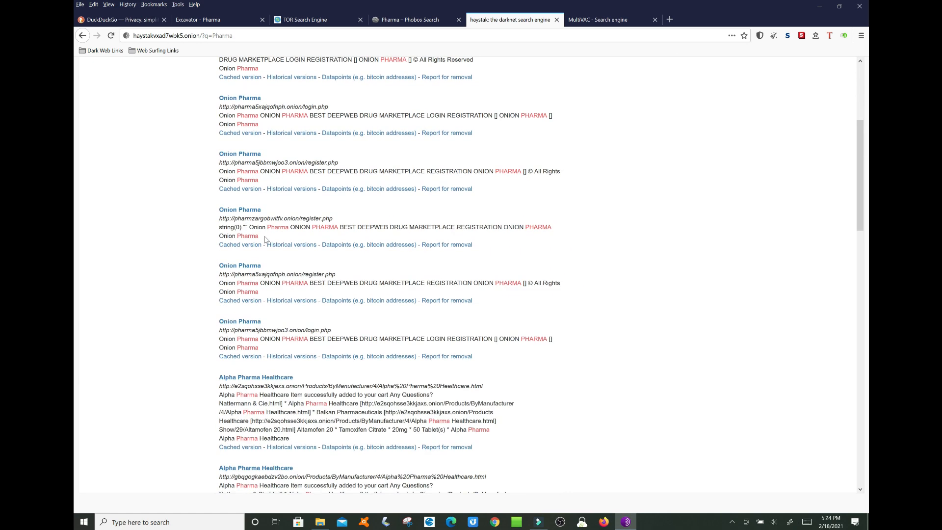
pyautogui.scroll(-3)
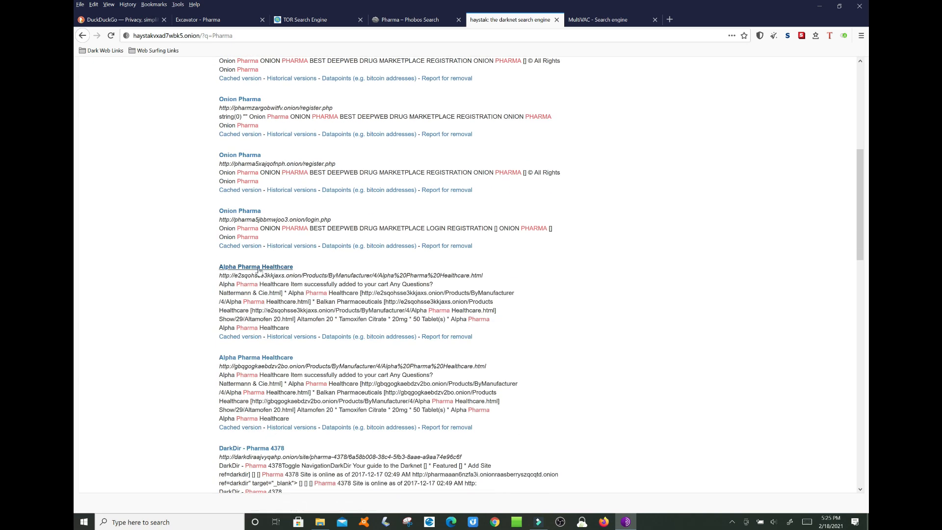
pyautogui.scroll(-3)
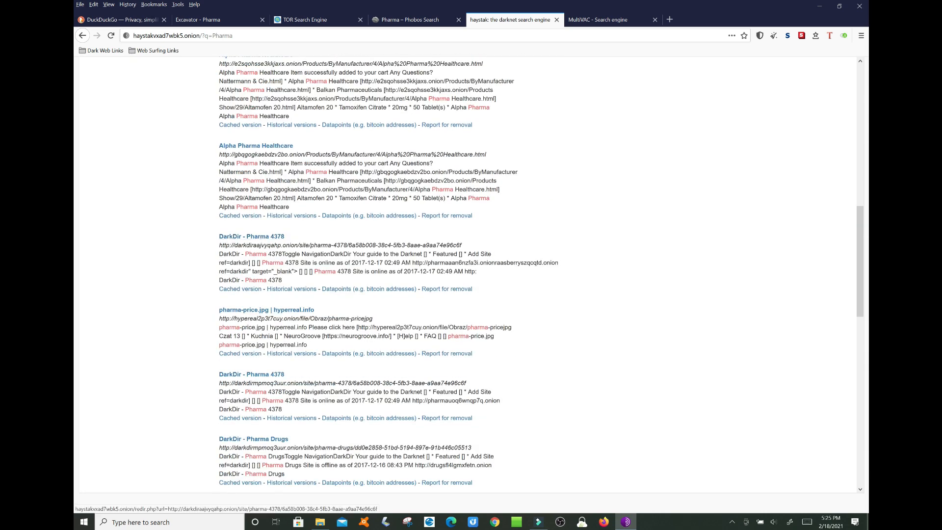
pyautogui.scroll(-3)
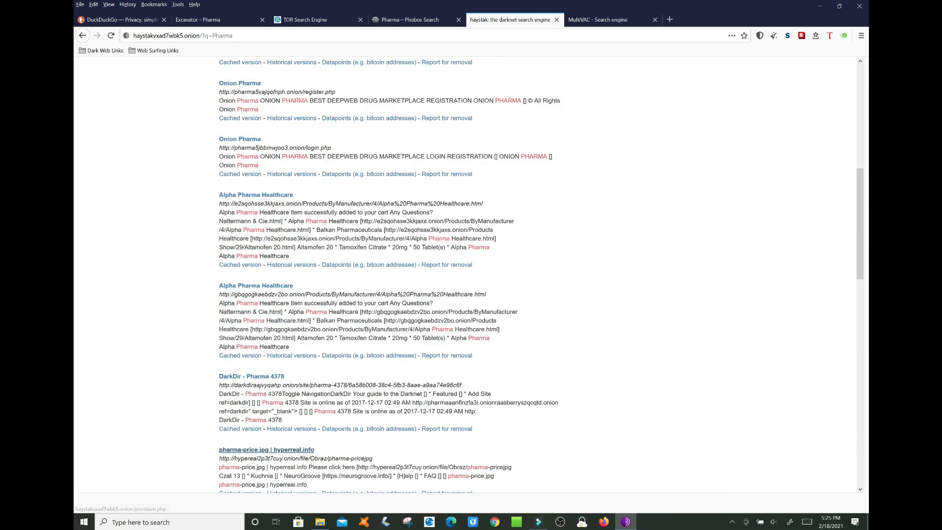
pyautogui.scroll(3)
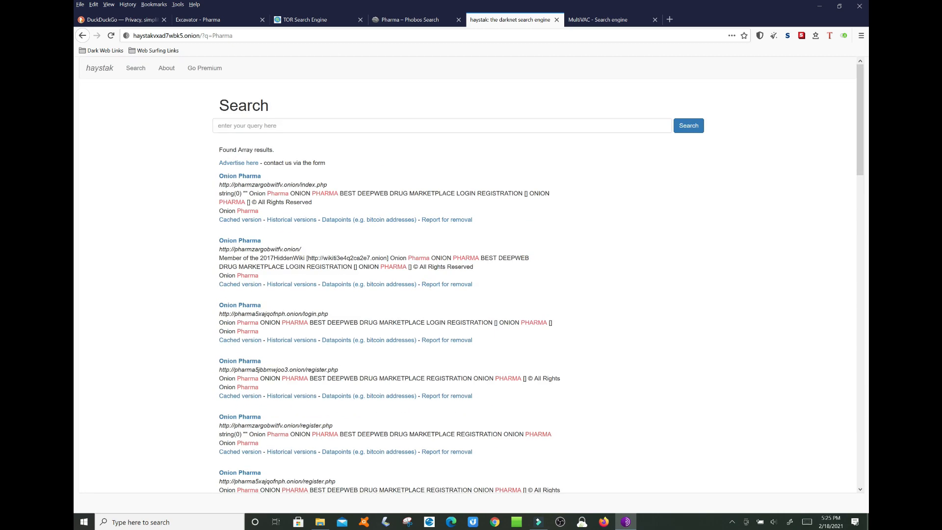
# - Open the second Onion Pharma result and scroll its page
pyautogui.click(239, 240)
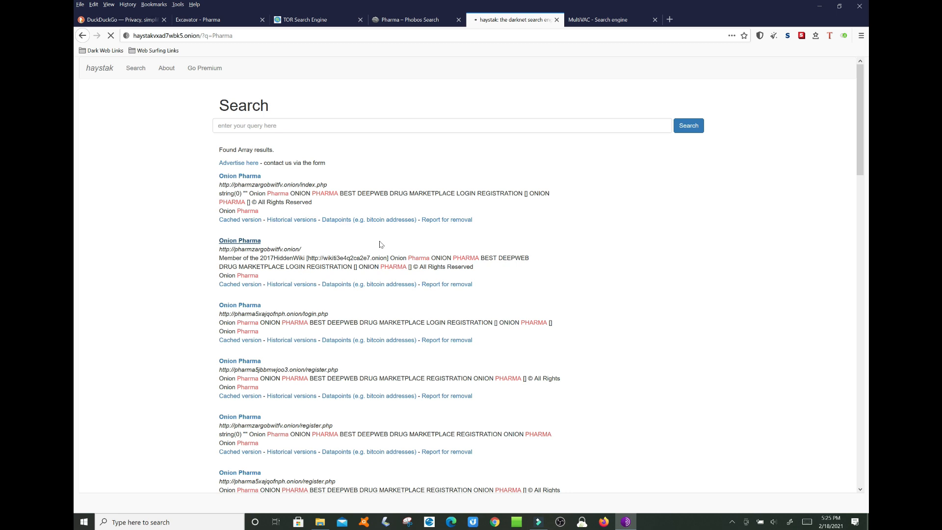
pyautogui.moveTo(469, 231)
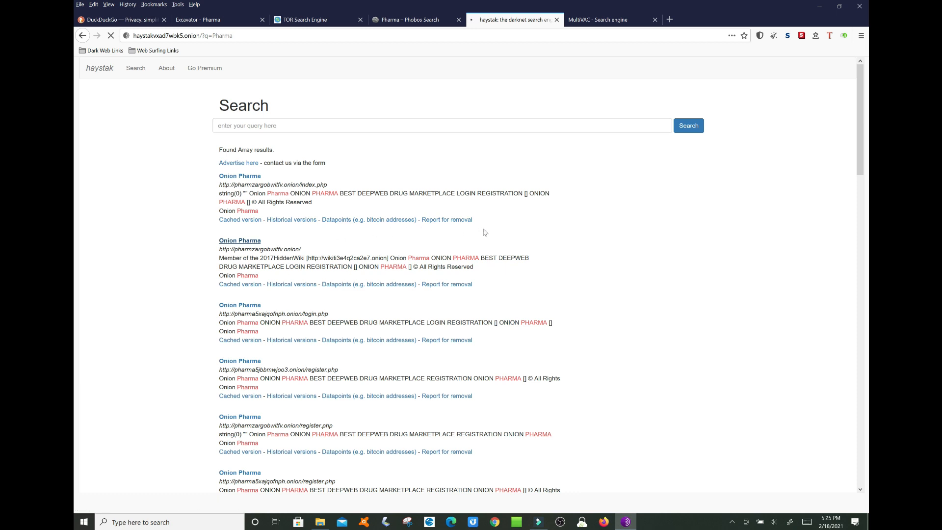
pyautogui.moveTo(508, 229)
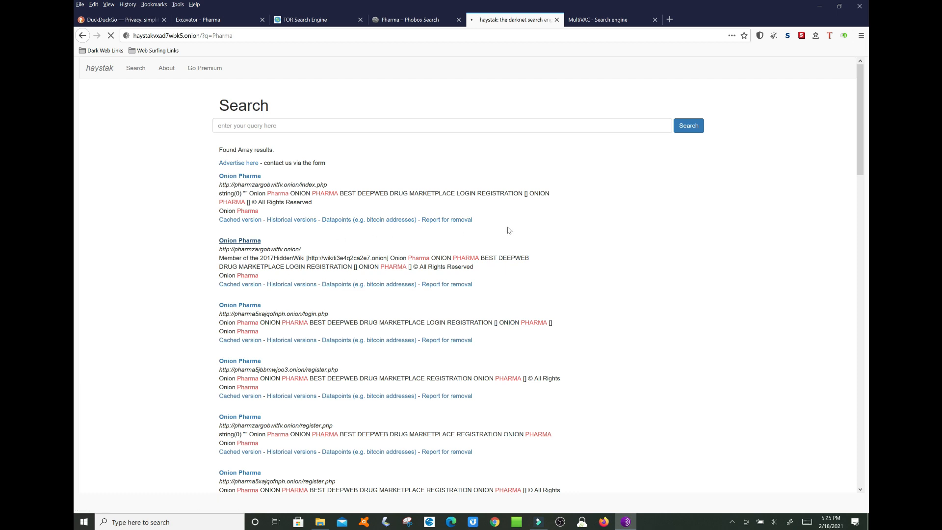
pyautogui.moveTo(499, 234)
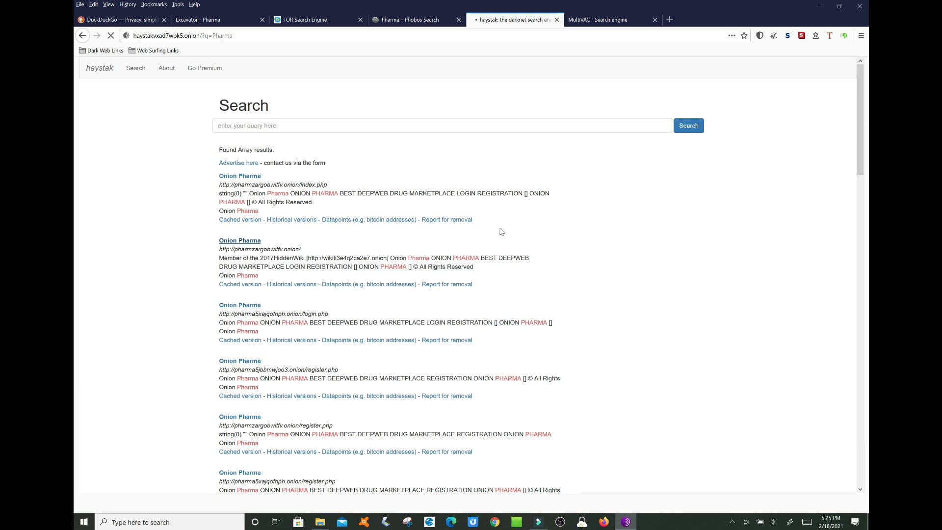
pyautogui.moveTo(240, 241)
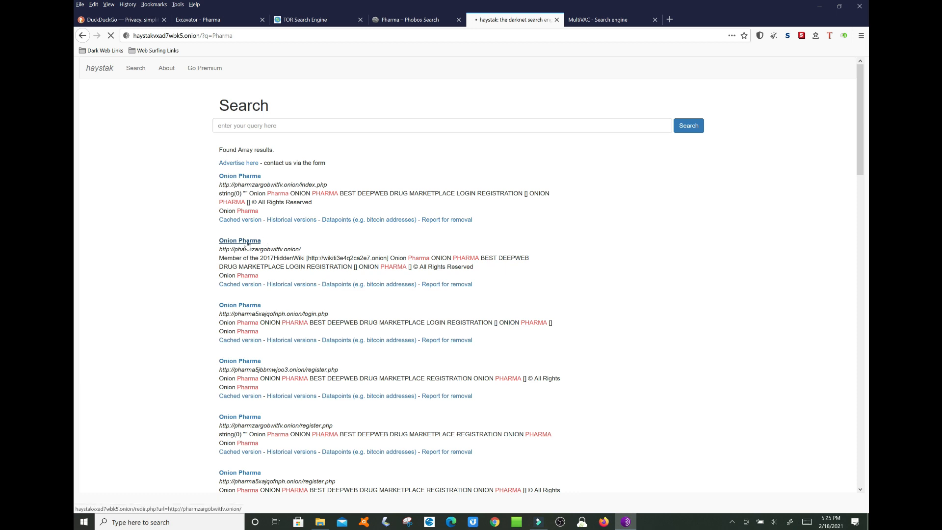
pyautogui.scroll(-3)
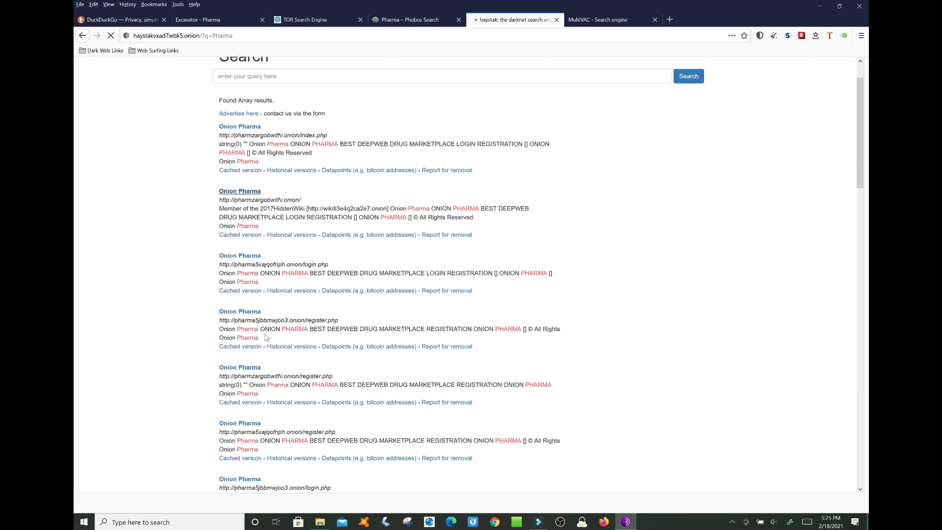
pyautogui.scroll(-3)
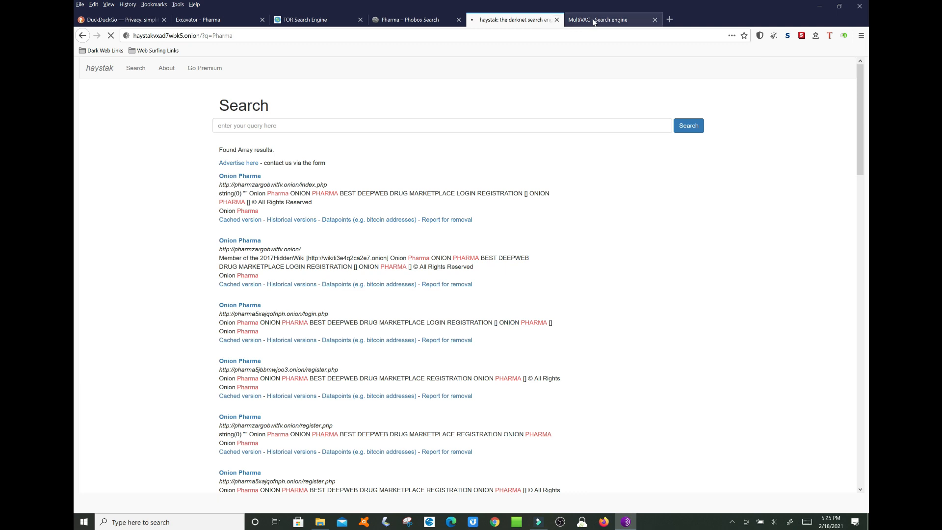
# - Switch to the MULTIVAC search engine tab and focus its search field
pyautogui.click(600, 19)
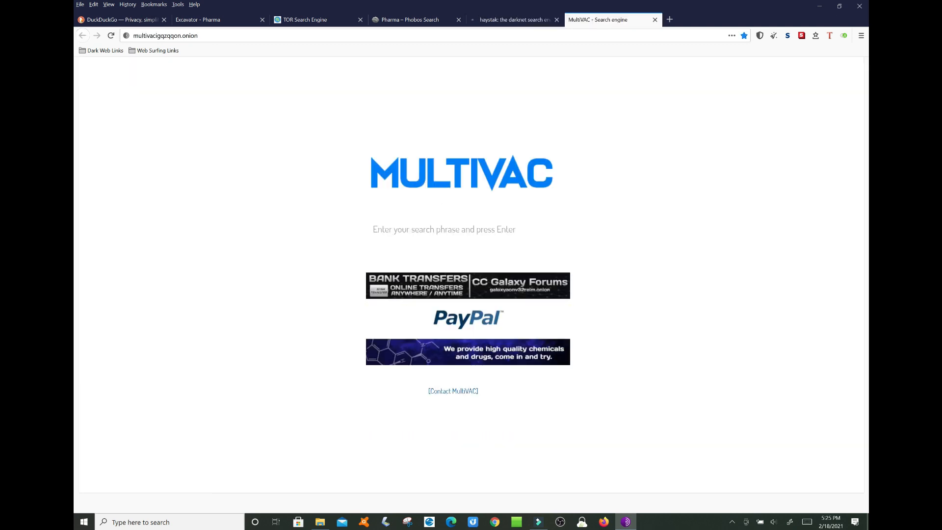
pyautogui.click(474, 228)
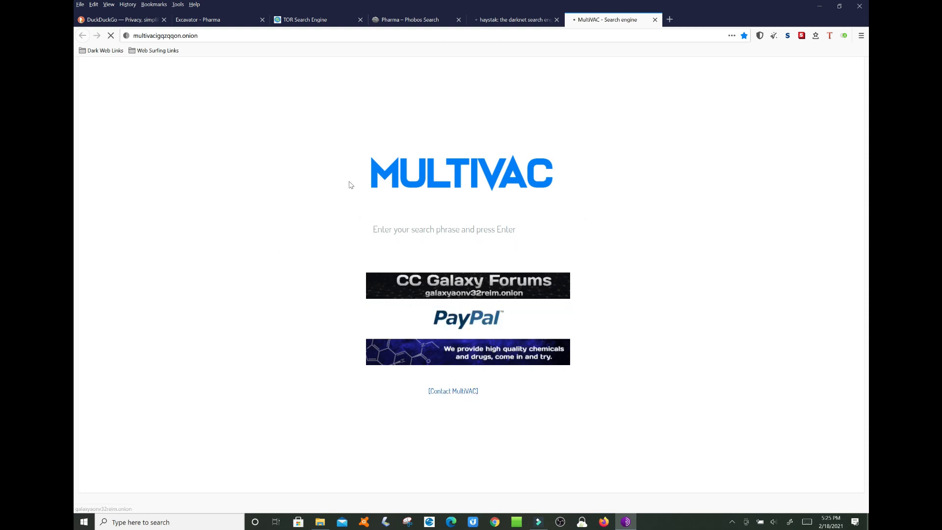
pyautogui.click(453, 390)
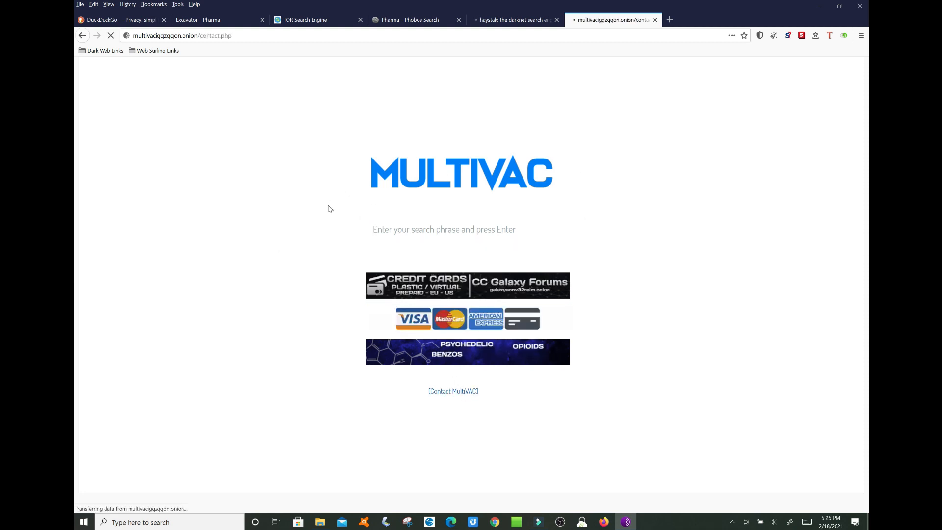
pyautogui.click(453, 391)
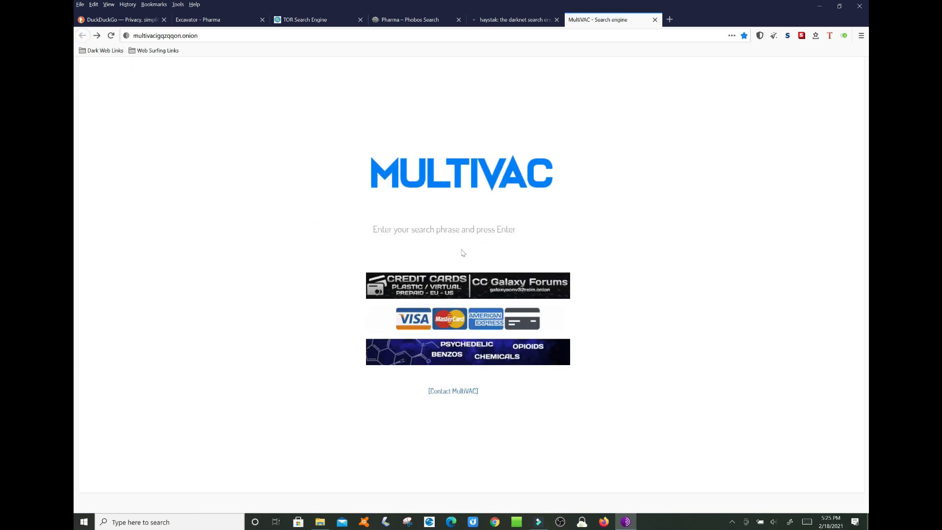
pyautogui.click(443, 228)
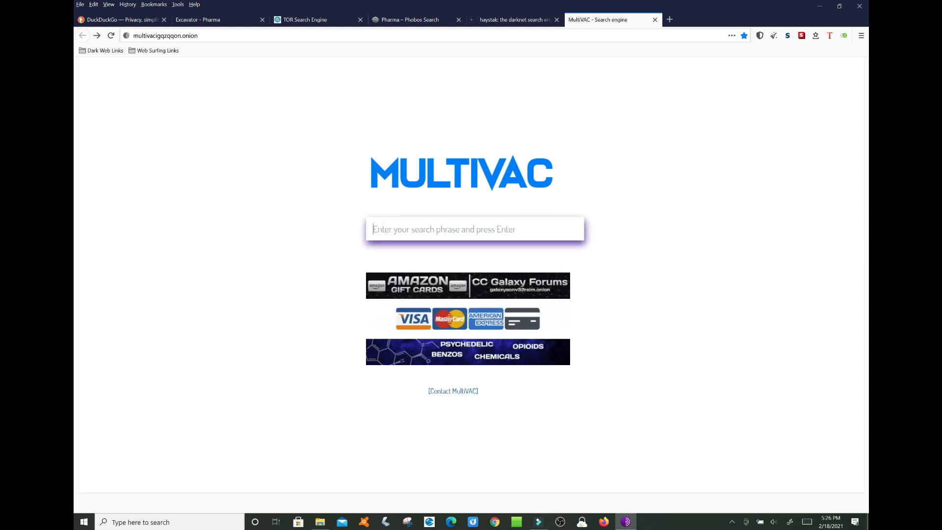
# - Enter 'Lebron James' in MULTIVAC, then select the query to clear it
pyautogui.write('La')
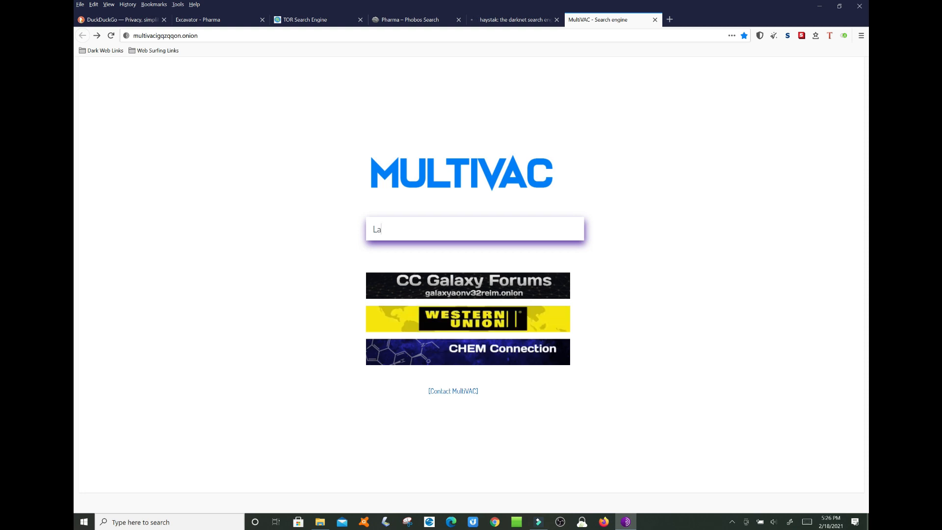
pyautogui.write('ebro')
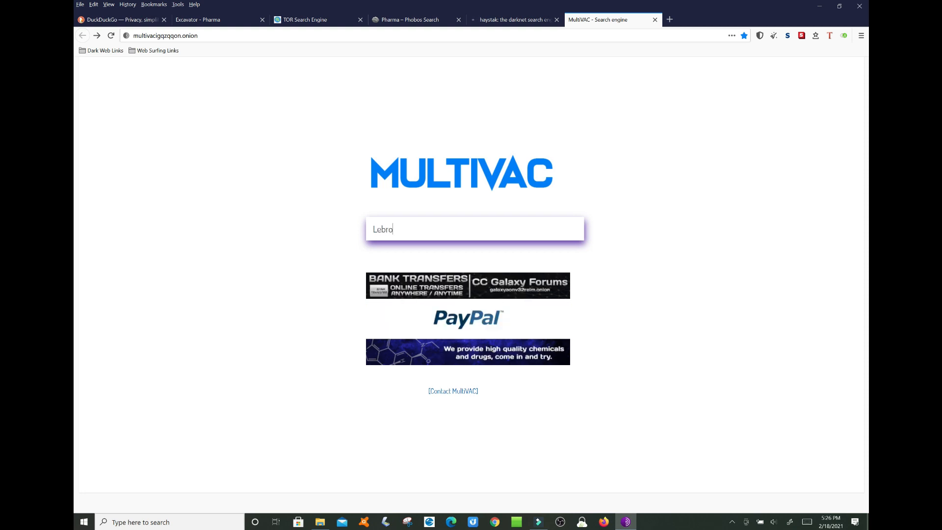
pyautogui.write('n James')
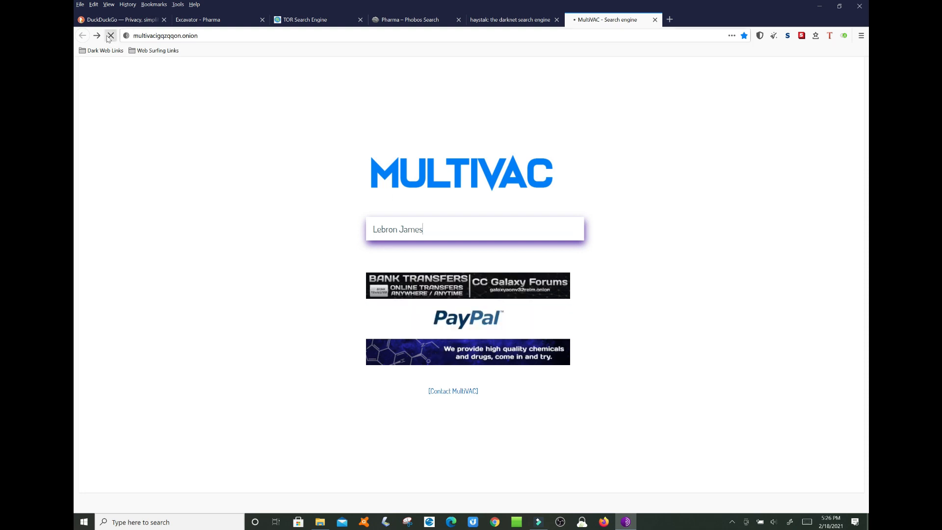
pyautogui.click(111, 35)
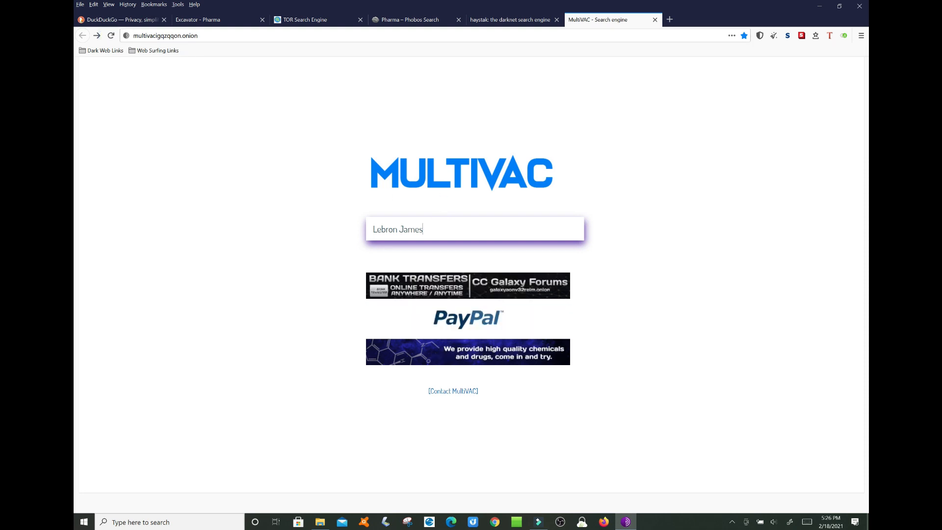
pyautogui.press('ctrl+a')
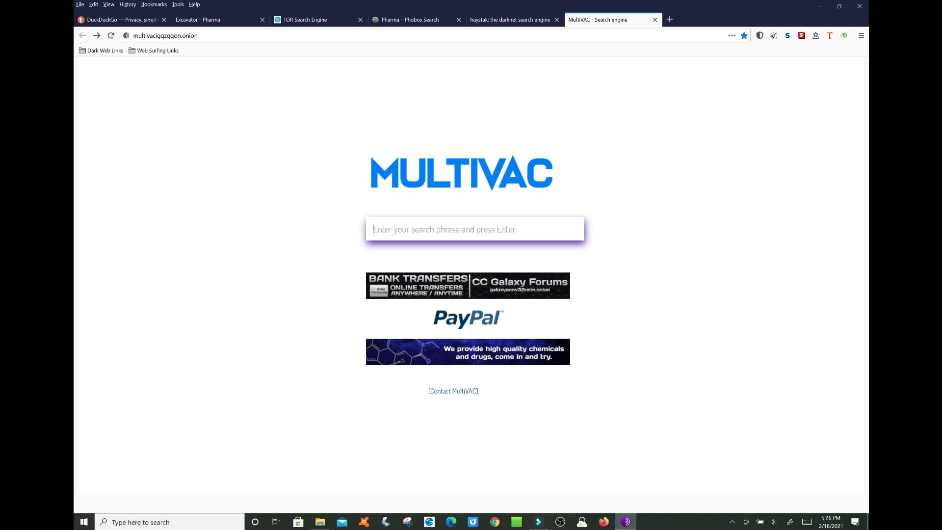
# - Search MULTIVAC for CryptoCurrency and open the This Week in Cryptocurrency article
pyautogui.write('CryptoCurrency')
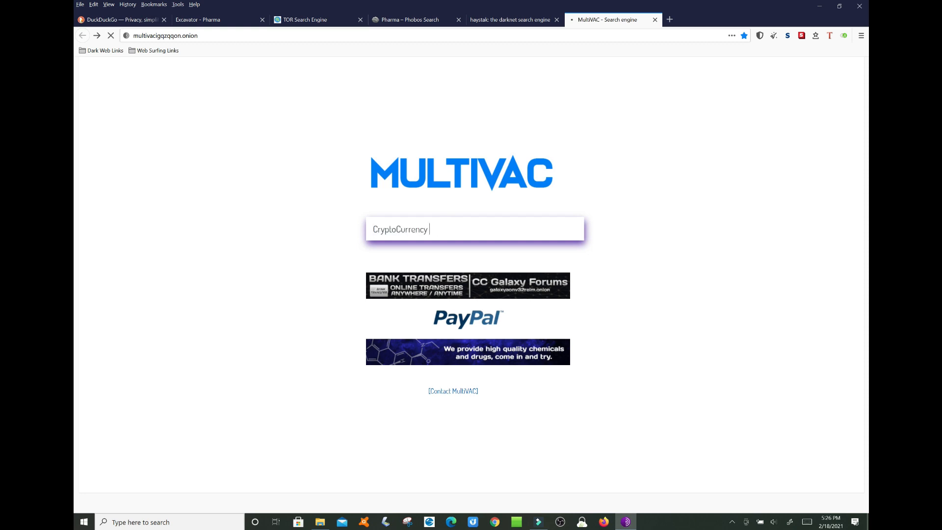
pyautogui.press('Return')
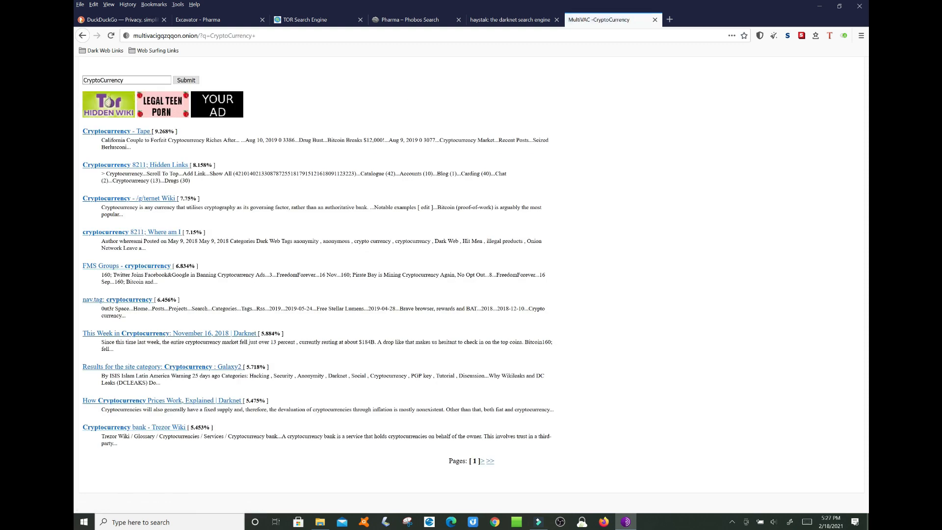
pyautogui.moveTo(480, 430)
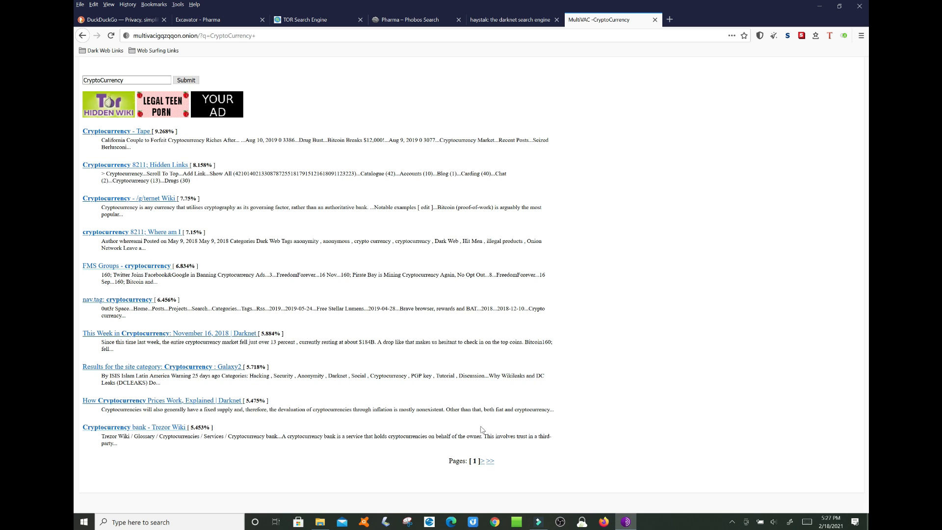
pyautogui.click(483, 461)
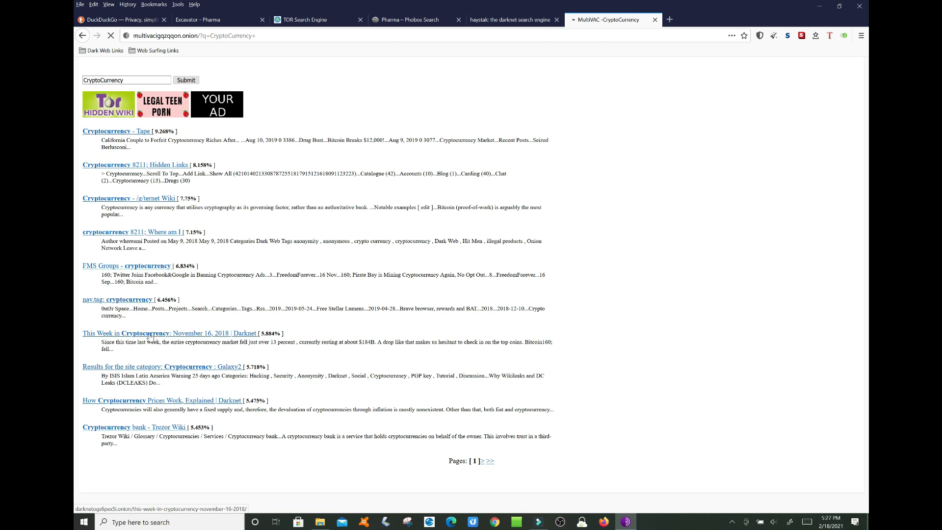
pyautogui.click(487, 461)
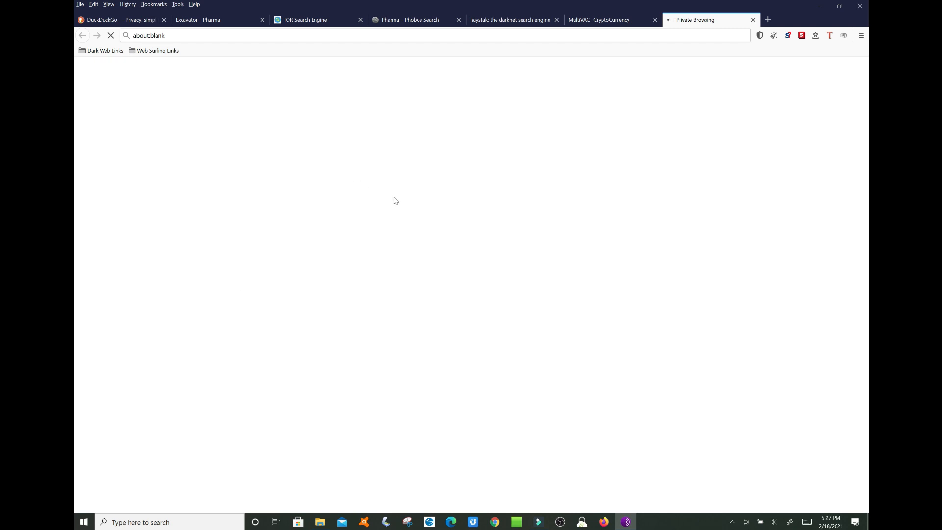
pyautogui.moveTo(603, 23)
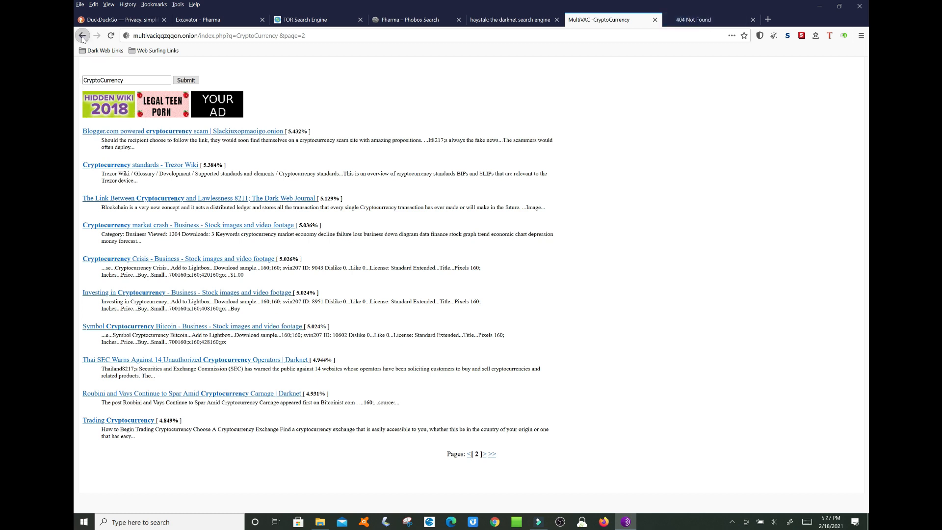
# - Go back to the MULTIVAC search and rerun the CryptoCurrency query
pyautogui.click(83, 35)
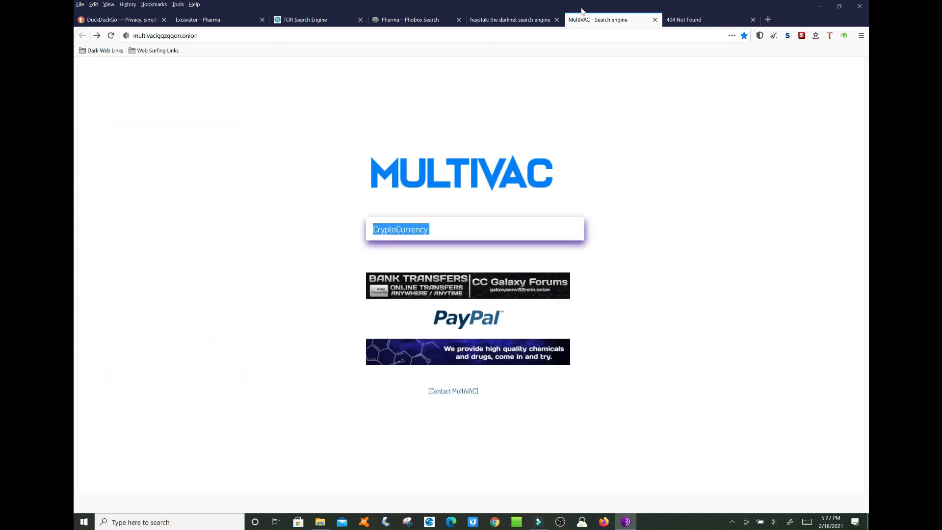
pyautogui.moveTo(446, 207)
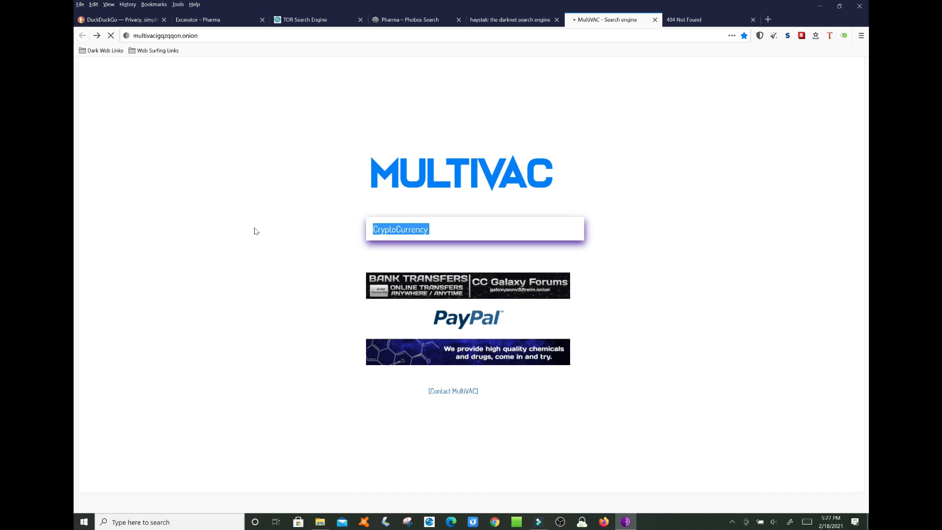
pyautogui.press('Return')
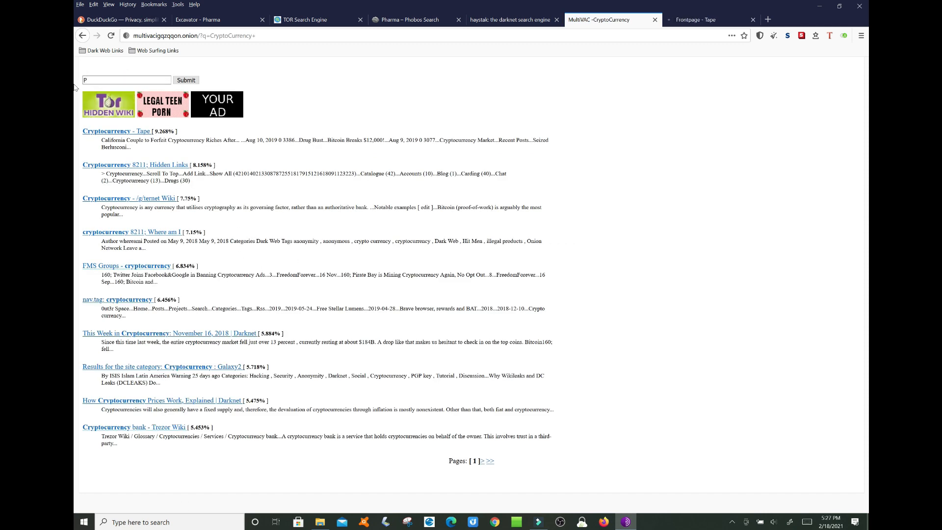
# - Search MULTIVAC for Pharma to list steroid and Onion Pharma results
pyautogui.write('harma')
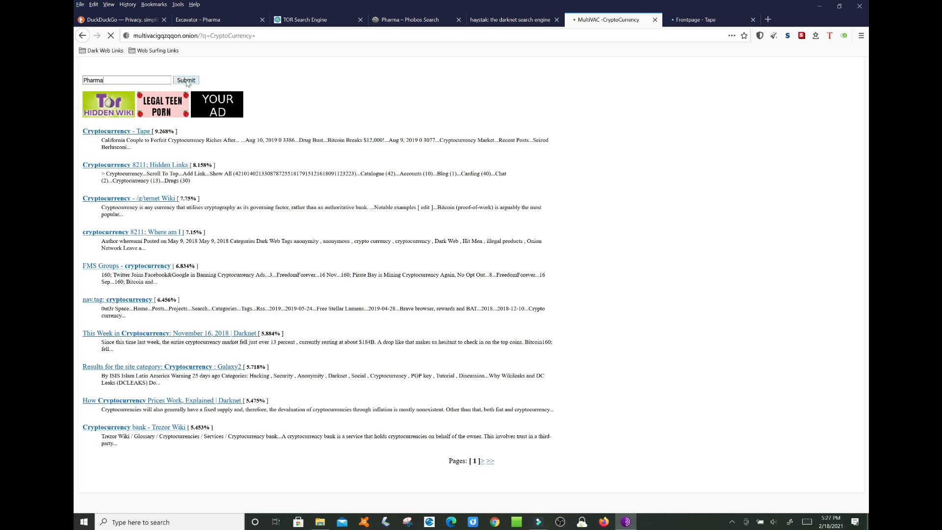
pyautogui.click(185, 80)
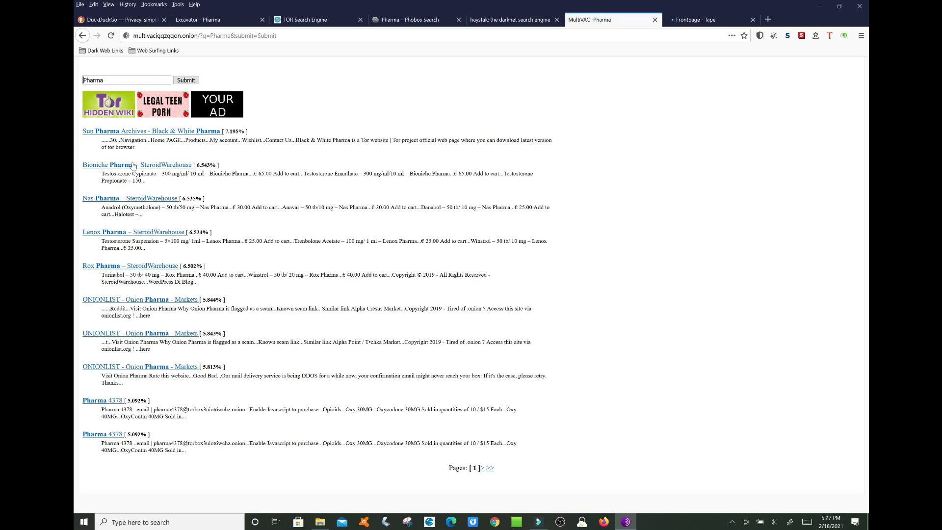
pyautogui.moveTo(151, 223)
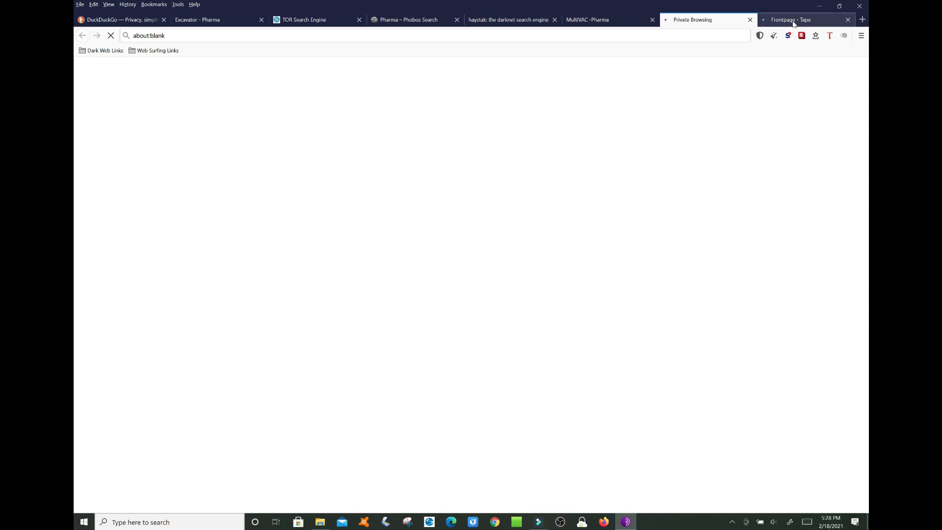
# - Browse the Tape news front page, close its tab and return to MULTIVAC
pyautogui.click(791, 20)
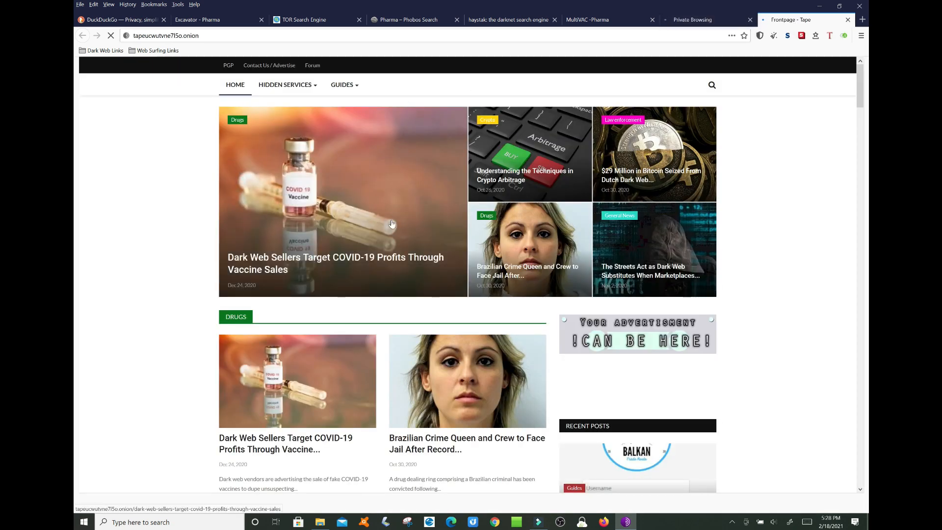
pyautogui.moveTo(504, 199)
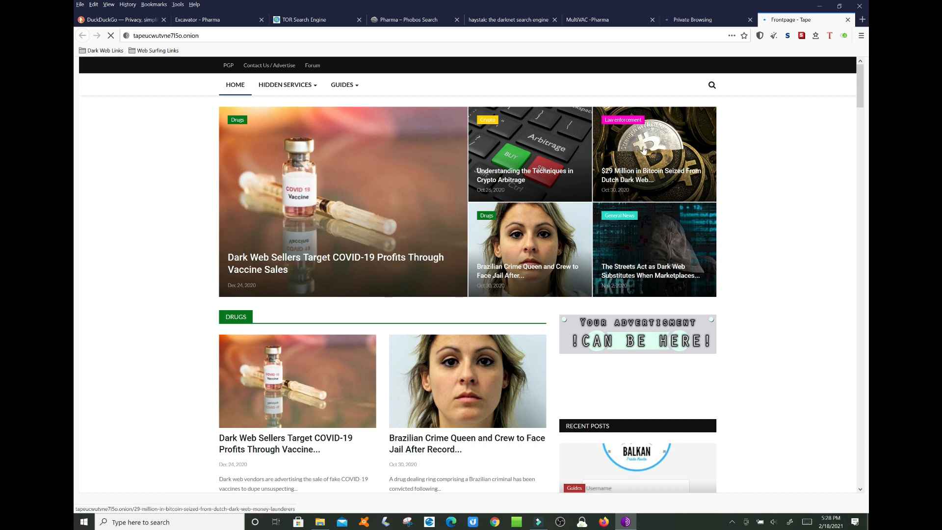
pyautogui.click(285, 85)
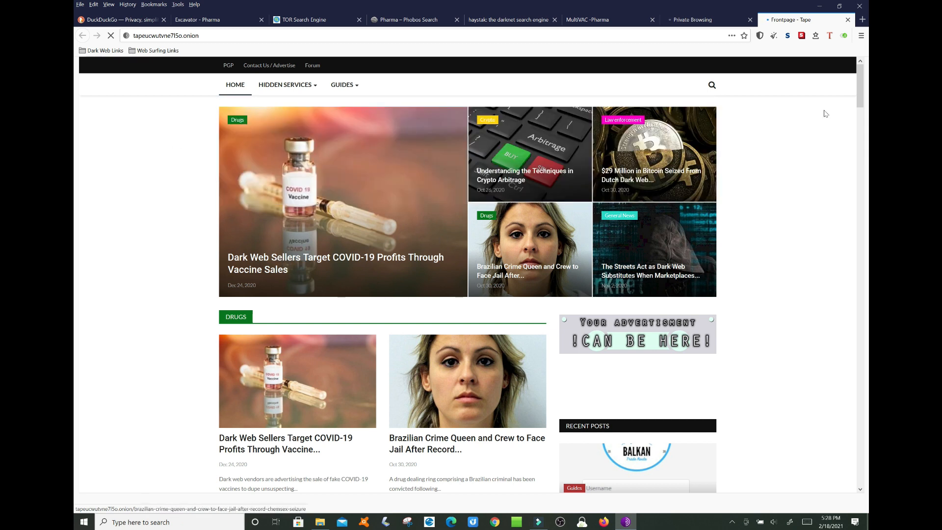
pyautogui.click(693, 19)
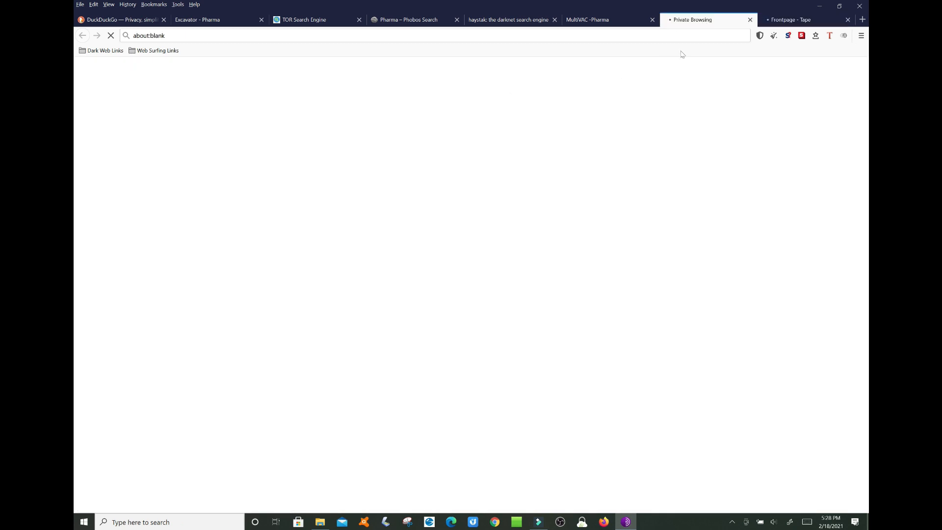
pyautogui.click(594, 20)
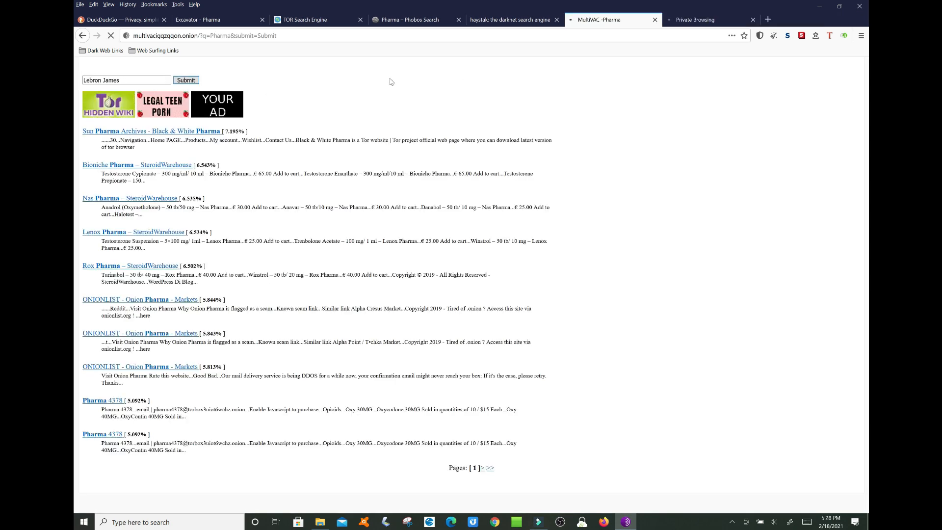
pyautogui.moveTo(523, 97)
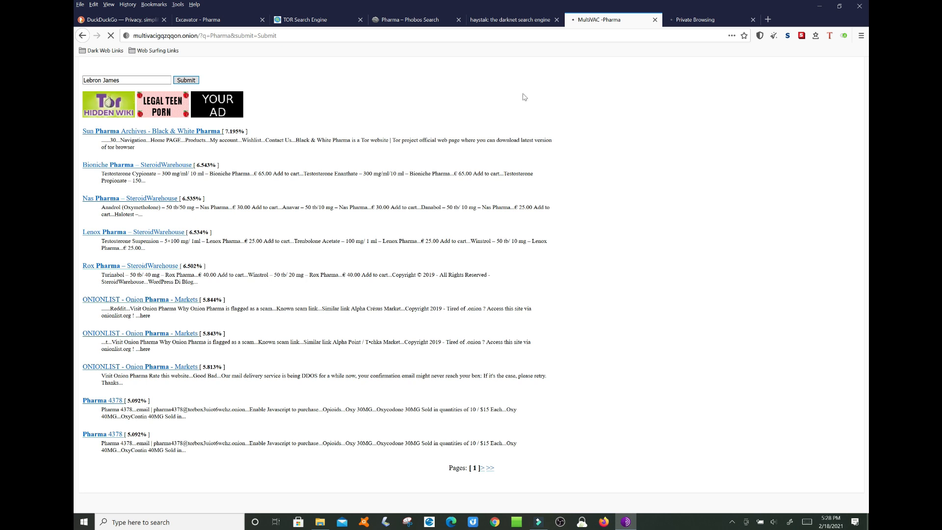
pyautogui.moveTo(452, 102)
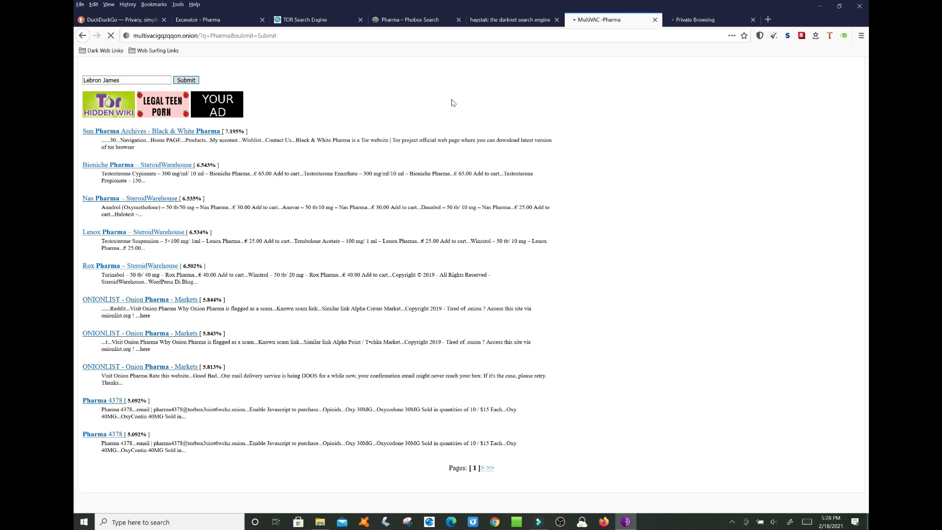
# - Run the Lebron James search on MULTIVAC and review the results
pyautogui.click(186, 79)
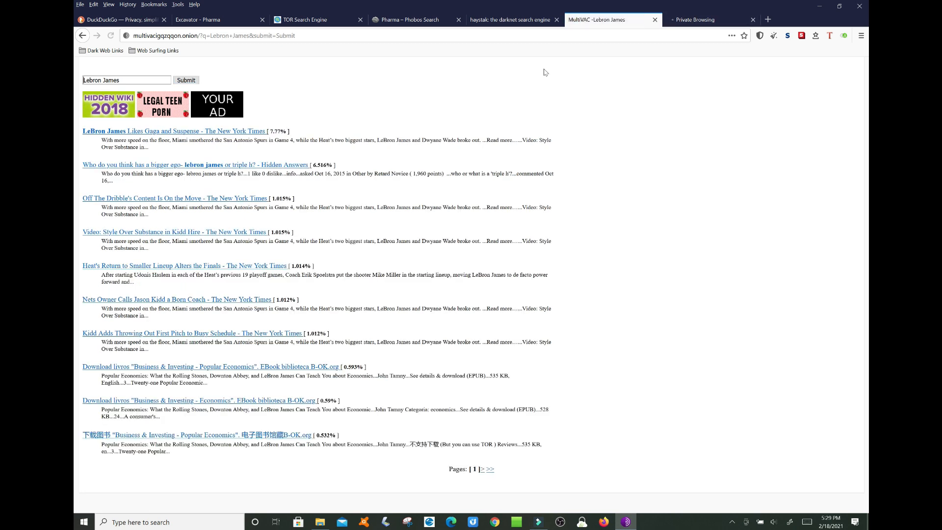
pyautogui.moveTo(181, 135)
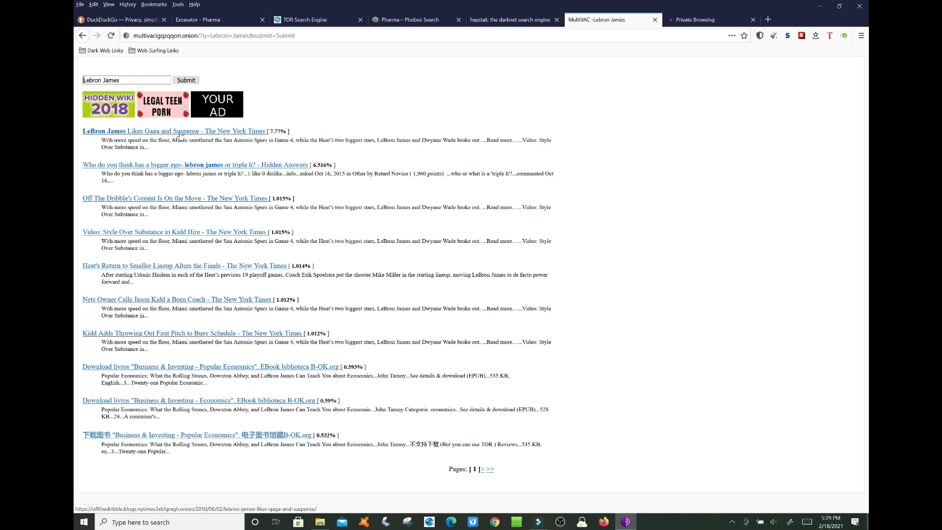
pyautogui.moveTo(250, 133)
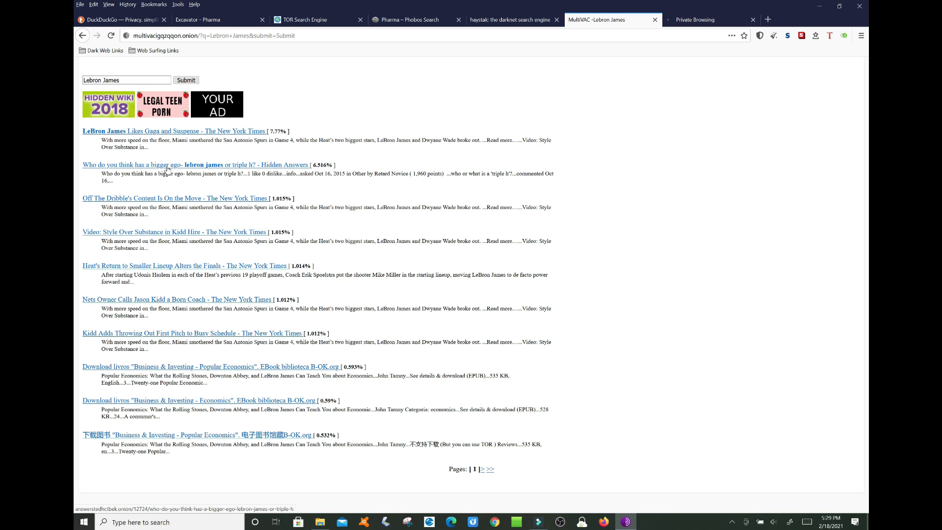
pyautogui.moveTo(191, 171)
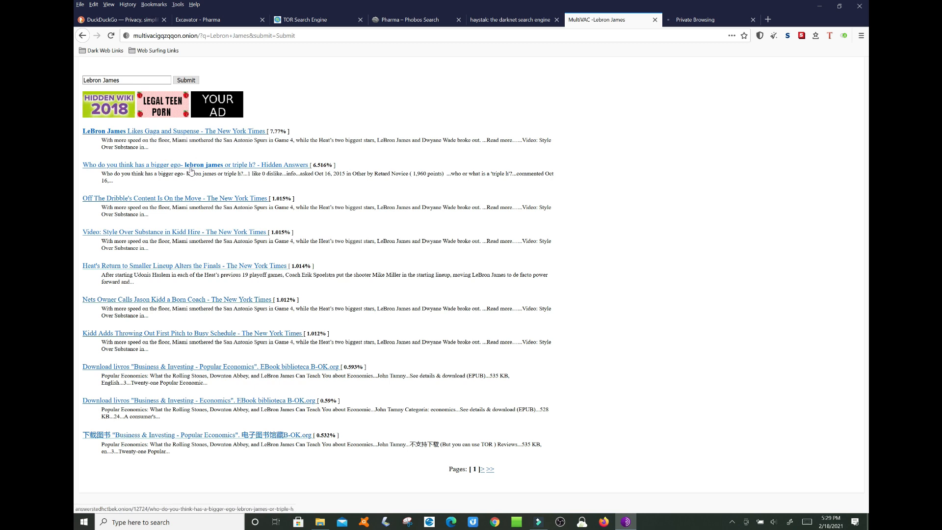
# - Read the Hidden Answers LeBron James ego question, switching between it and the MULTIVAC results
pyautogui.click(767, 20)
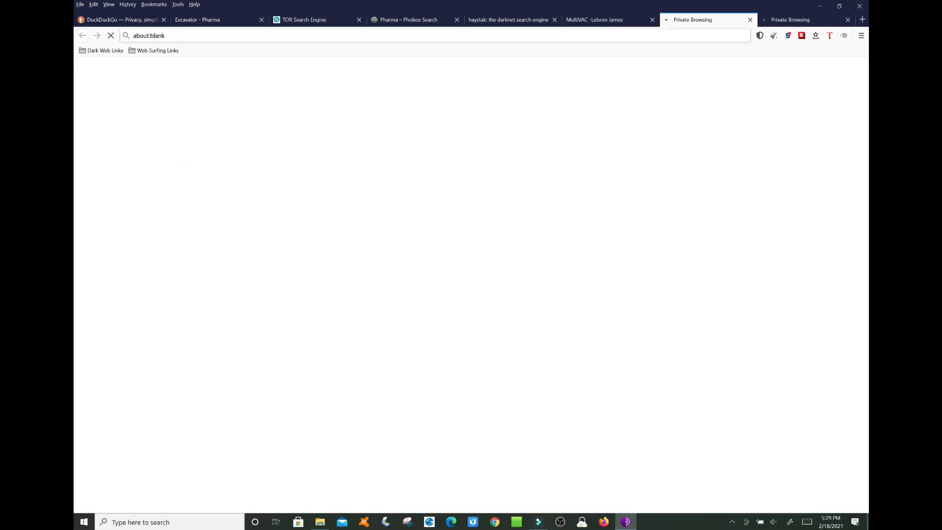
pyautogui.moveTo(610, 20)
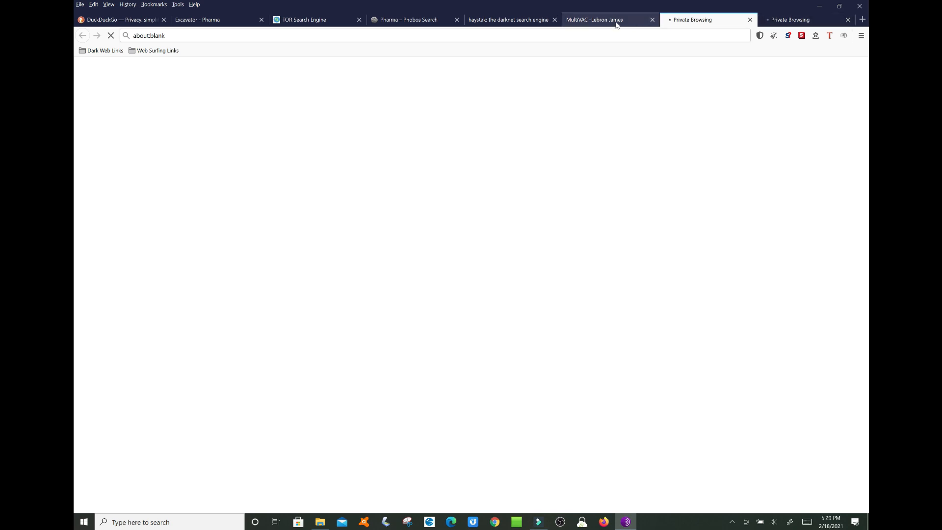
pyautogui.moveTo(595, 19)
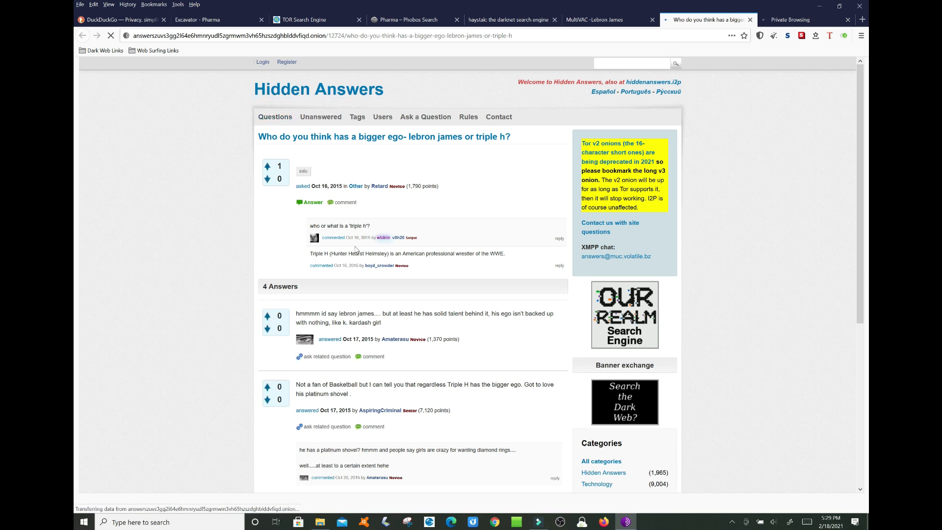
pyautogui.click(593, 20)
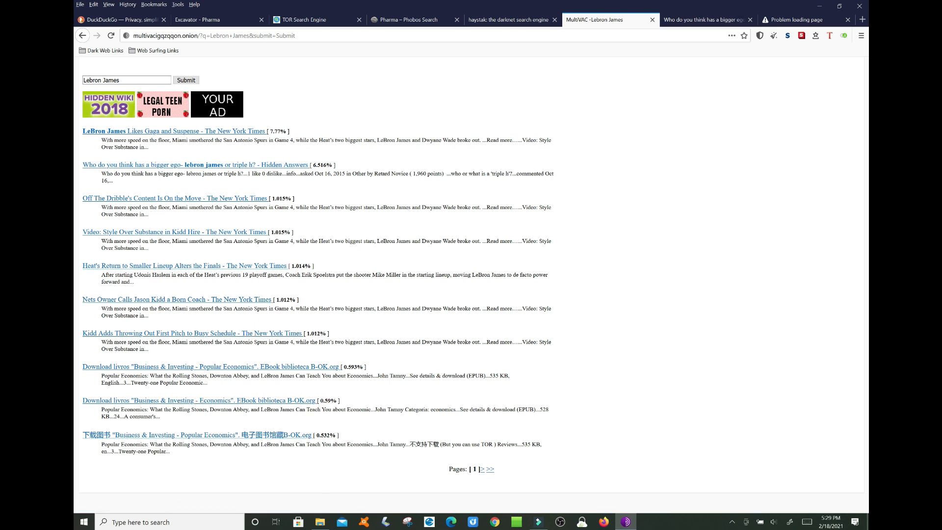
pyautogui.click(793, 20)
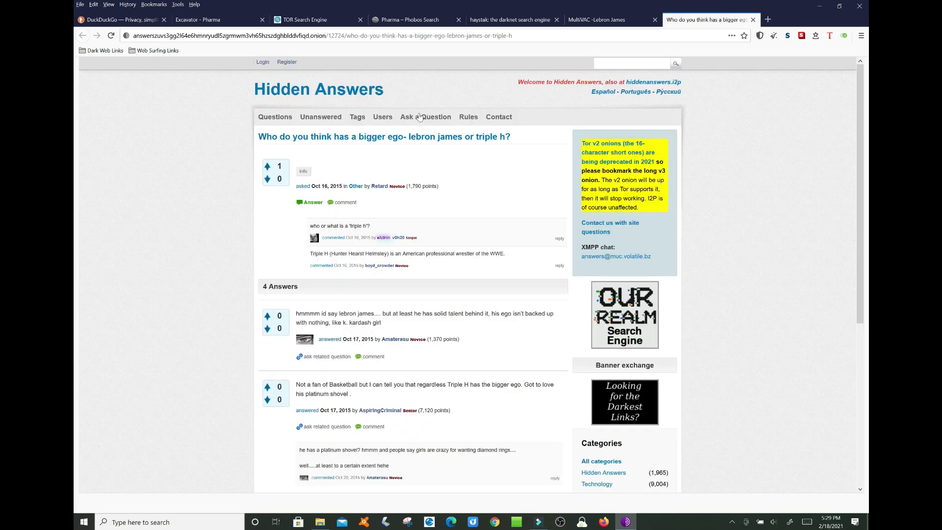
pyautogui.click(594, 20)
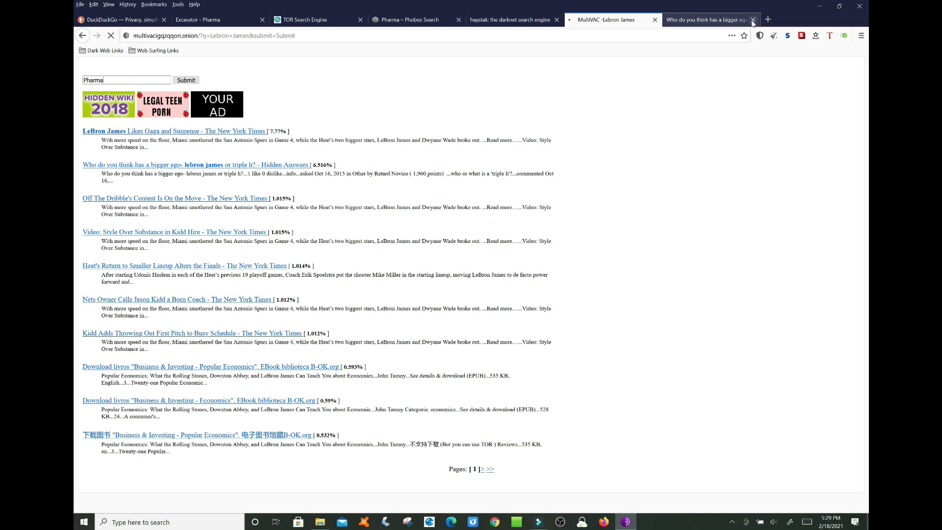
# - Run the Pharma search, close the ego thread tab and scroll the Black & White Pharma Sun Pharma page
pyautogui.click(185, 79)
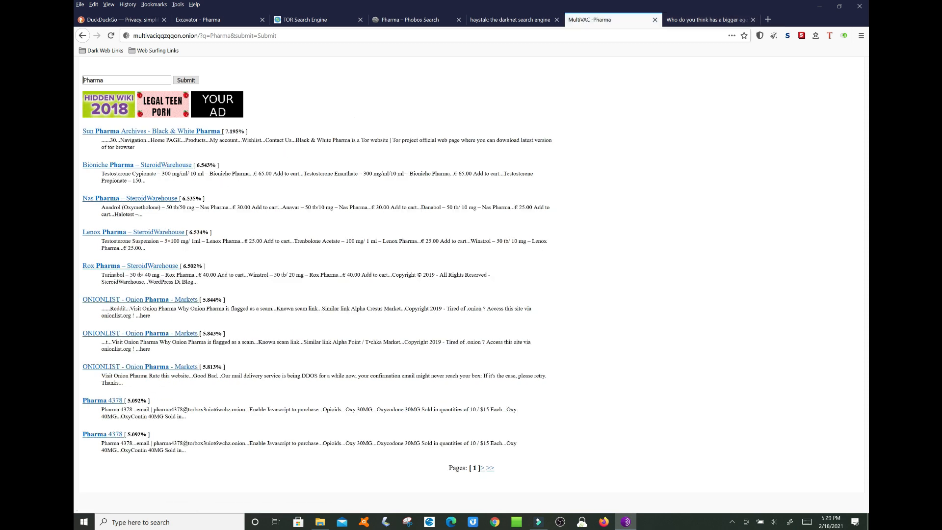
pyautogui.moveTo(120, 269)
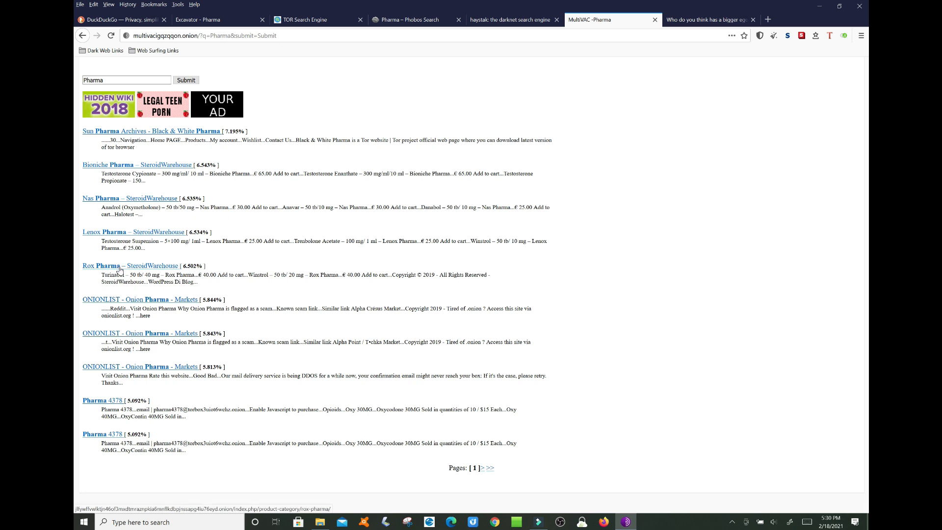
pyautogui.moveTo(151, 132)
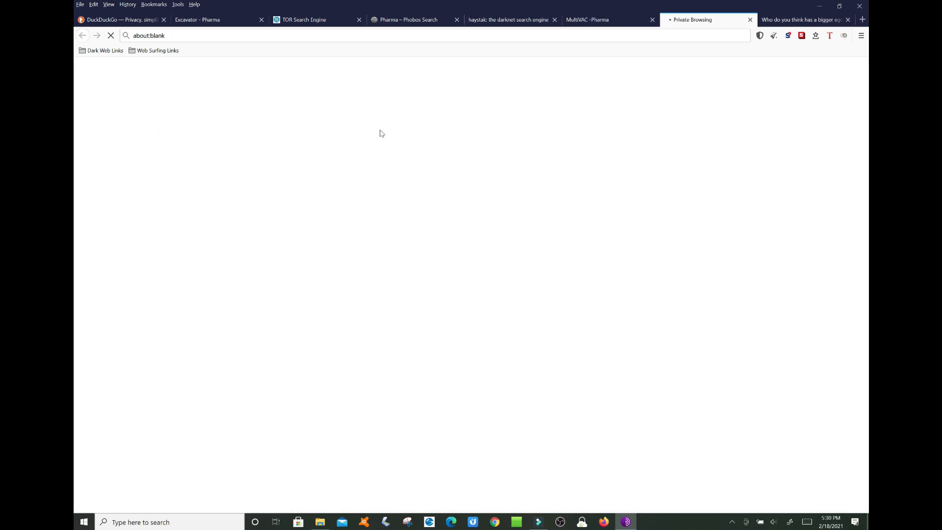
pyautogui.click(801, 20)
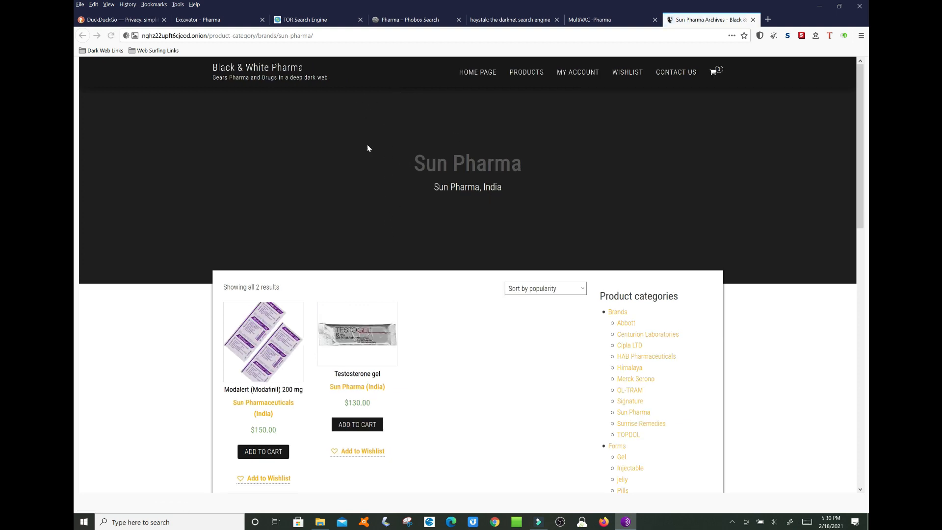
pyautogui.scroll(-3)
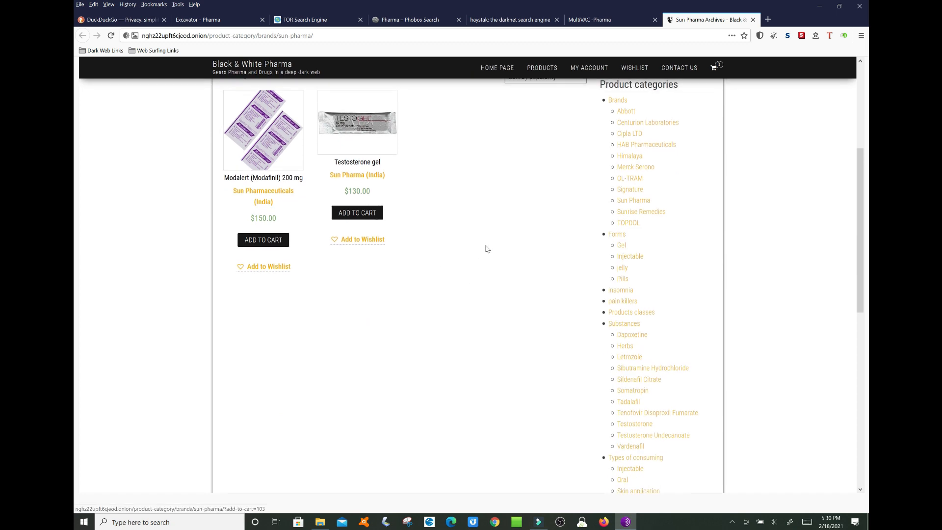
pyautogui.scroll(-3)
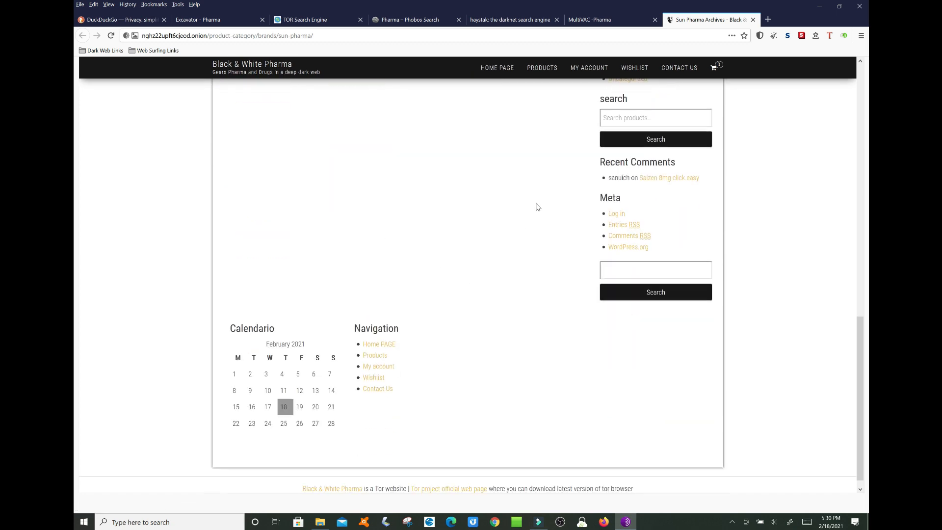
pyautogui.scroll(3)
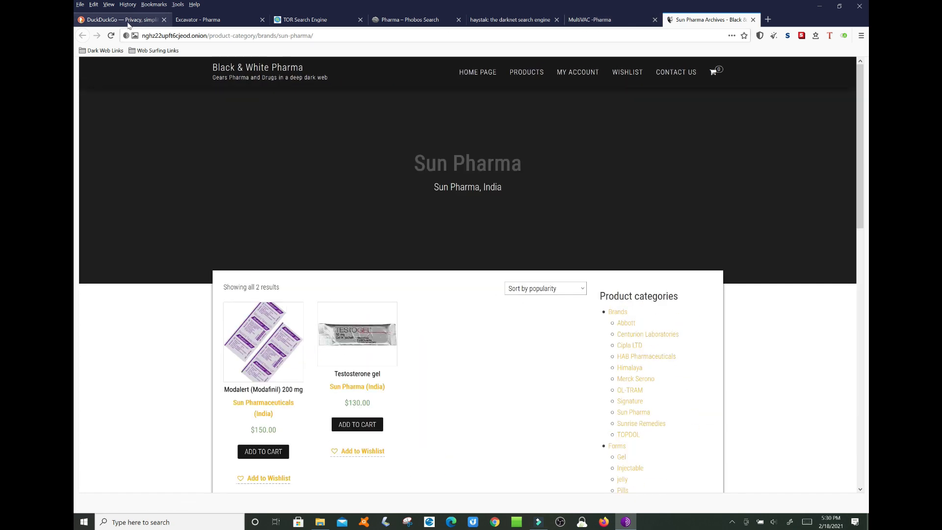
# - Revisit the DuckDuckGo keyword page, then haystak, Phobos, Excavator, TOR Search Engine and MultiVAC Pharma results
pyautogui.click(119, 20)
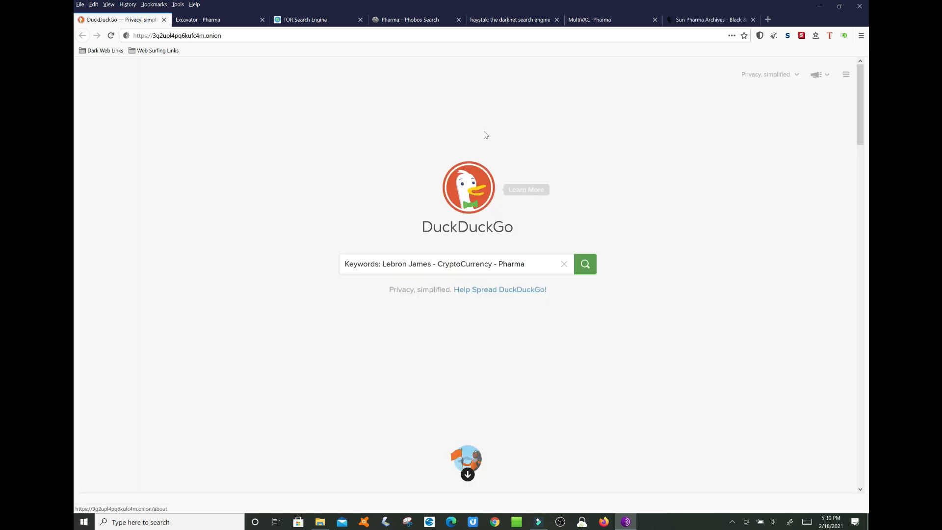
pyautogui.moveTo(477, 95)
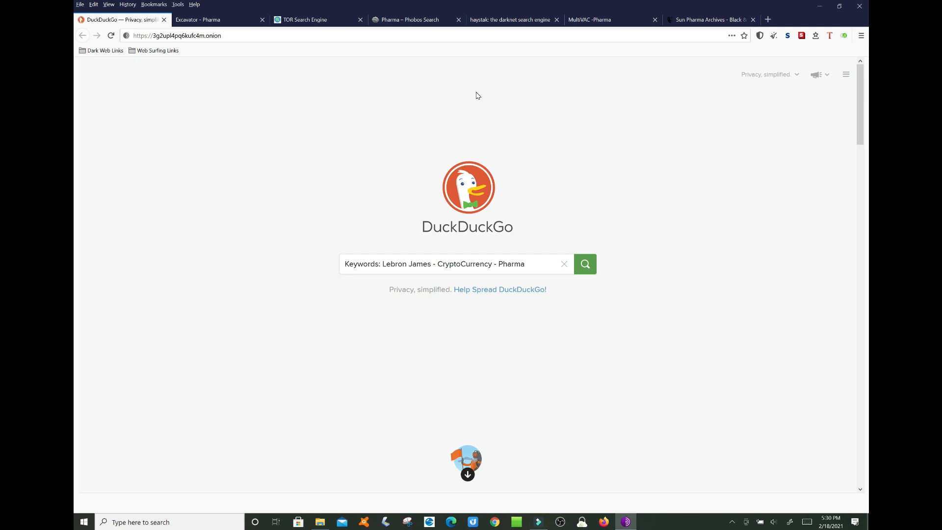
pyautogui.moveTo(501, 112)
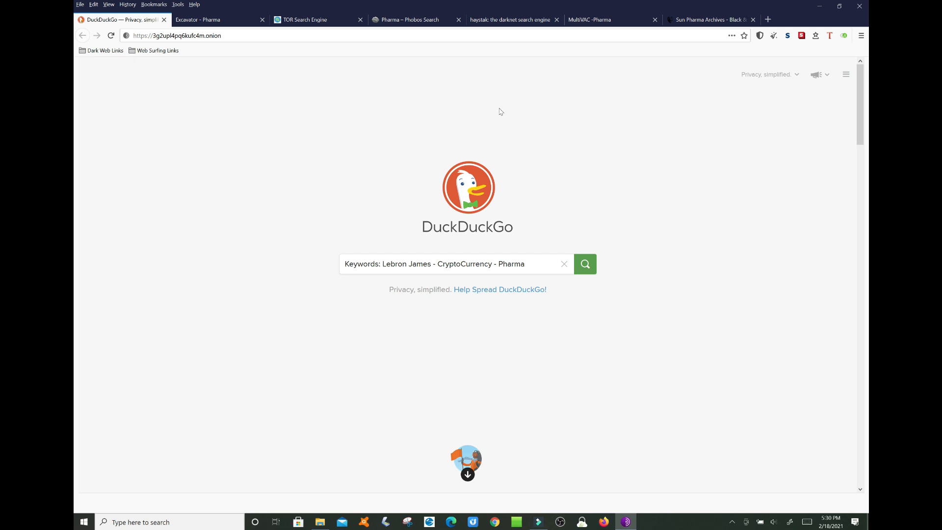
pyautogui.moveTo(478, 61)
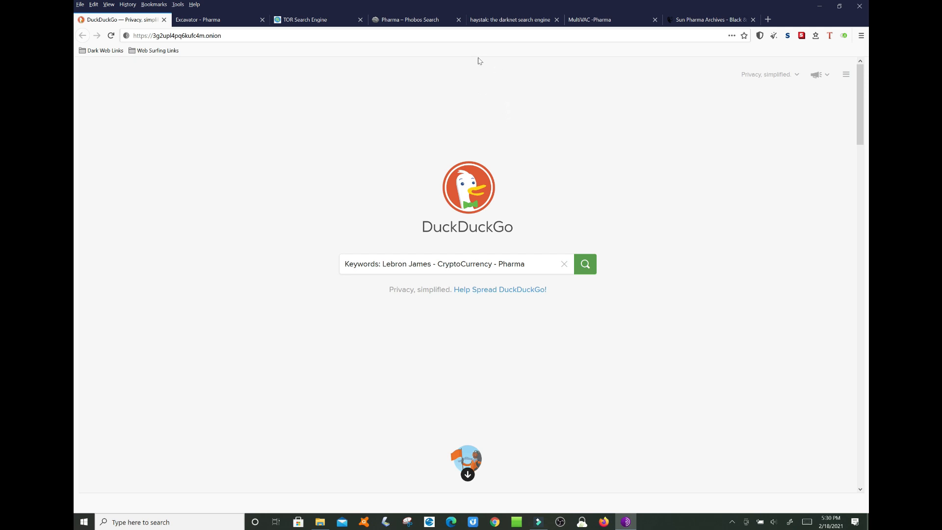
pyautogui.moveTo(411, 20)
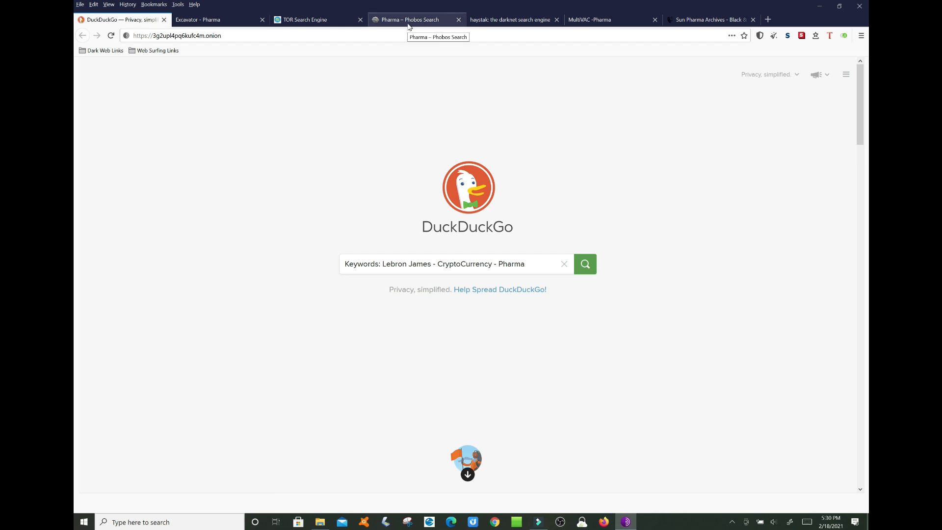
pyautogui.moveTo(447, 111)
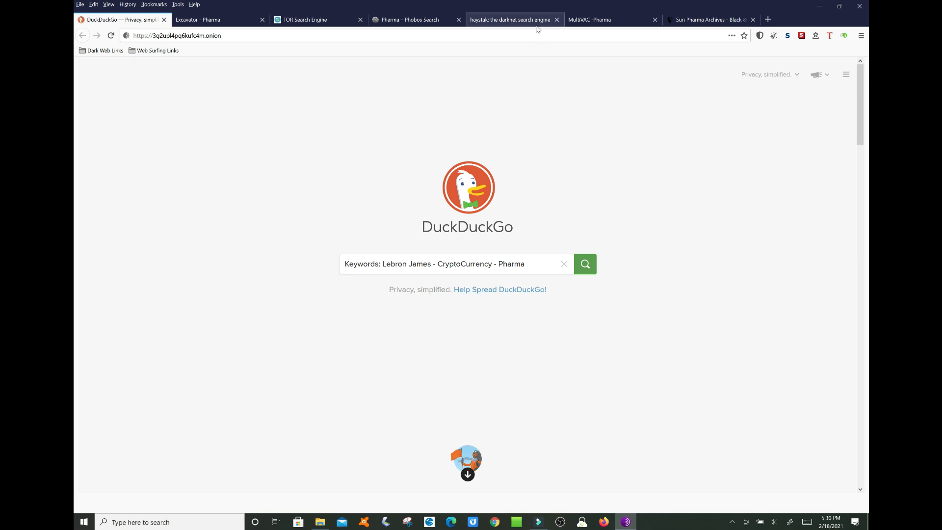
pyautogui.click(510, 20)
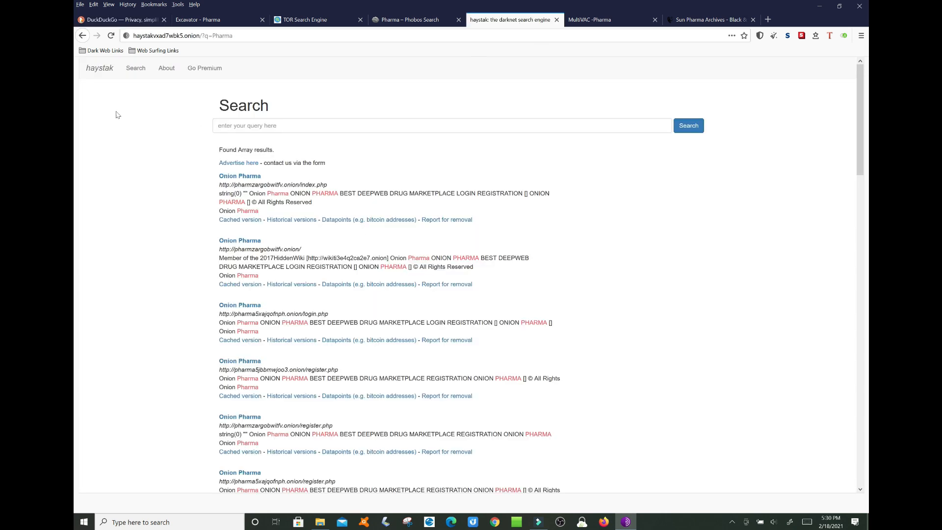
pyautogui.moveTo(168, 82)
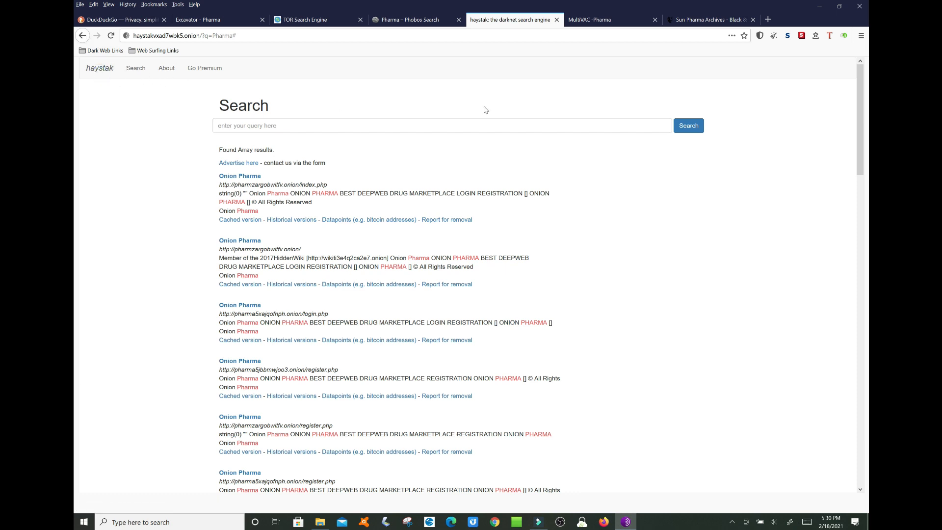
pyautogui.click(405, 20)
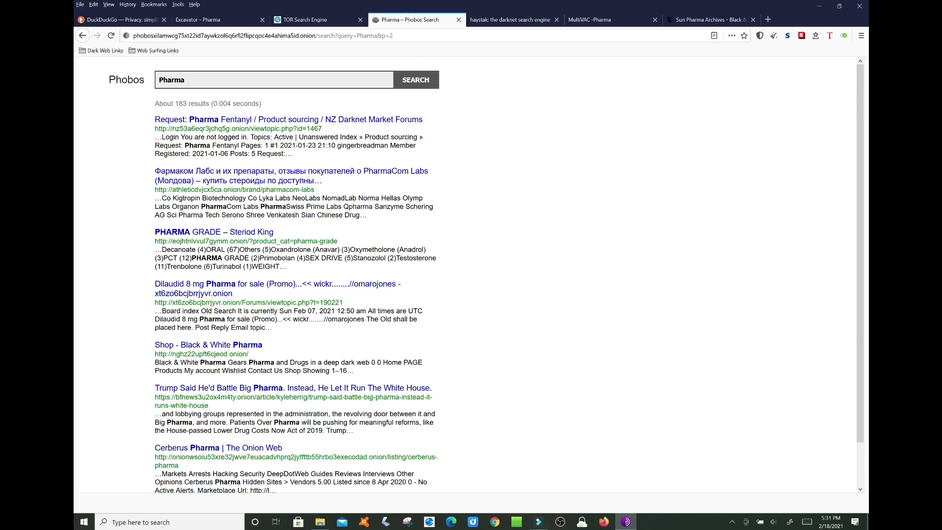
pyautogui.moveTo(481, 154)
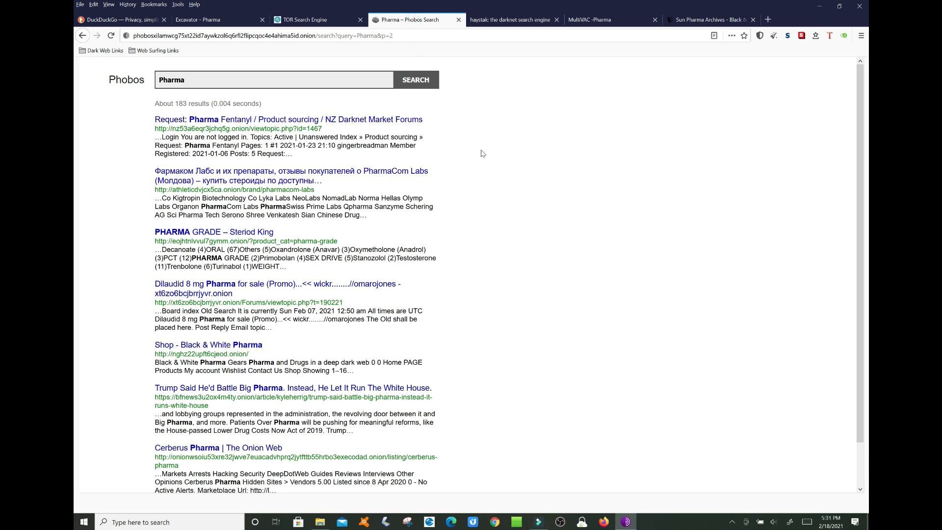
pyautogui.moveTo(478, 153)
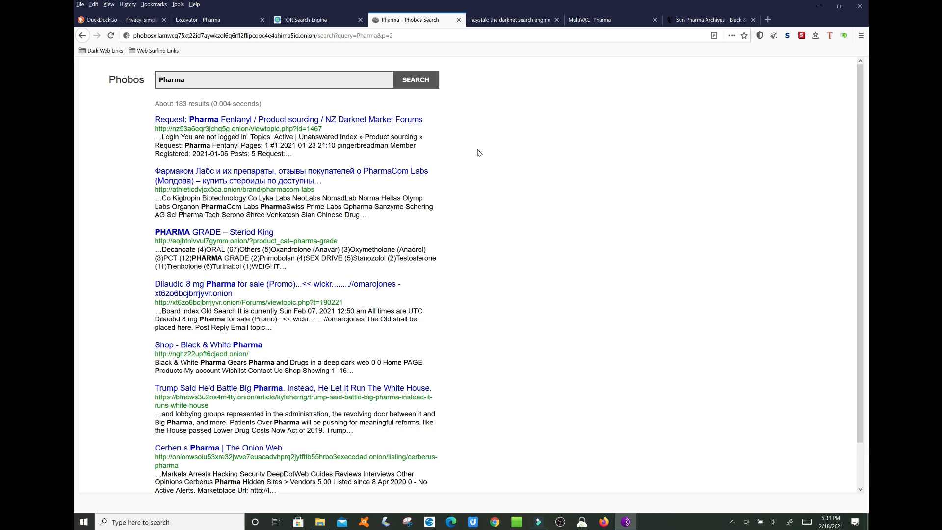
pyautogui.click(198, 20)
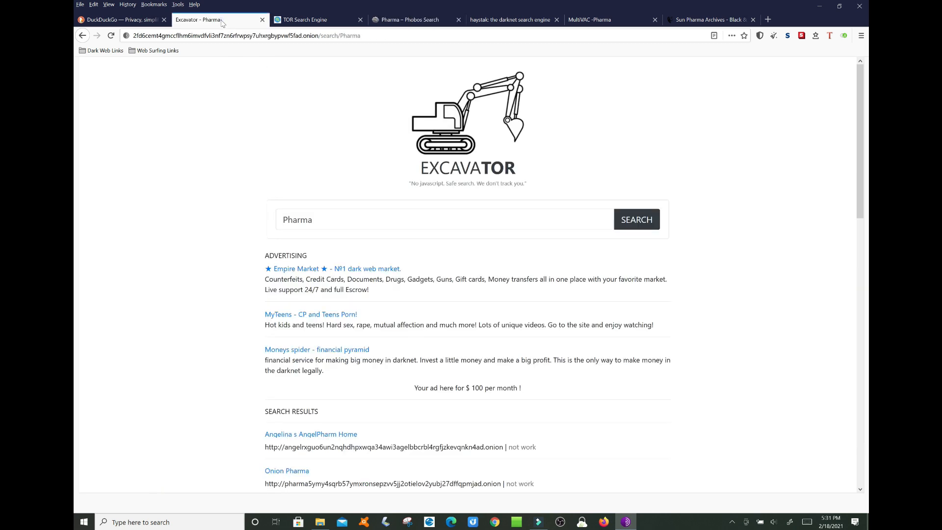
pyautogui.click(315, 19)
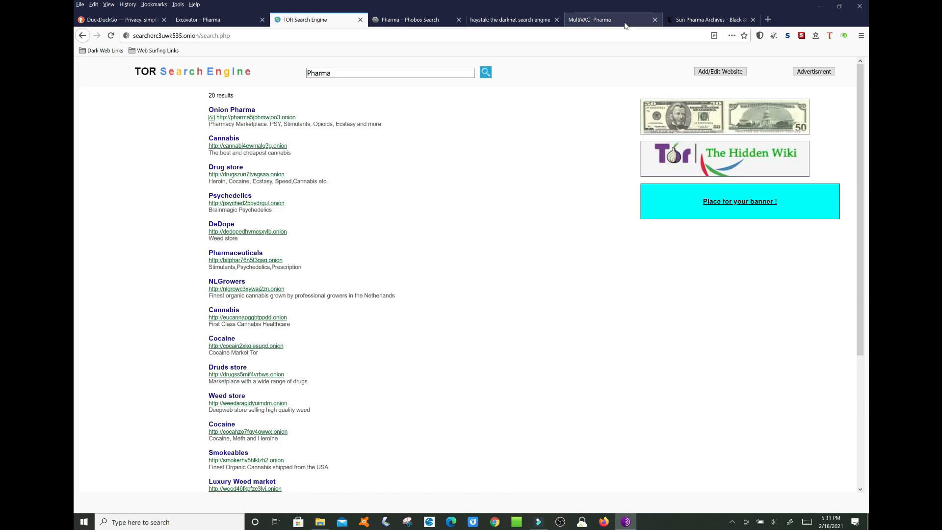
pyautogui.click(590, 20)
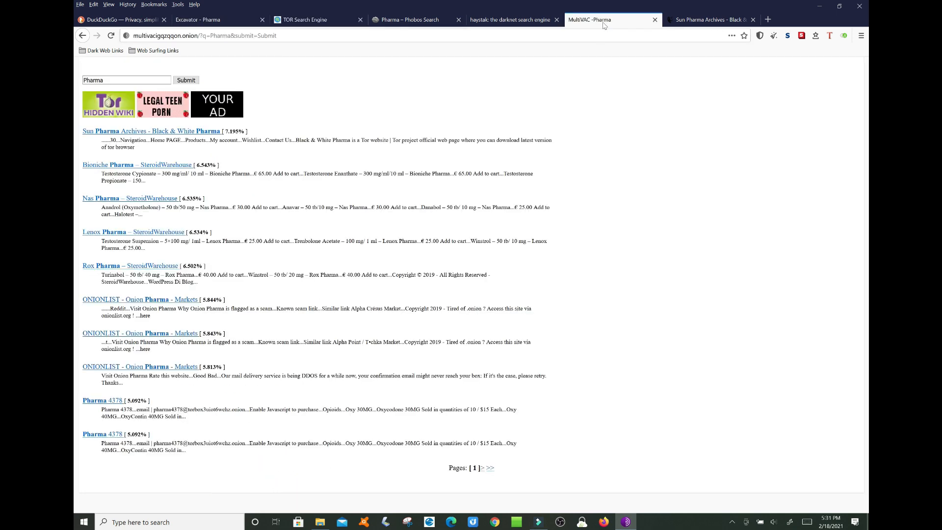
pyautogui.moveTo(518, 189)
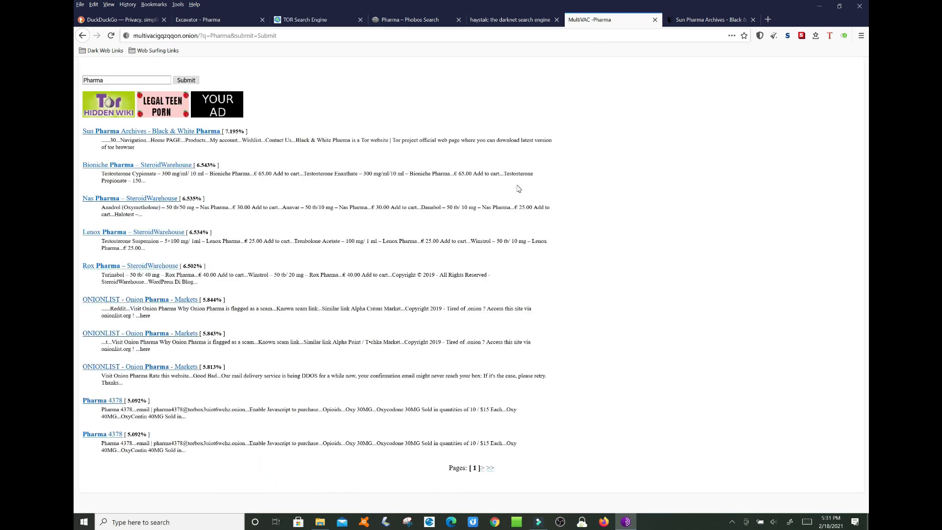